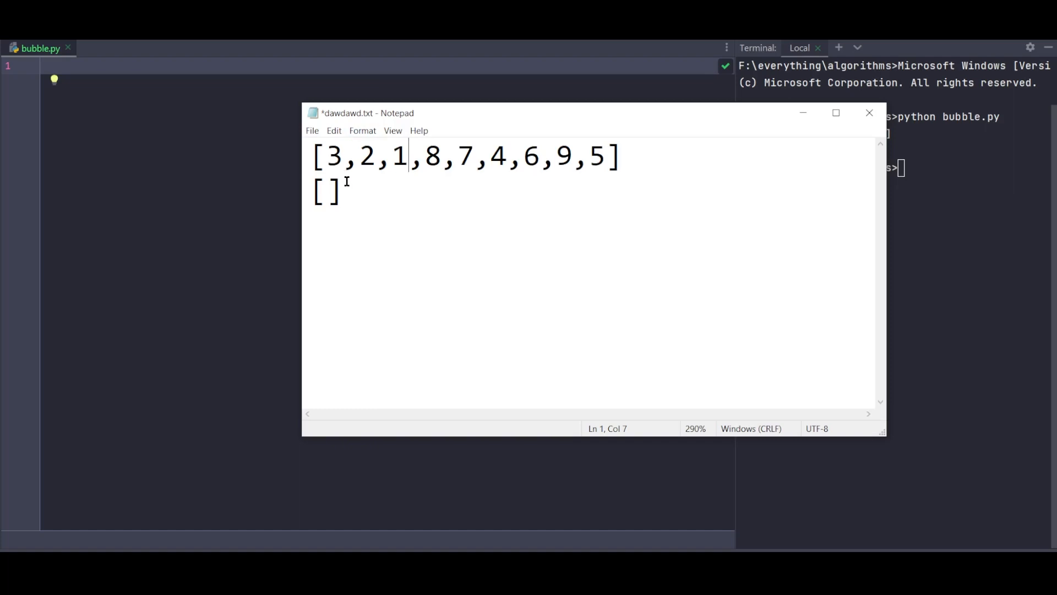
- Compare the pairs 3,2 and 2,1 in the first list and write 2,3 into the empty second-line brackets
click(377, 157)
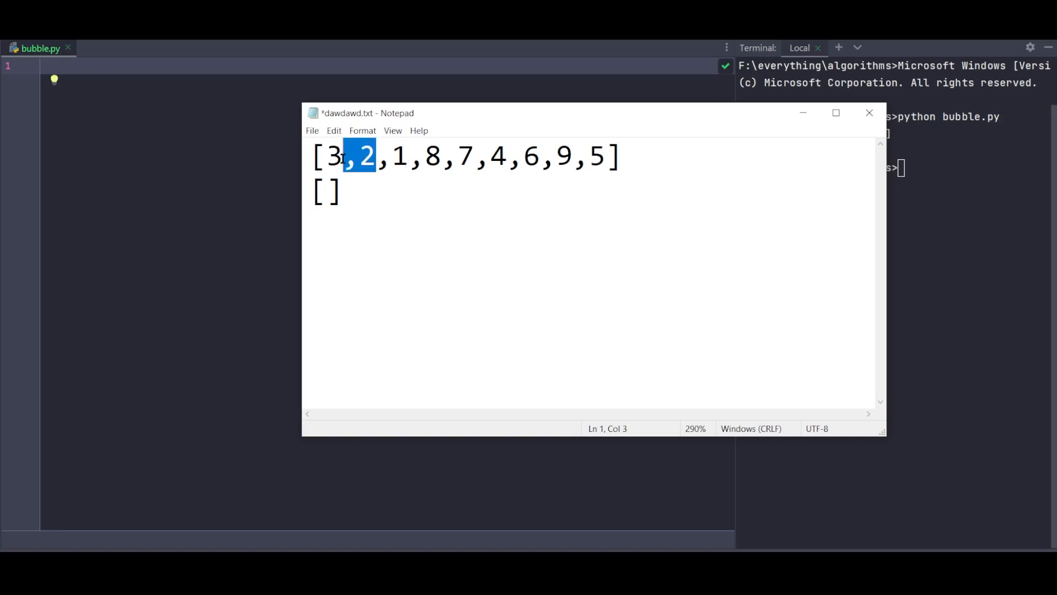
key(shift+Left)
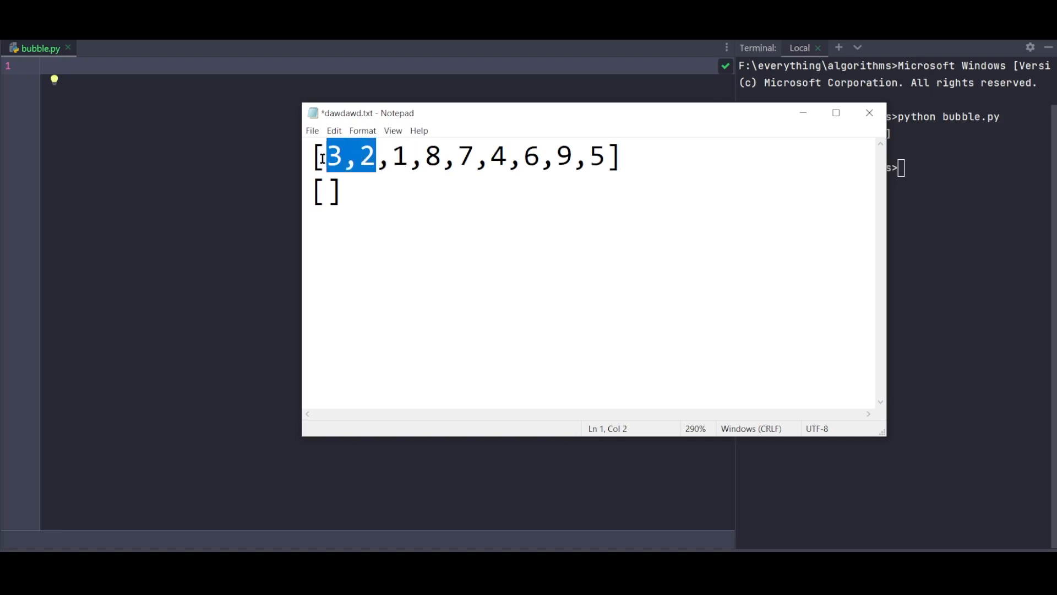
click(365, 156)
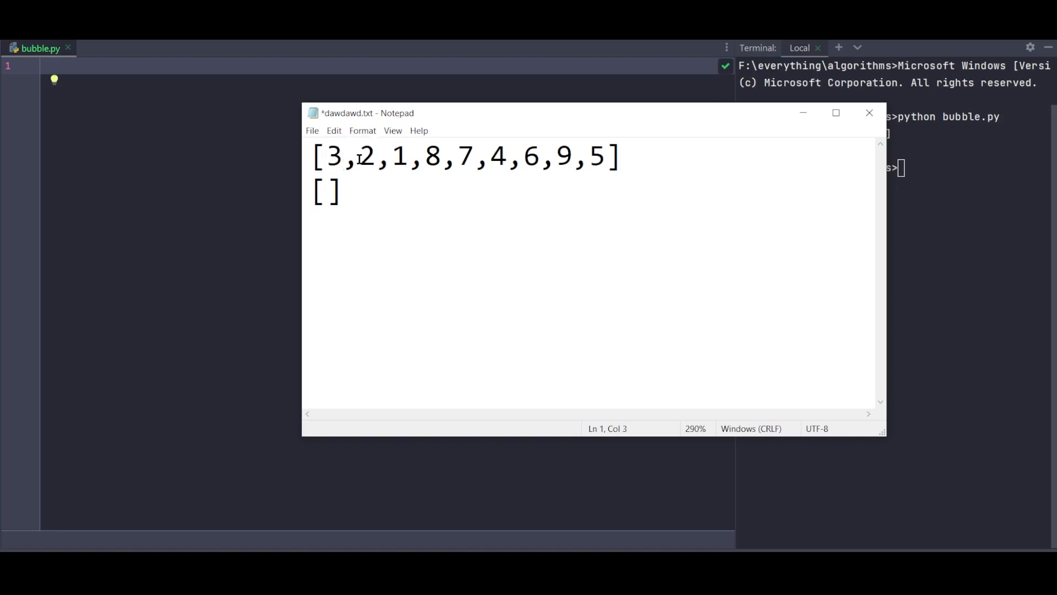
drag(355, 155, 409, 155)
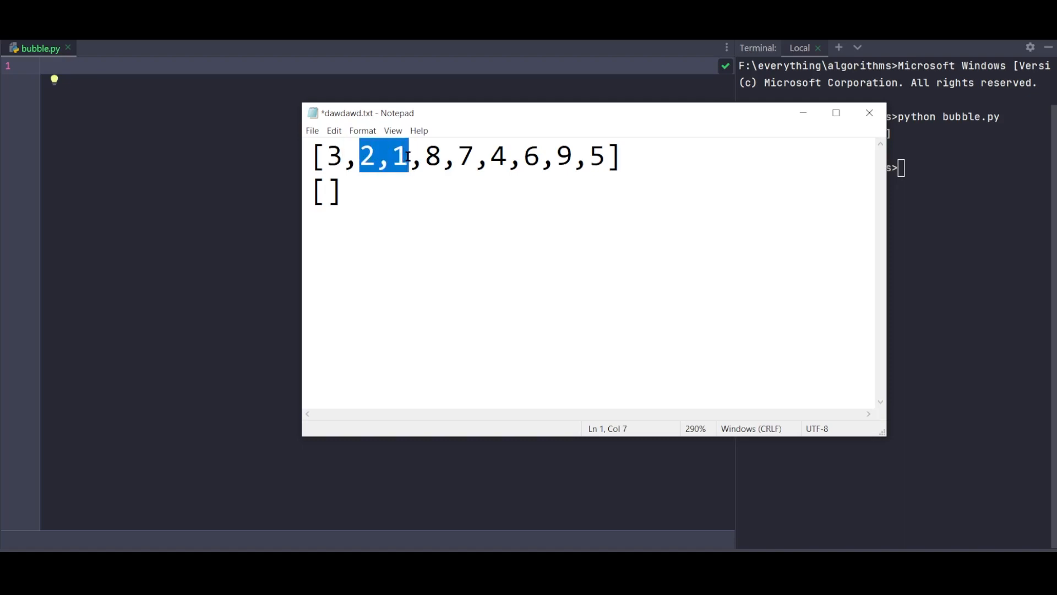
mouse_move(380, 254)
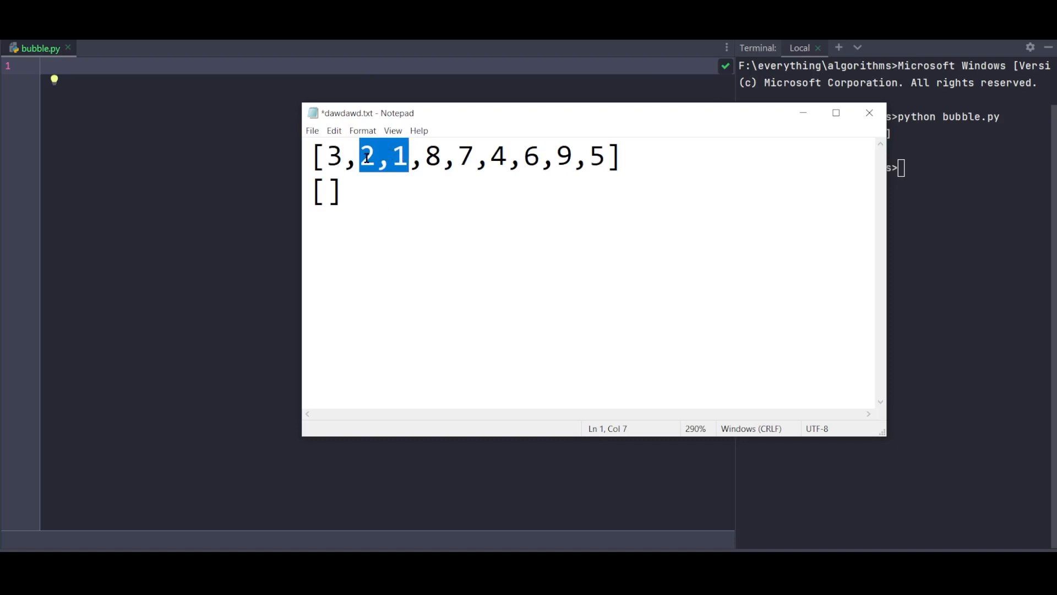
mouse_move(384, 140)
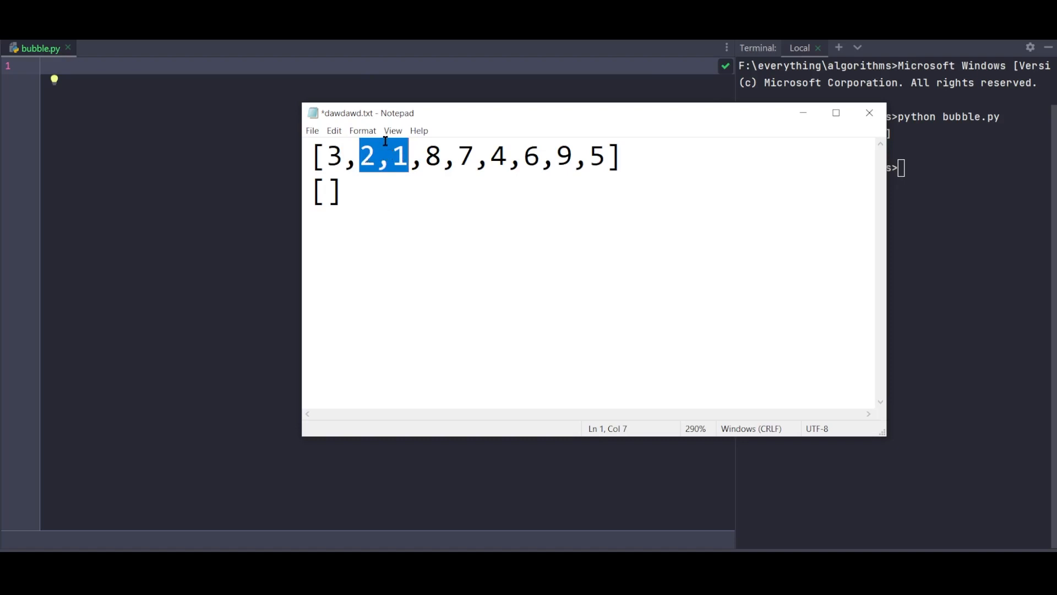
click(340, 191)
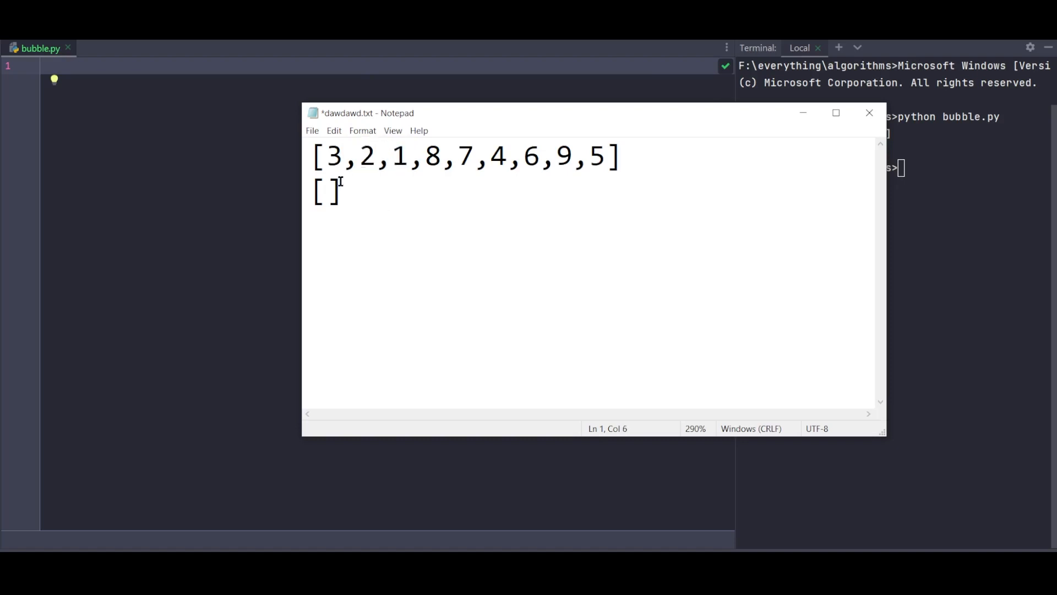
click(326, 193)
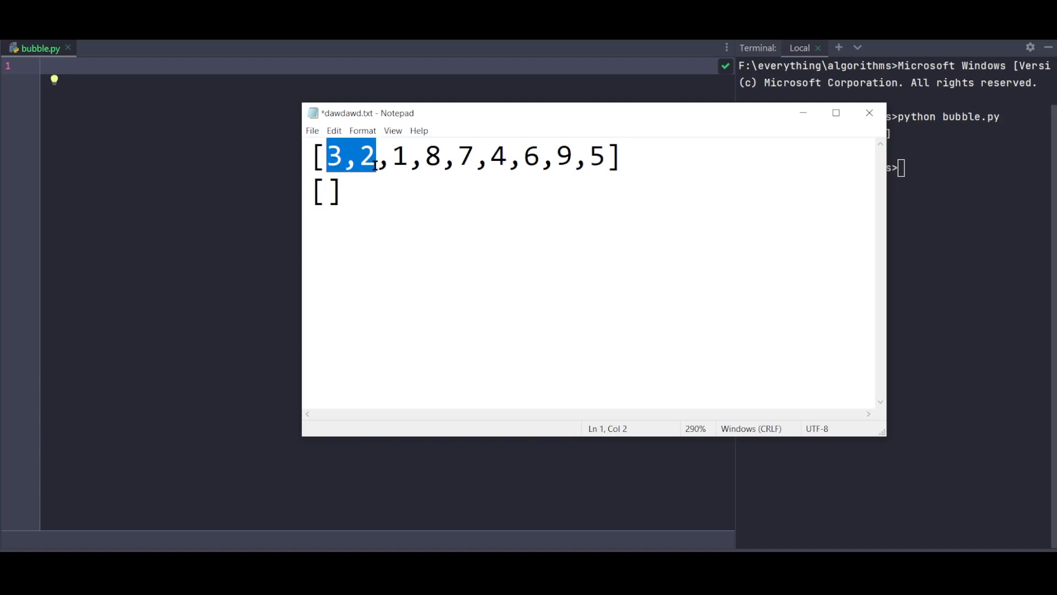
click(356, 192)
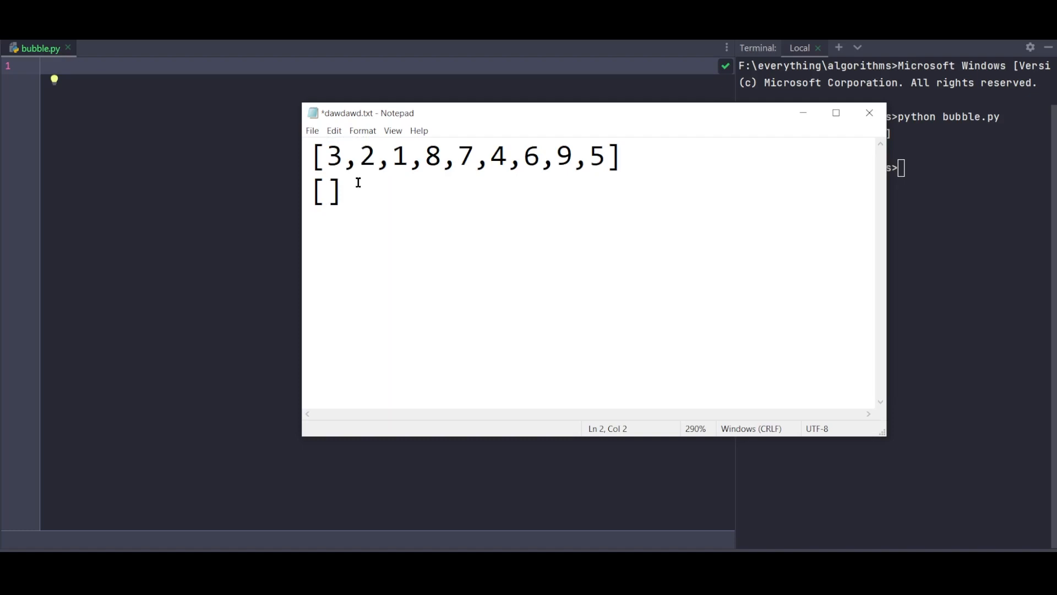
text(2,3)
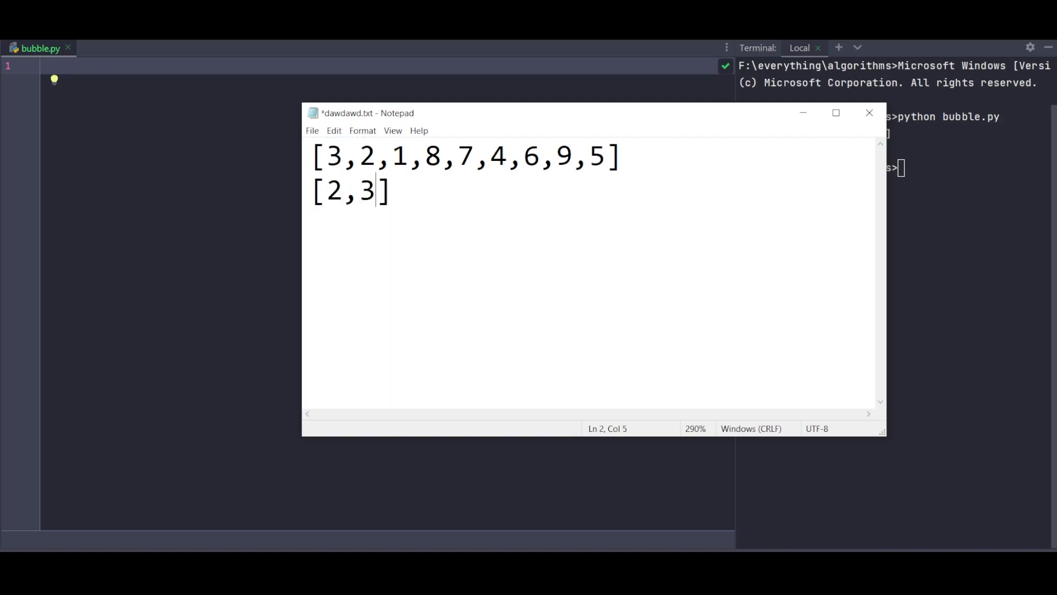
- Edit the second list so it reads [2,1,3] after re-checking the 3,2 pair
double_click(365, 156)
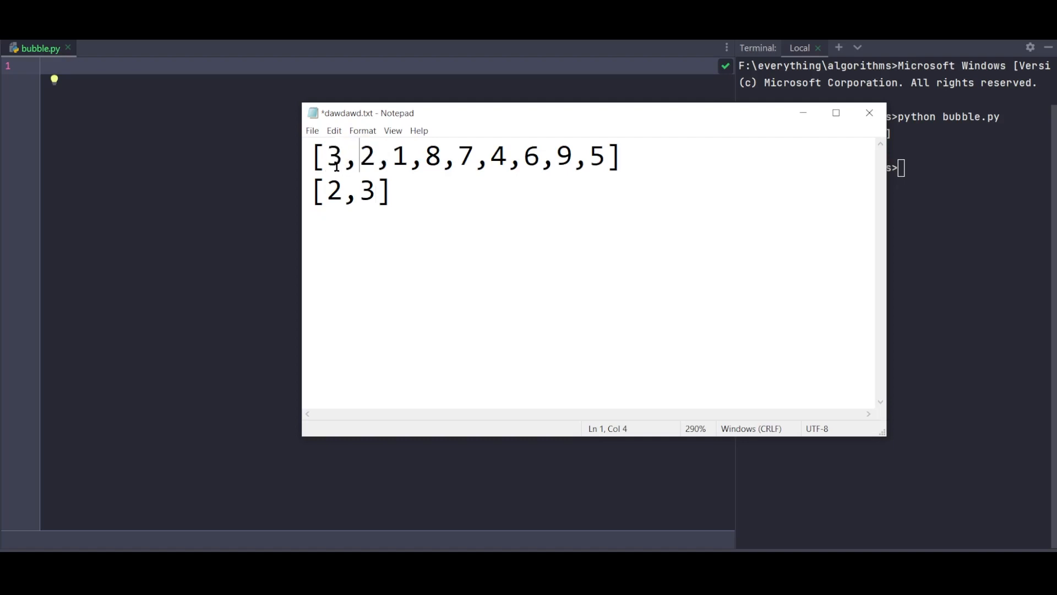
double_click(367, 191)
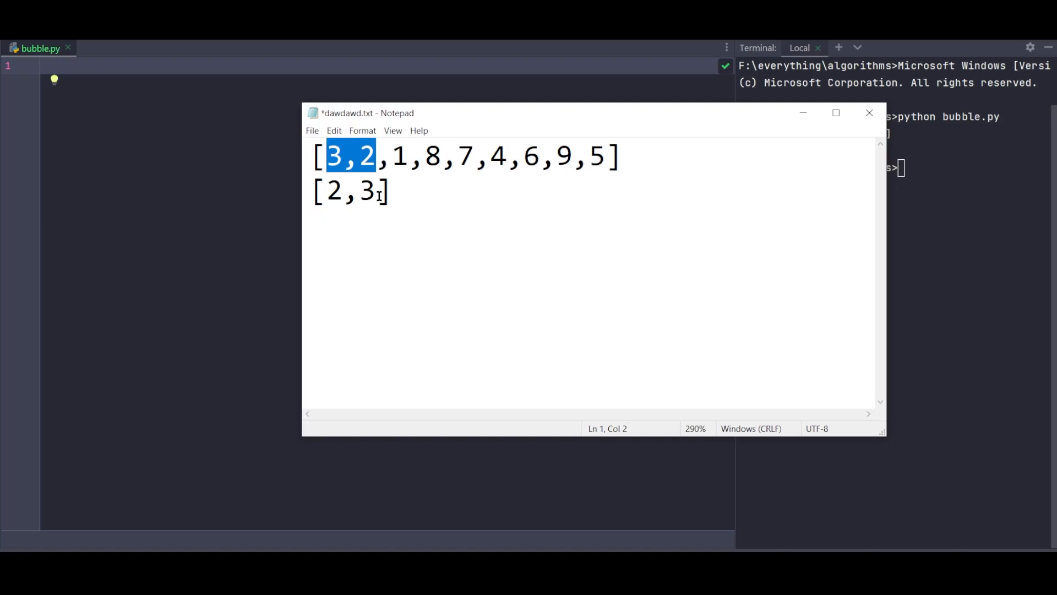
click(381, 191)
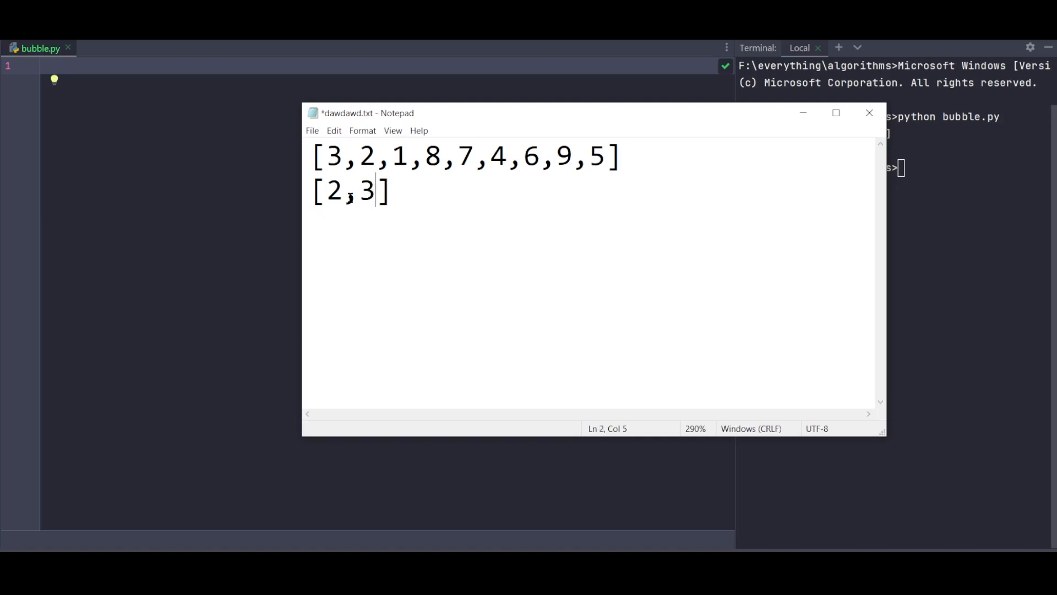
text(1,)
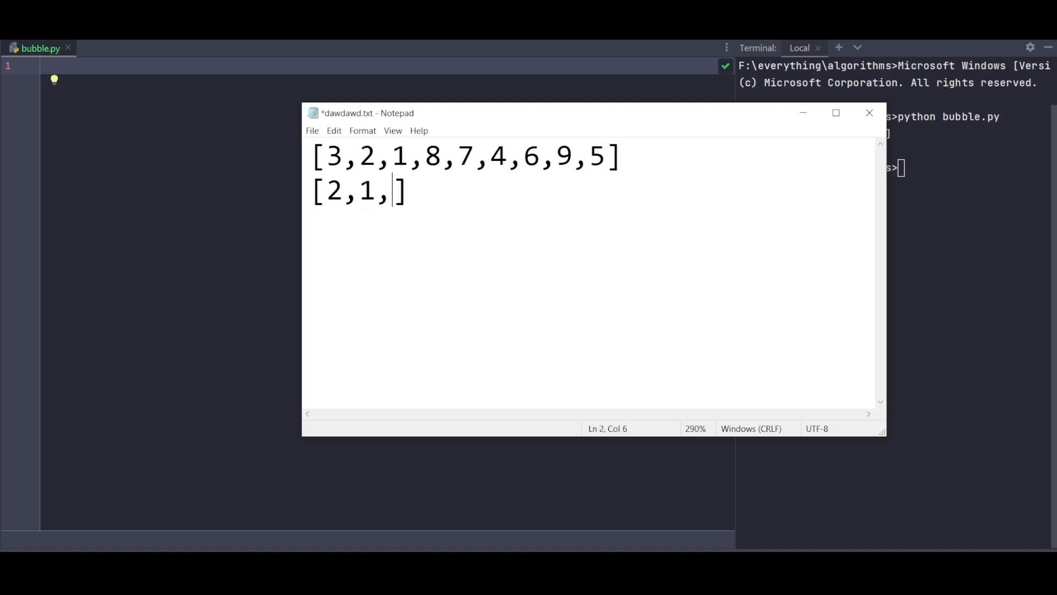
text(3)
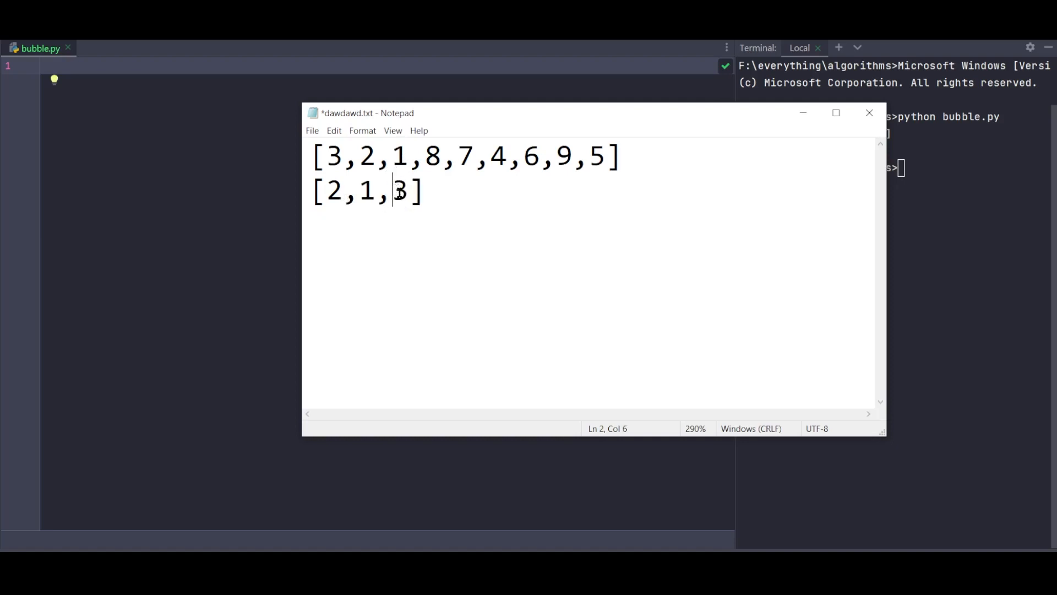
- Carry 8 and 7 through the comparisons so the second list reads 2,1,3,7,8
double_click(432, 156)
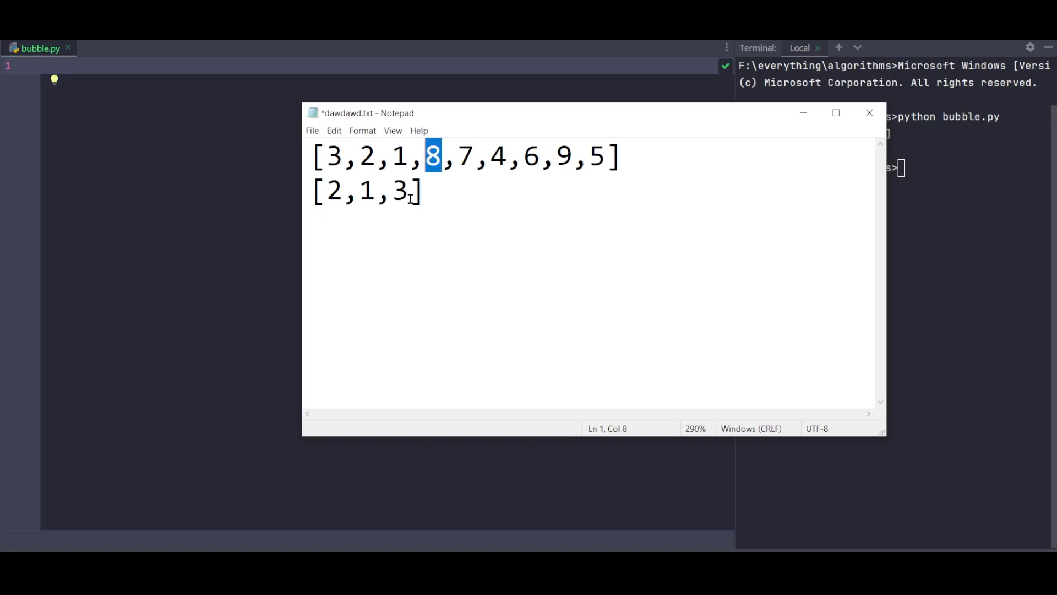
click(441, 156)
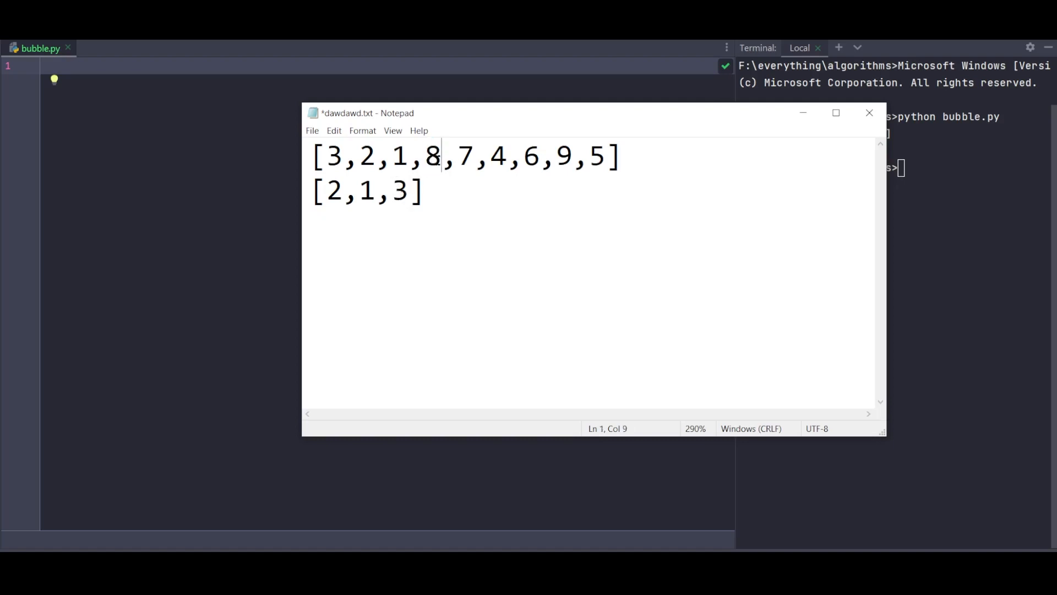
click(421, 191)
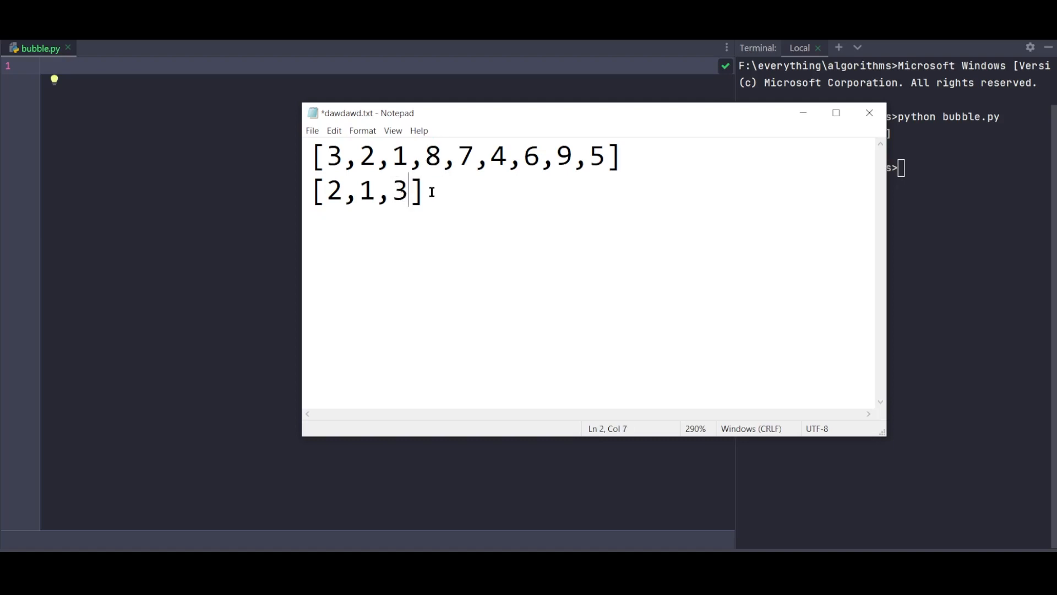
text(,8)
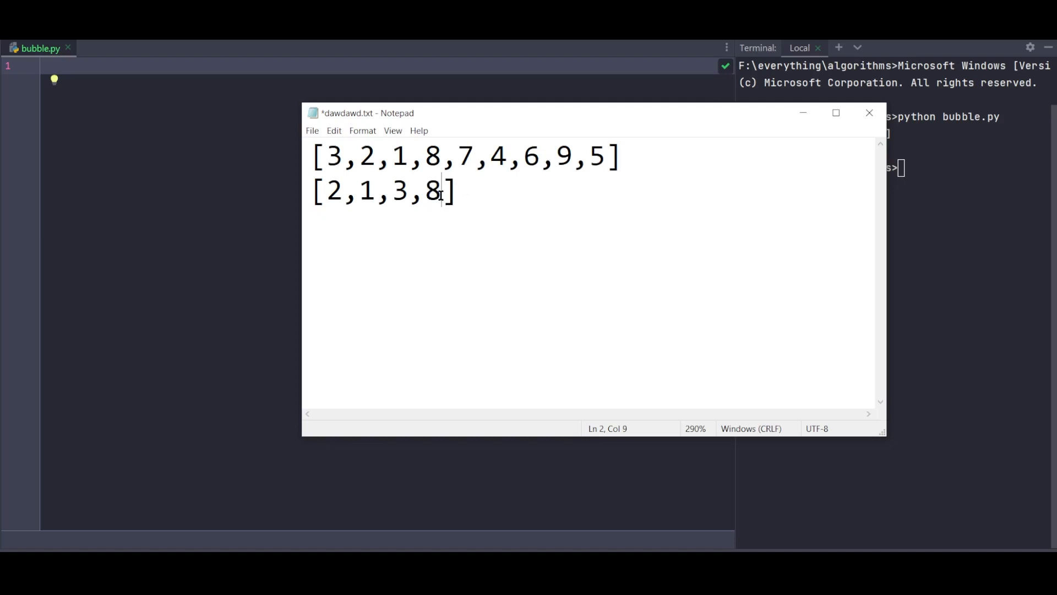
double_click(467, 156)
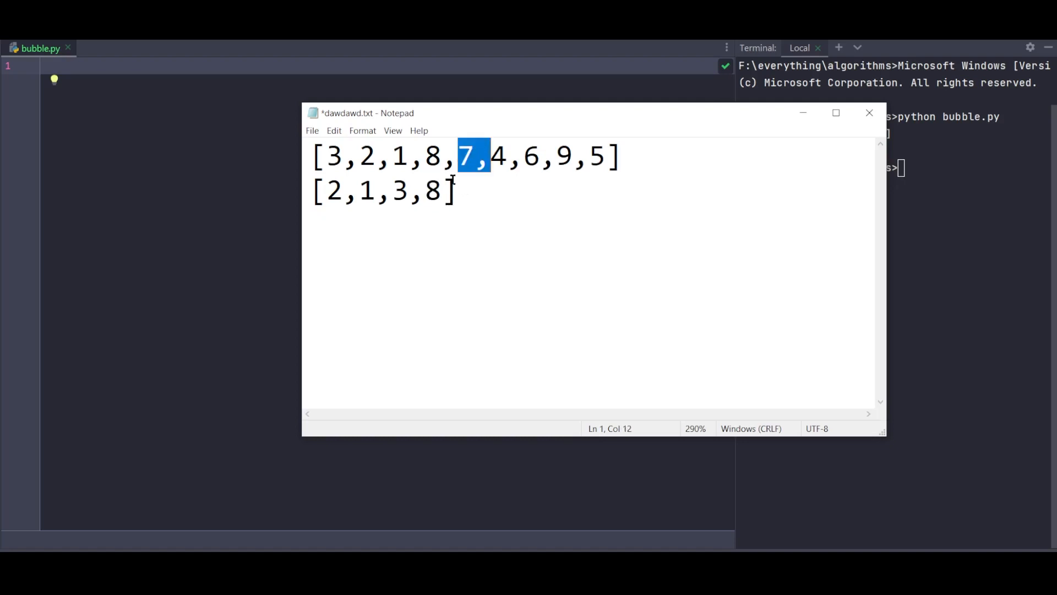
click(463, 190)
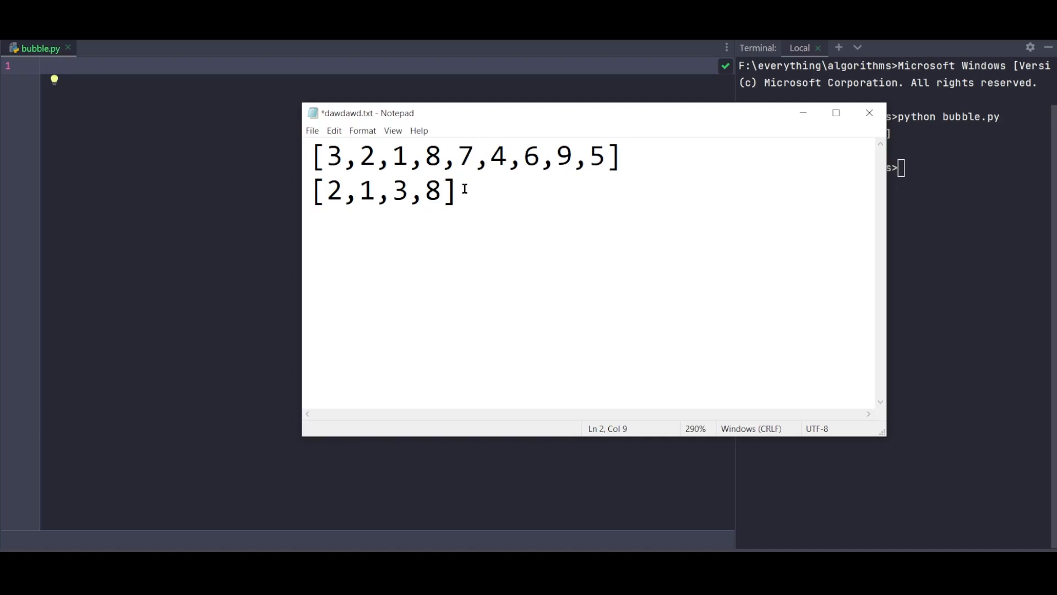
key(backspace)
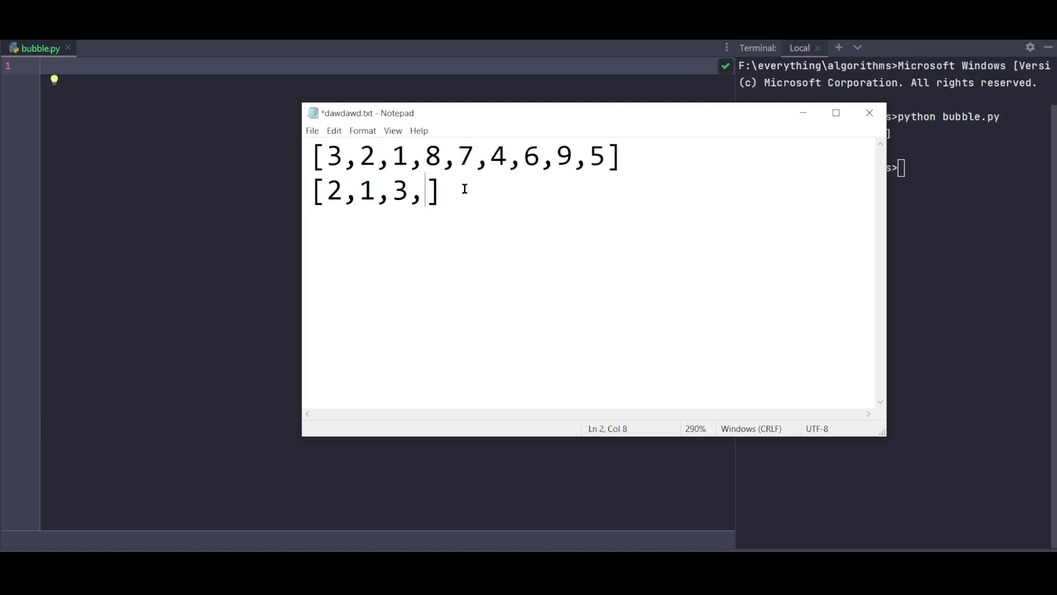
text(7,8)
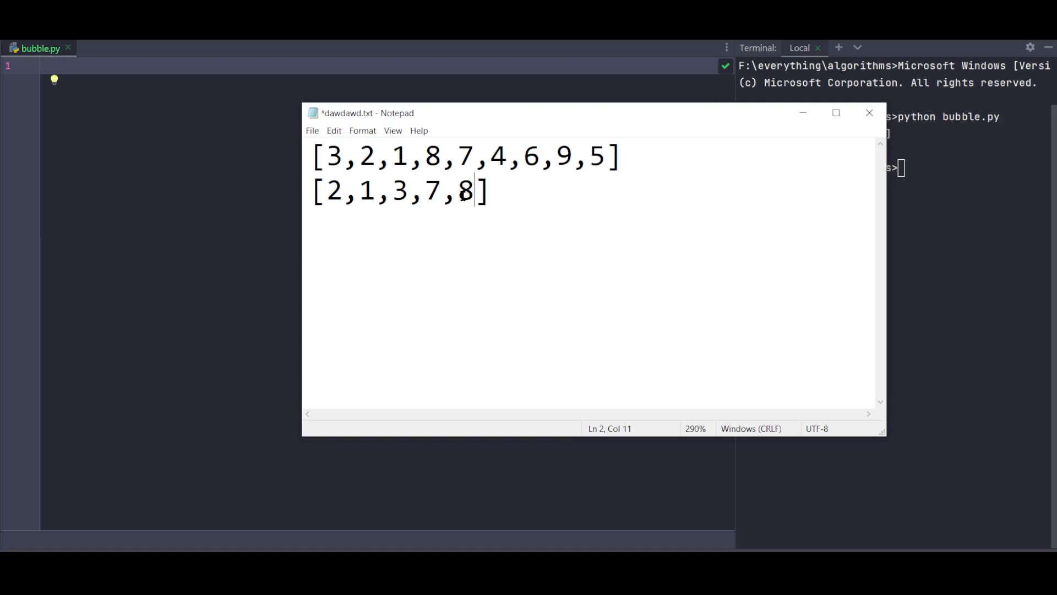
- Bubble 8 past 4 and 6 and append 9, extending the second list to 2,1,3,7,4,6,8,9
double_click(497, 155)
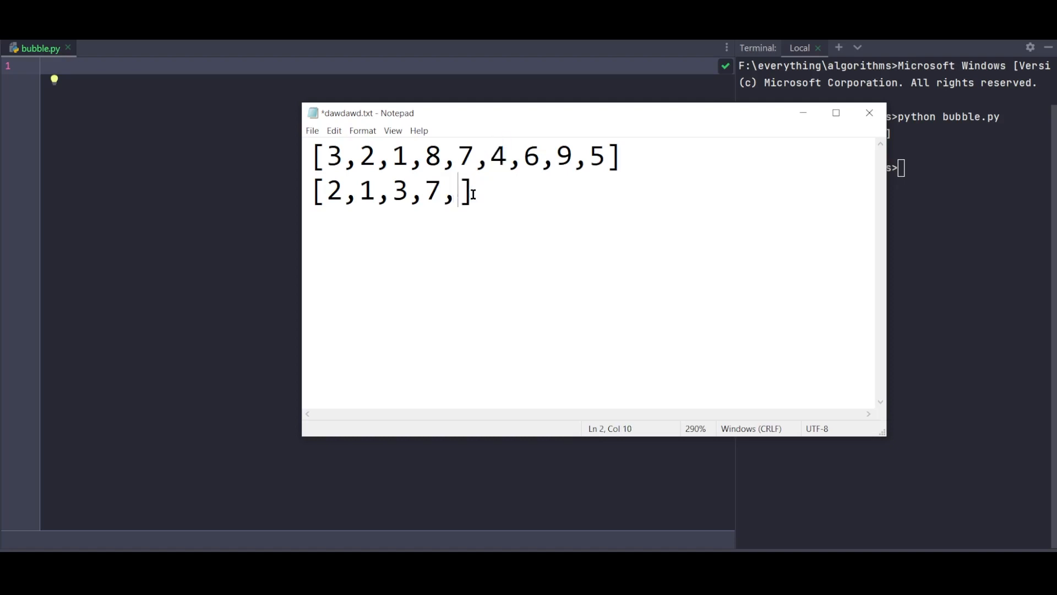
text(4,8)
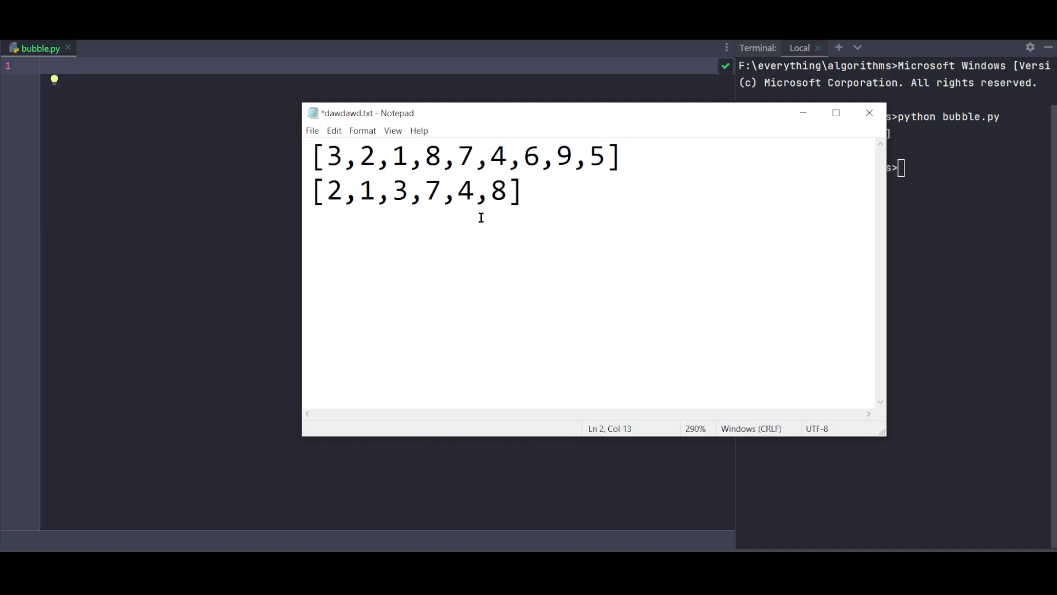
click(504, 190)
text(,)
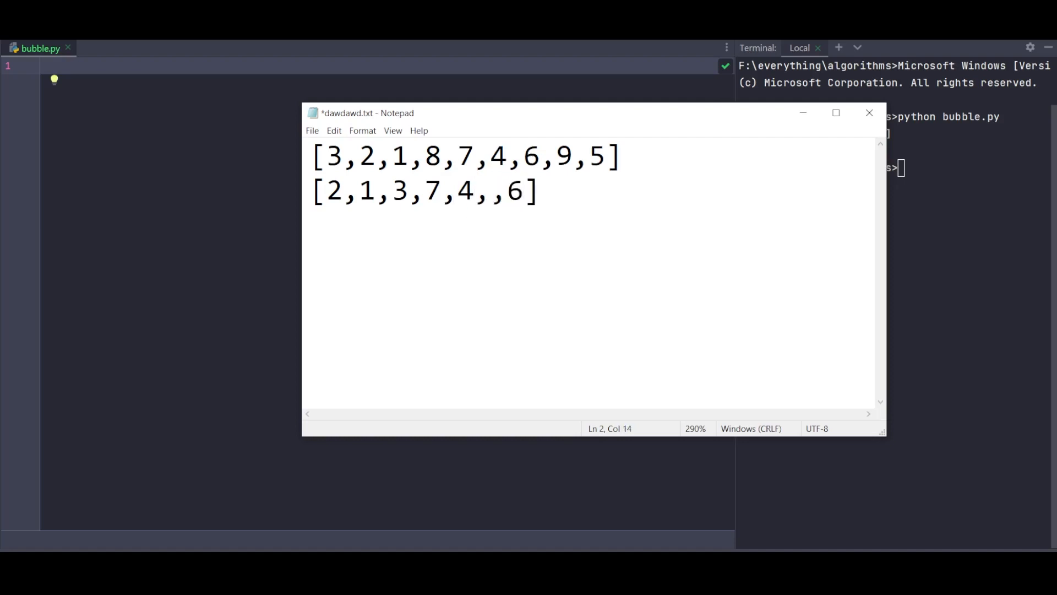
text(6,8)
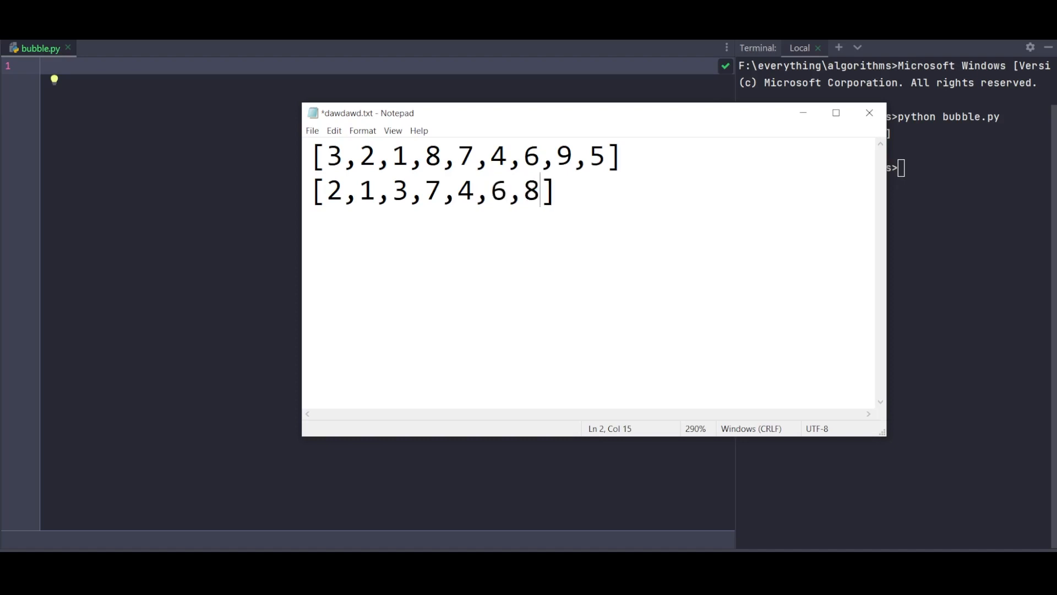
double_click(531, 191)
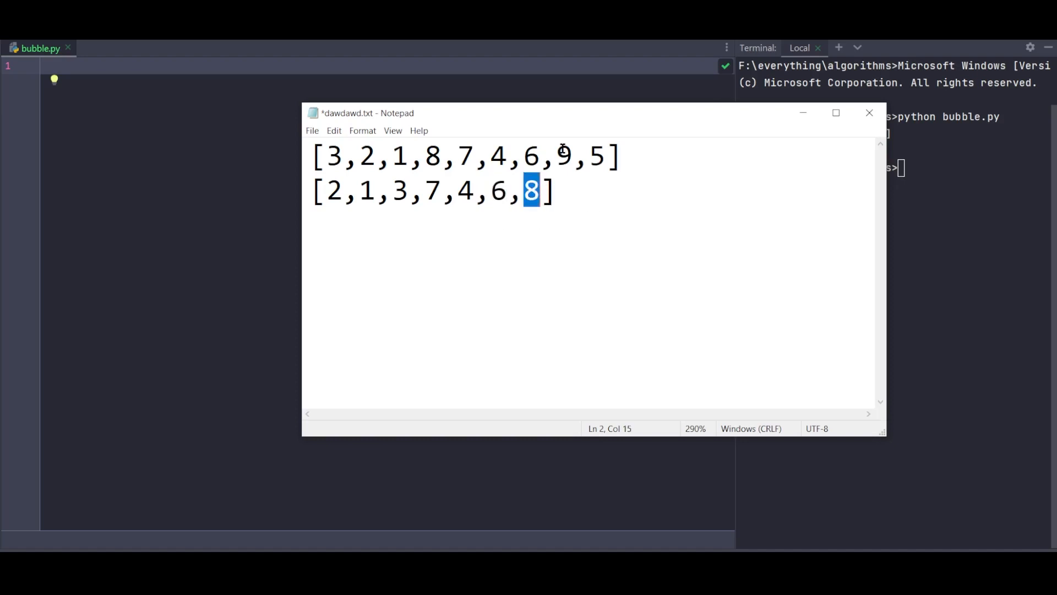
double_click(564, 156)
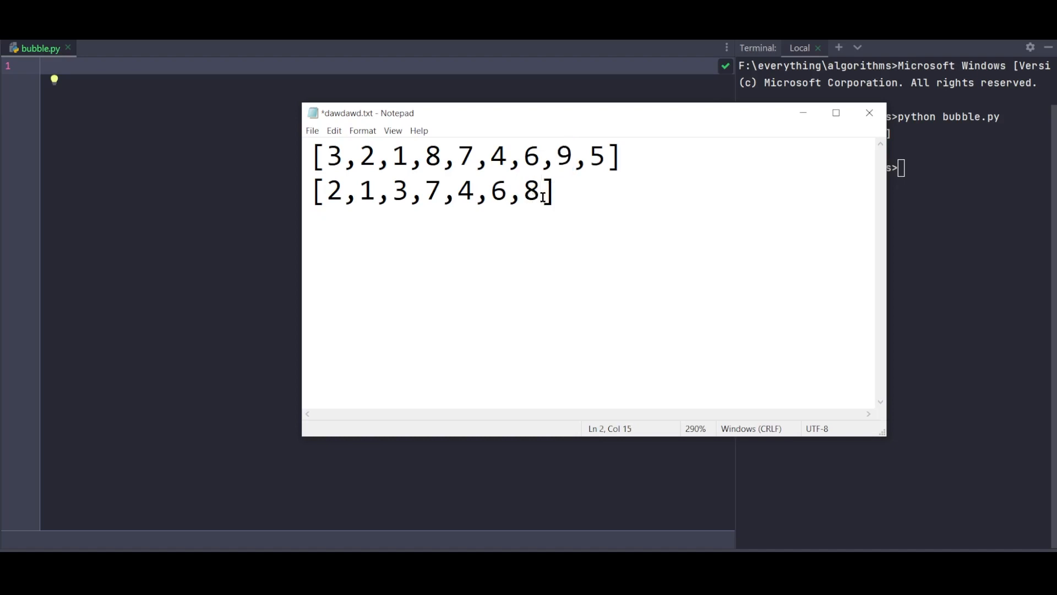
text(,9)
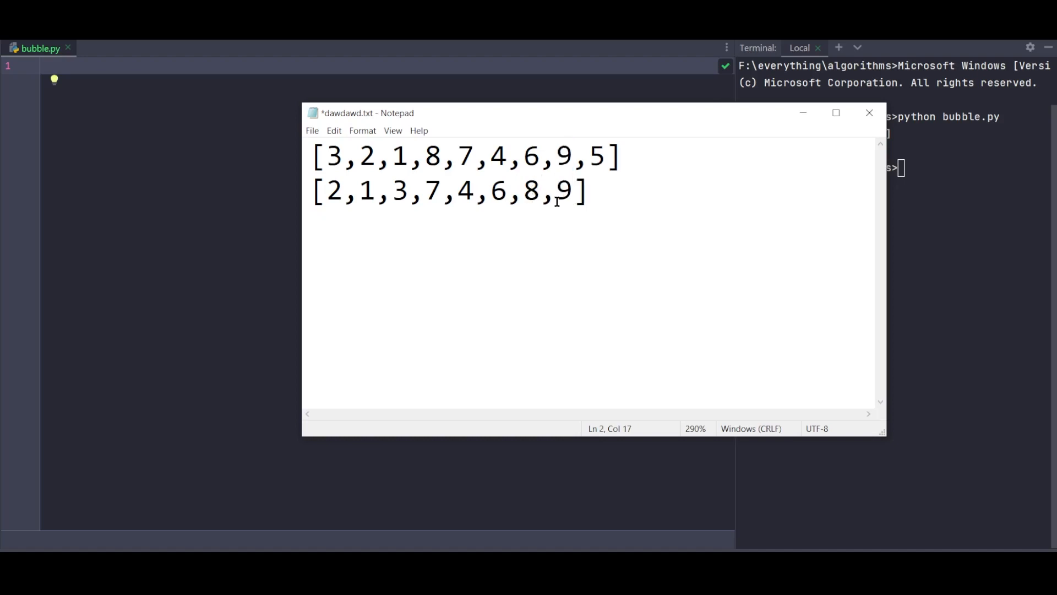
double_click(595, 155)
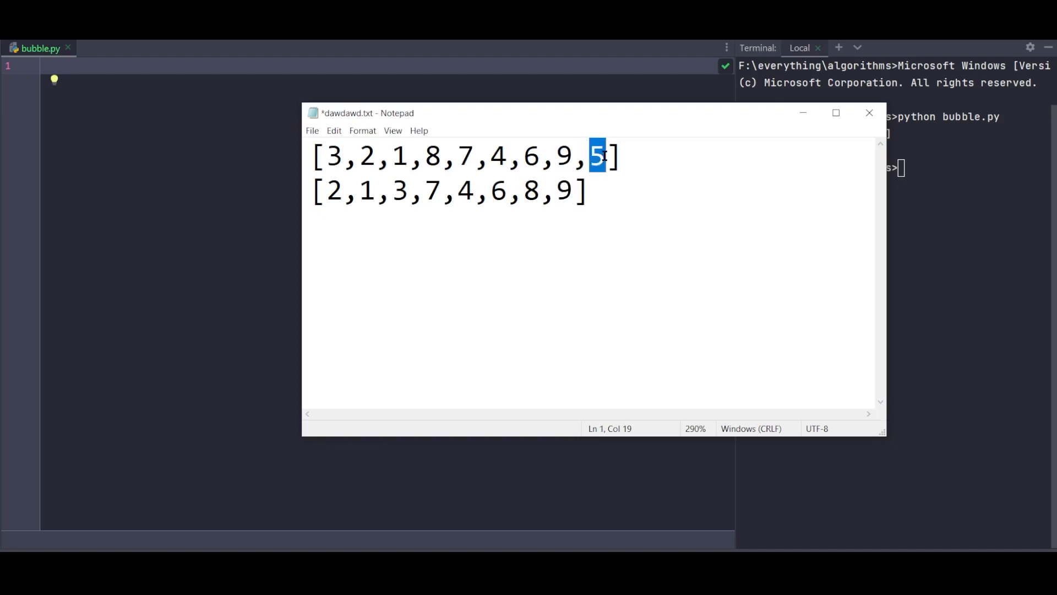
key(left)
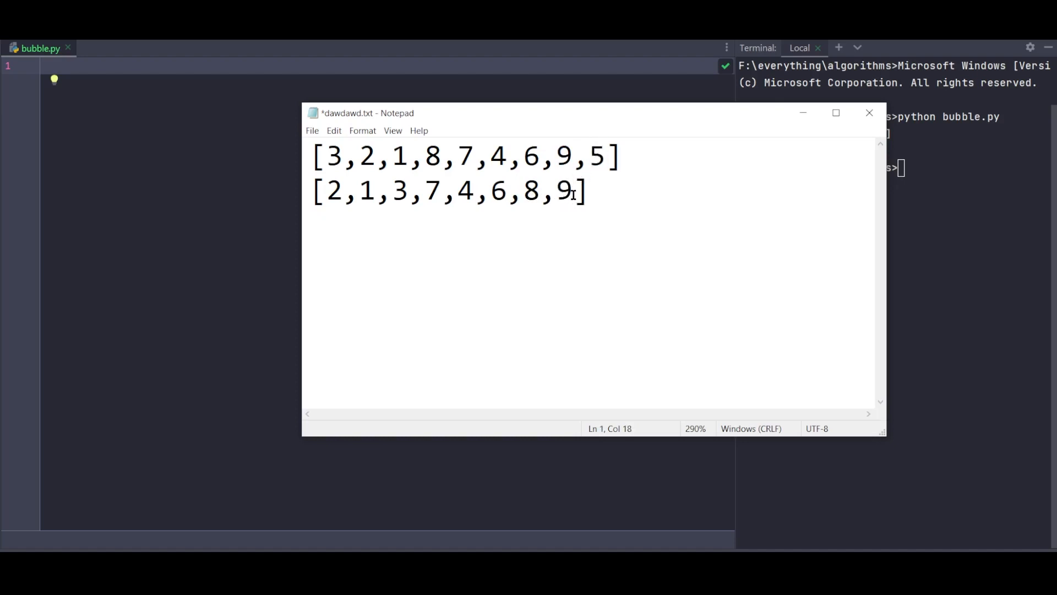
click(572, 194)
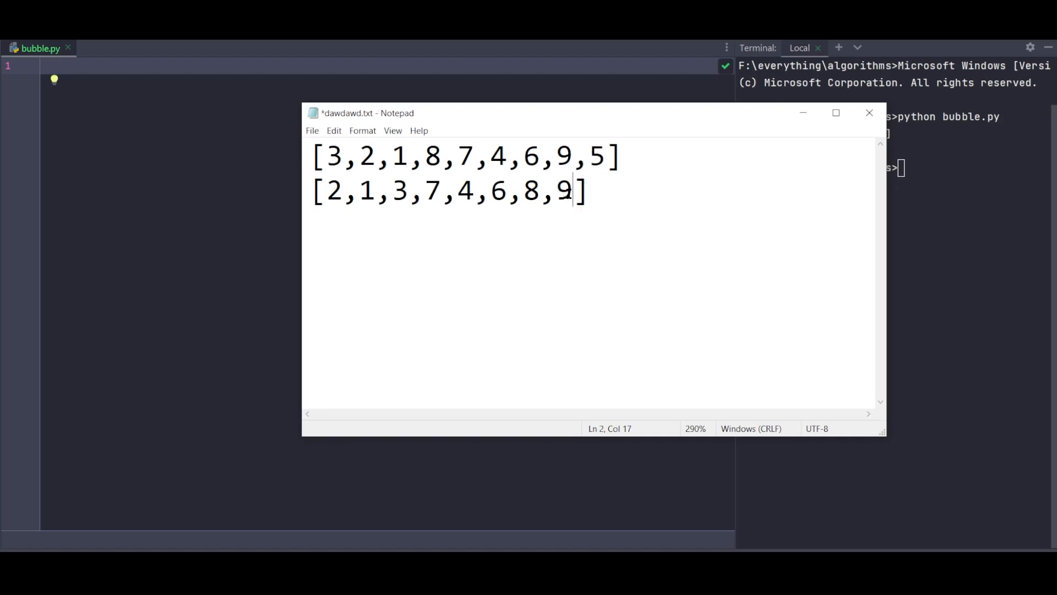
- Correct the second list to end 8,5,9 and start an empty bracket pair on a third line
text(5,)
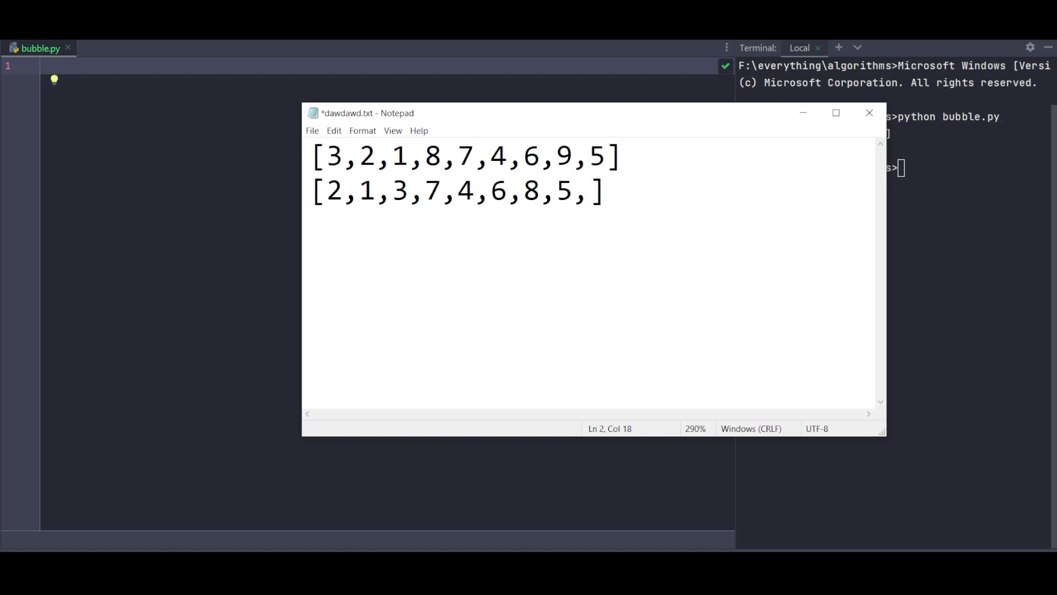
text(9)
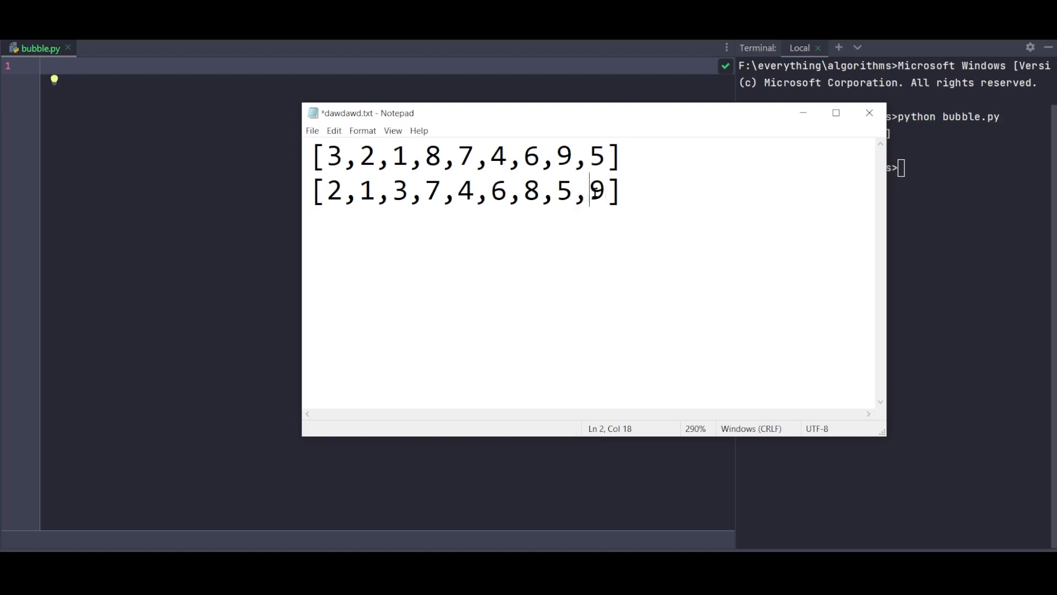
double_click(596, 191)
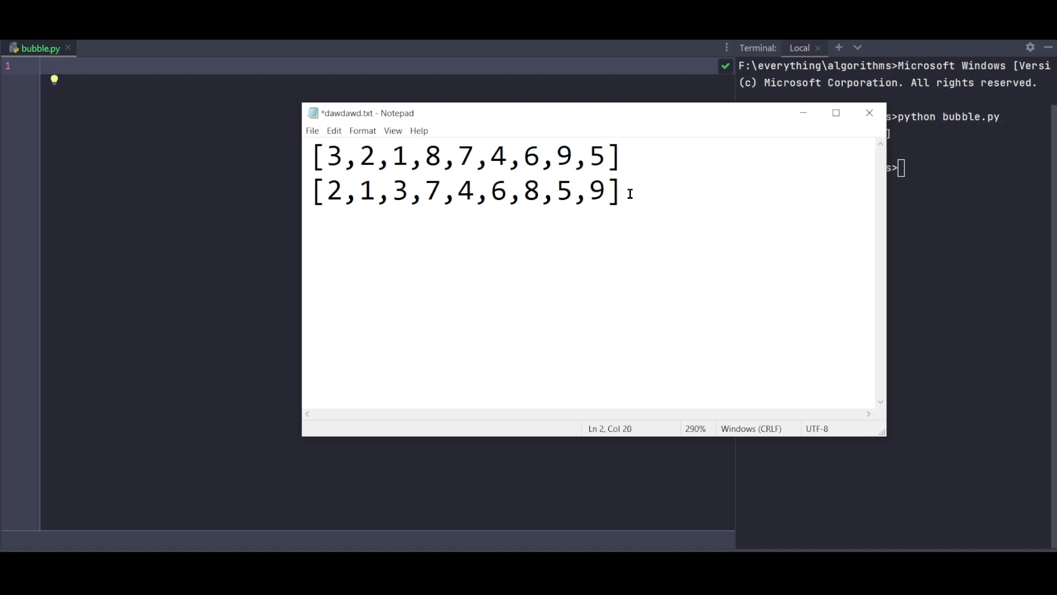
double_click(596, 192)
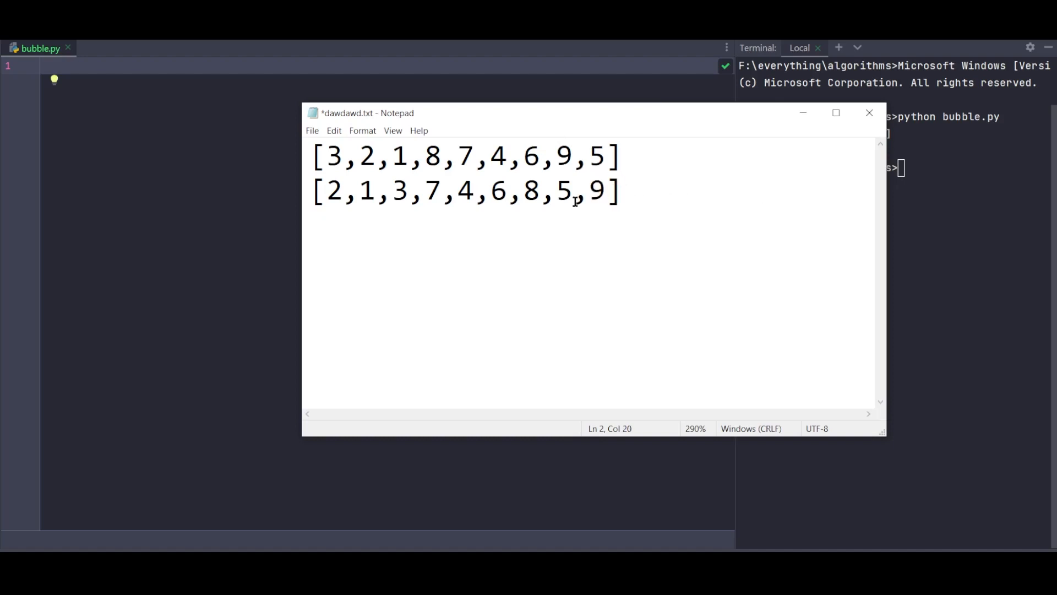
double_click(596, 191)
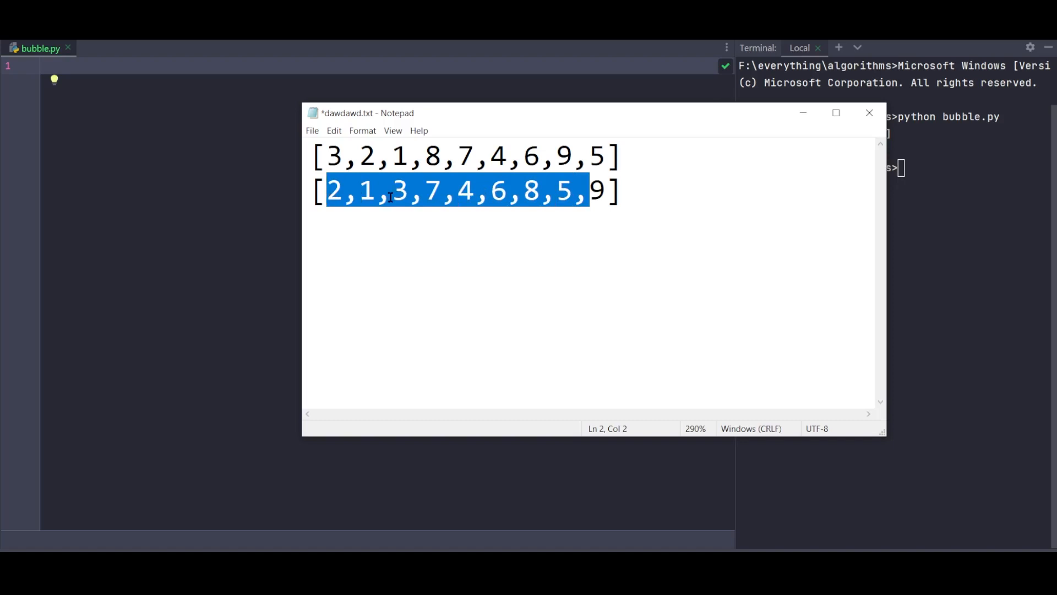
click(606, 191)
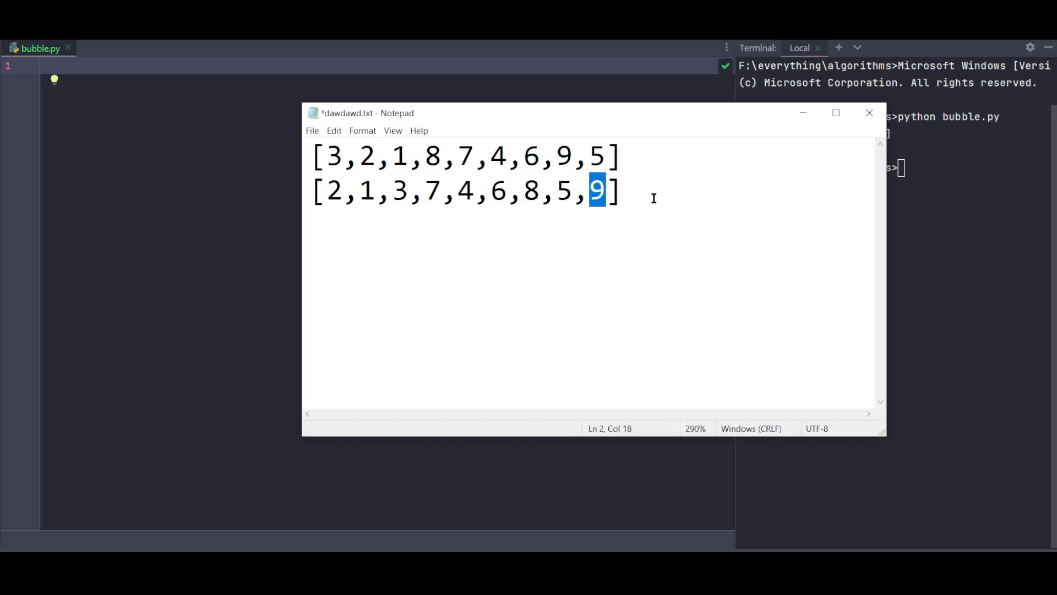
text([)
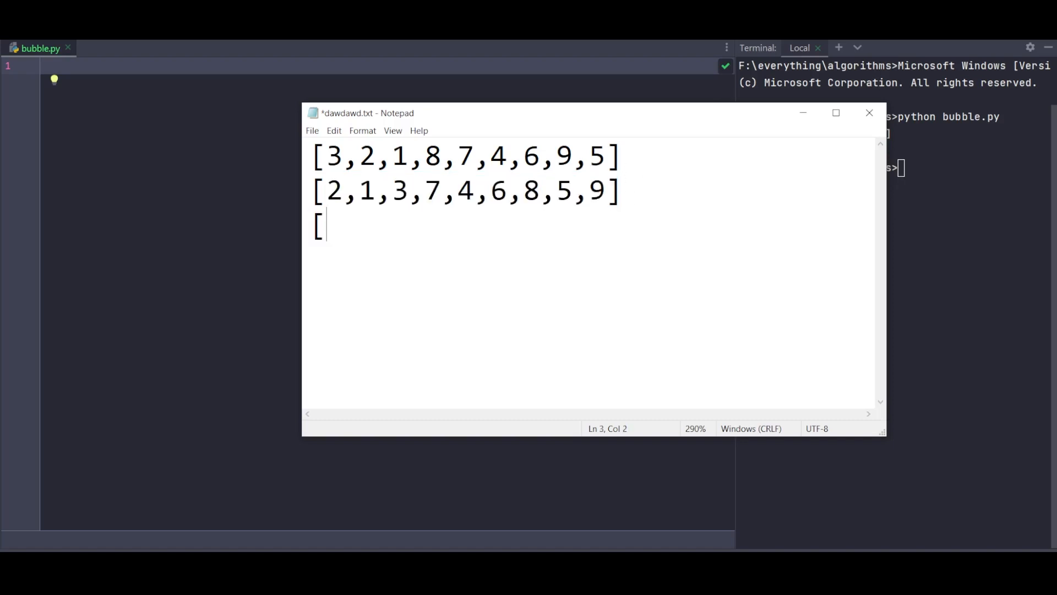
text(])
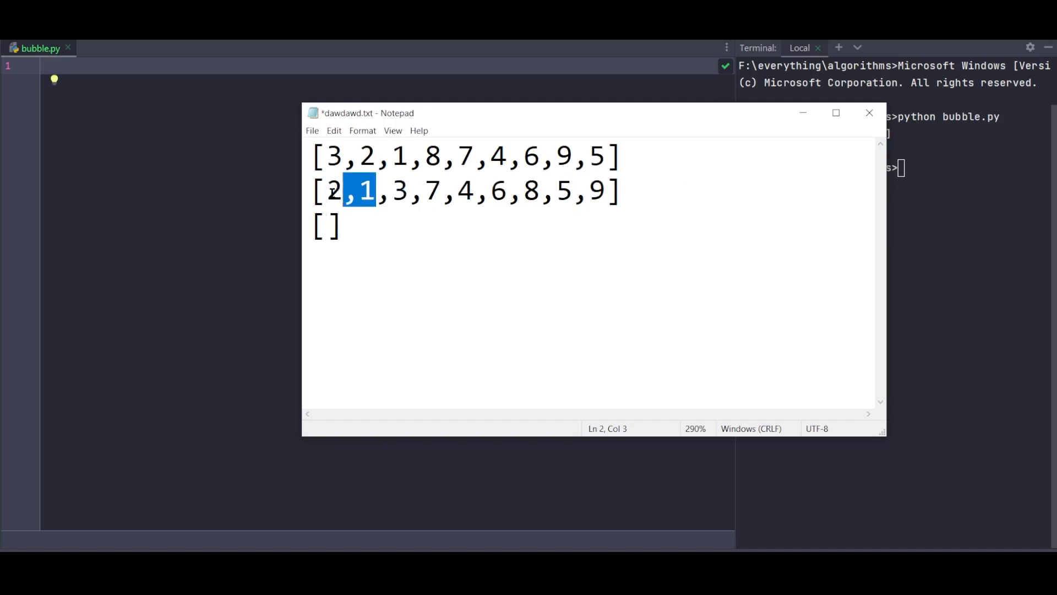
- Fill the third list with the second-pass result 1,2,3,4,6,7,5,8,9
click(323, 228)
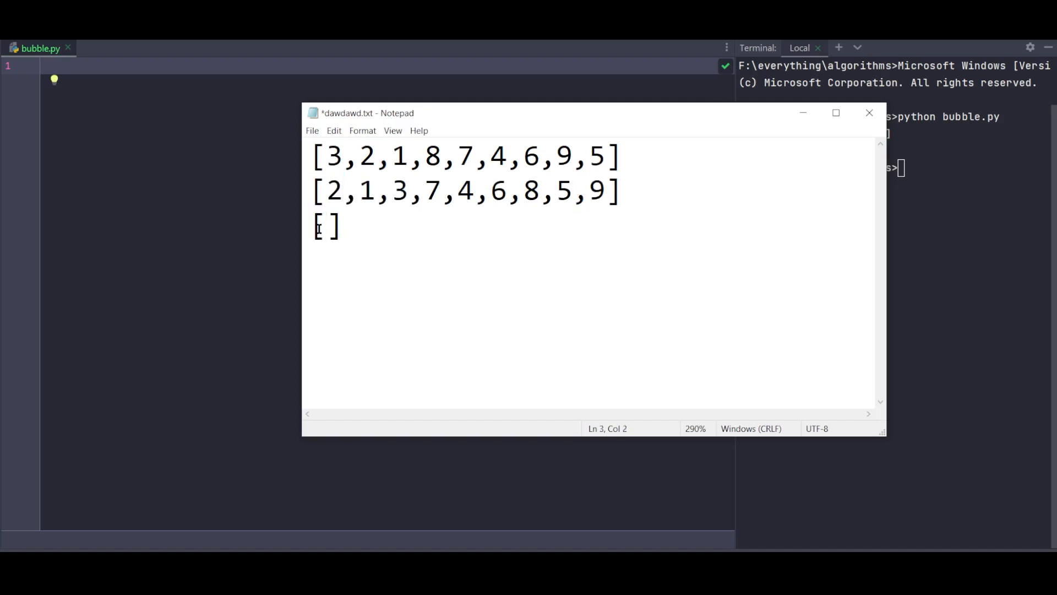
text(1,2)
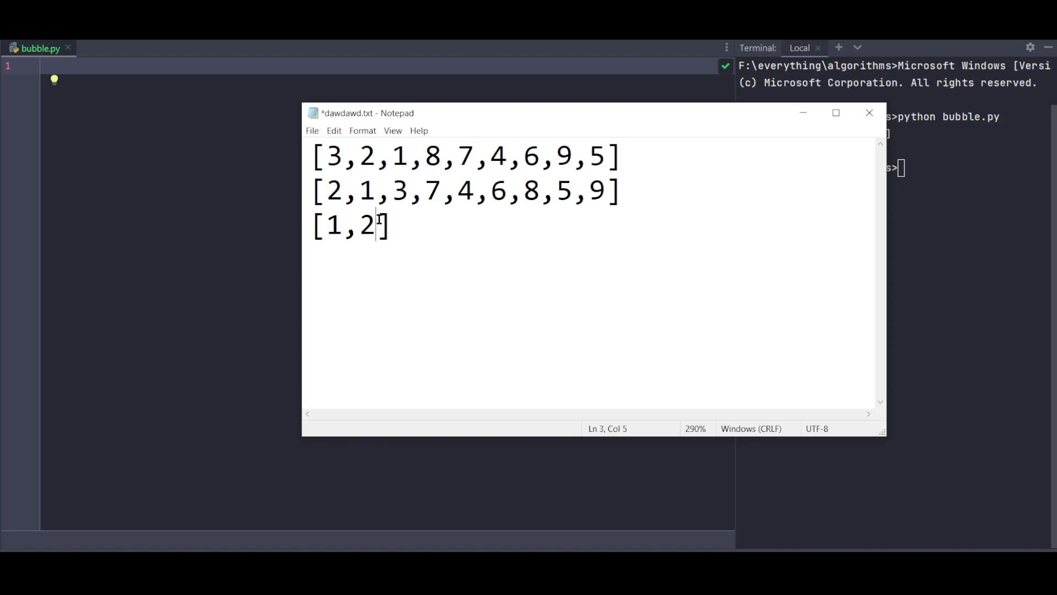
text(,3)
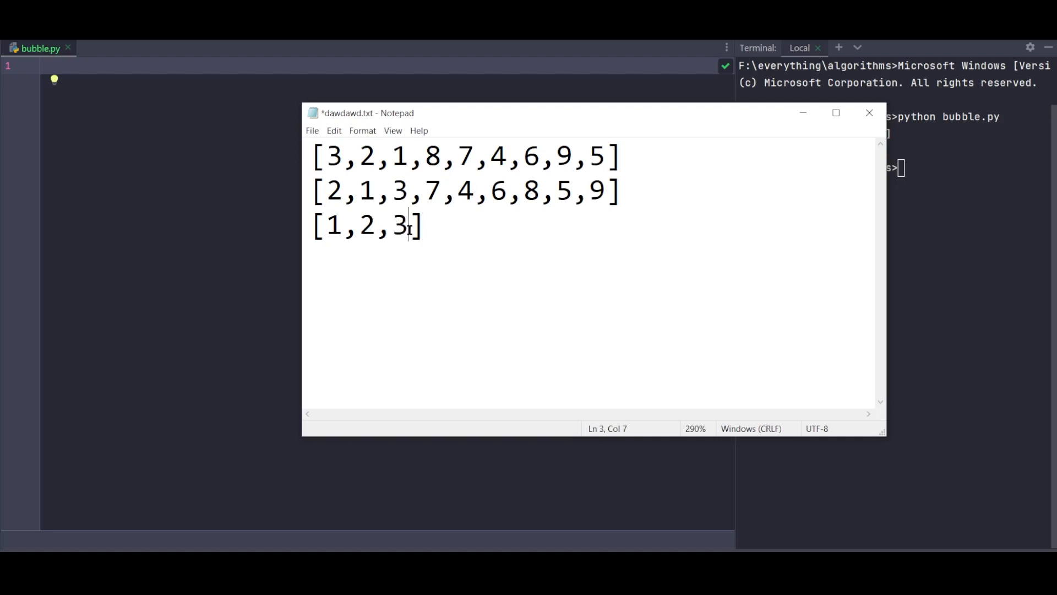
text(,7)
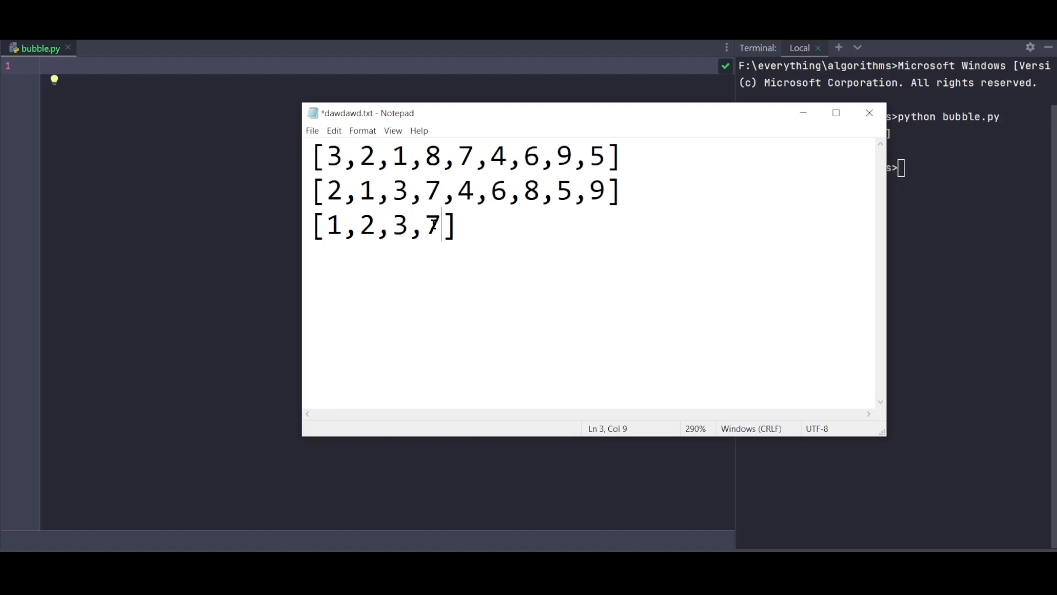
text(,4,)
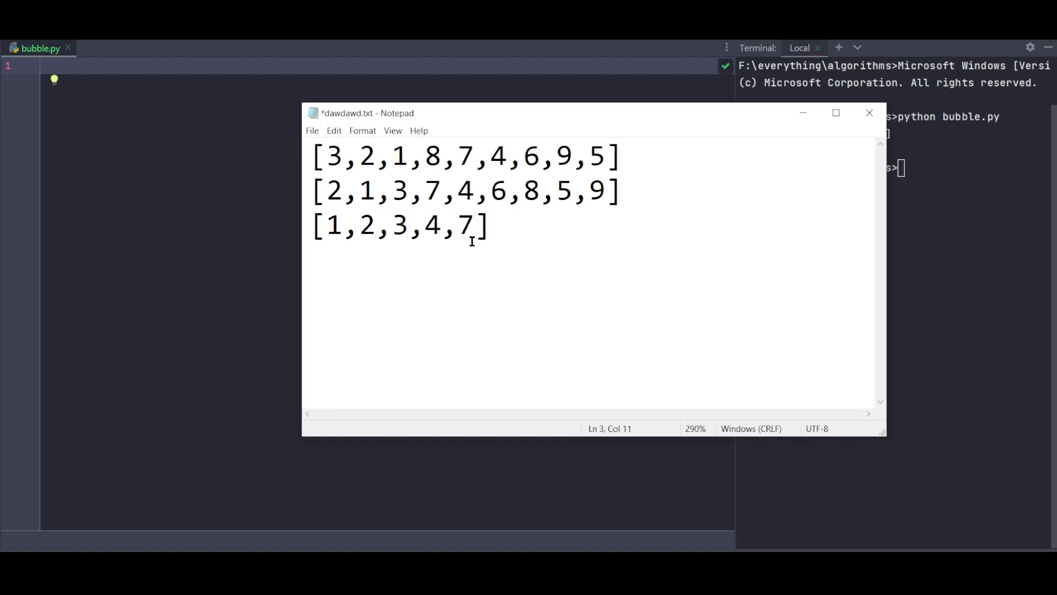
text(6,)
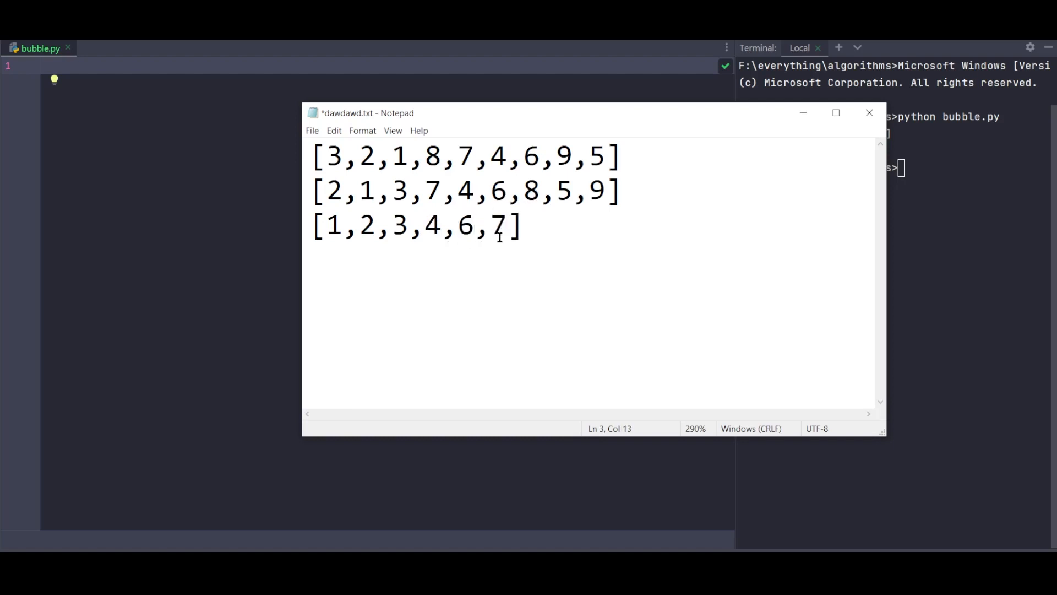
text(,)
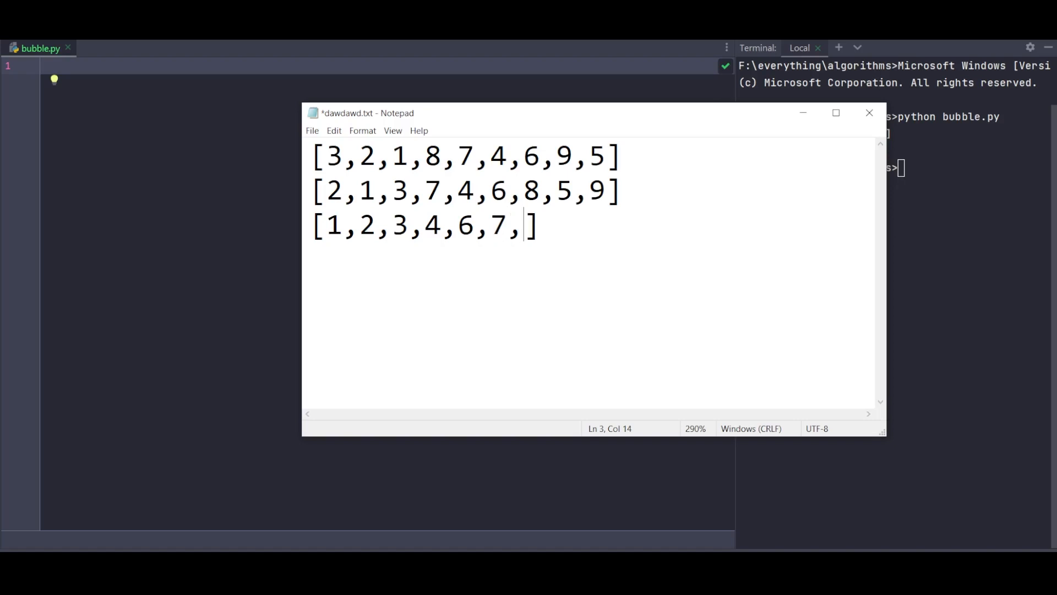
text(8)
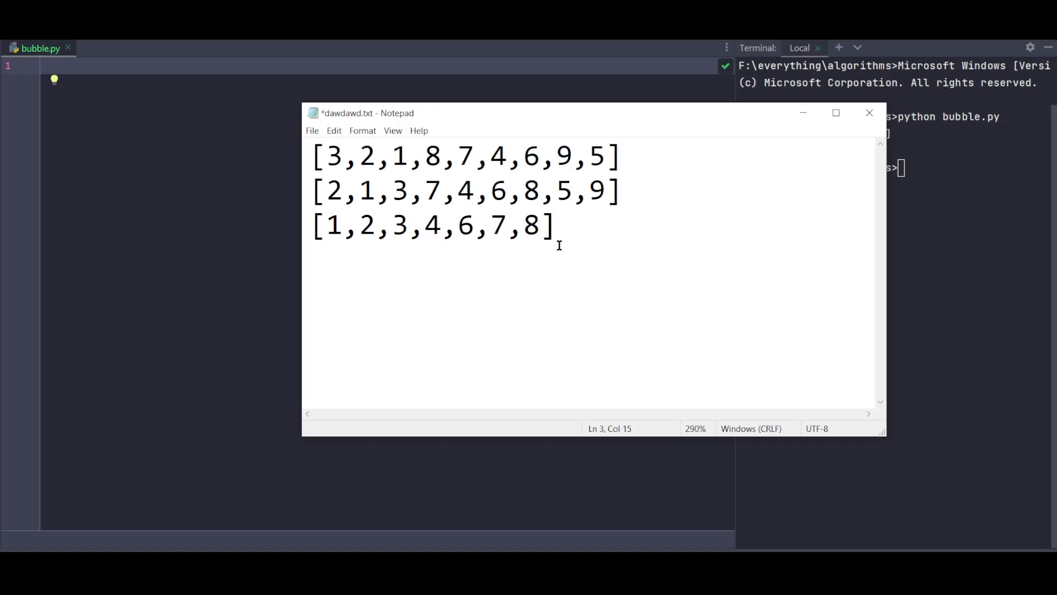
mouse_move(572, 215)
text(5,)
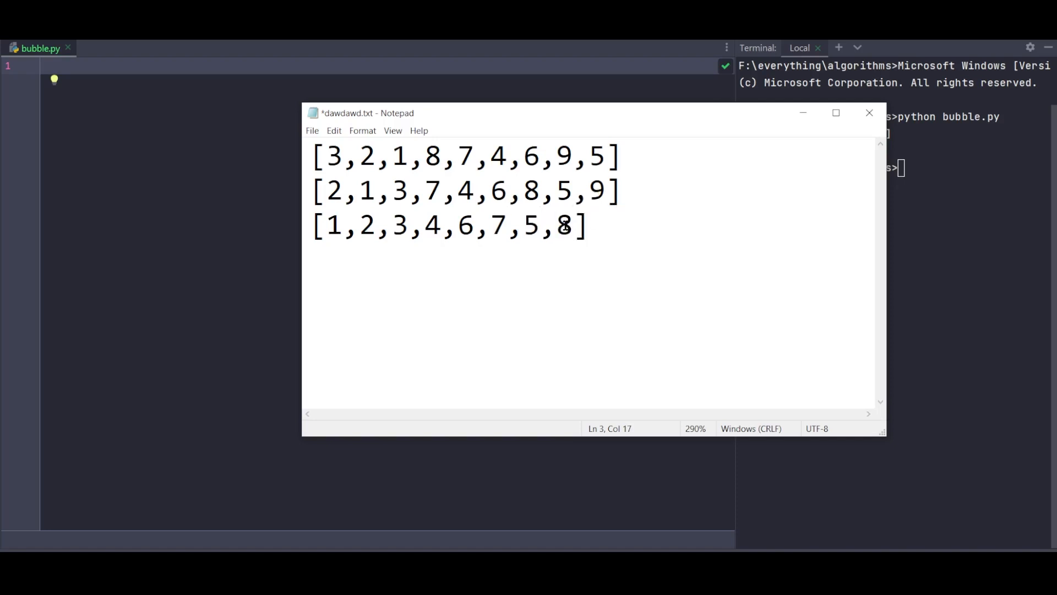
click(607, 190)
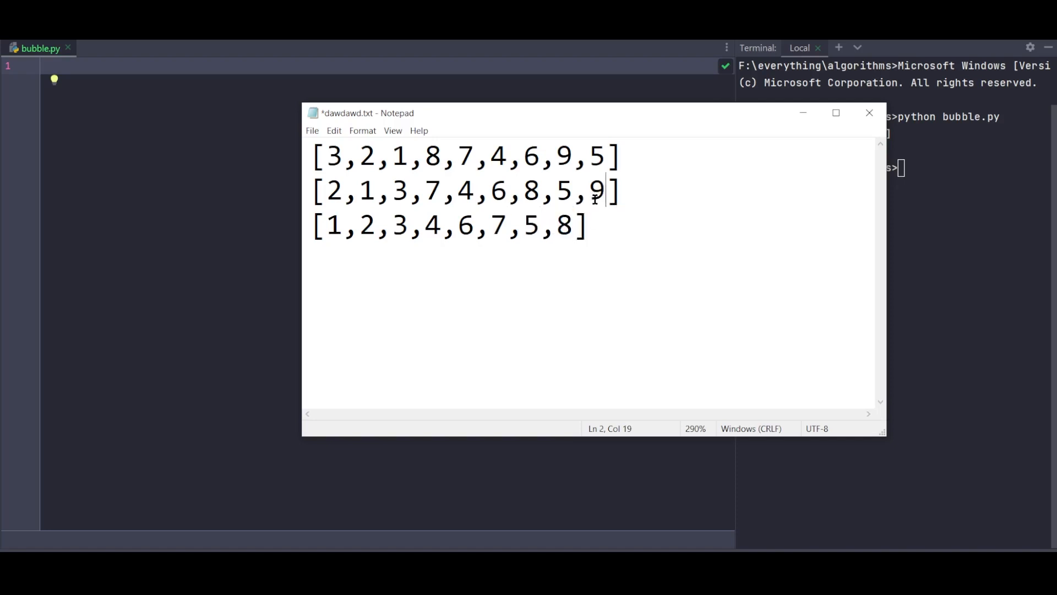
double_click(596, 189)
text(,)
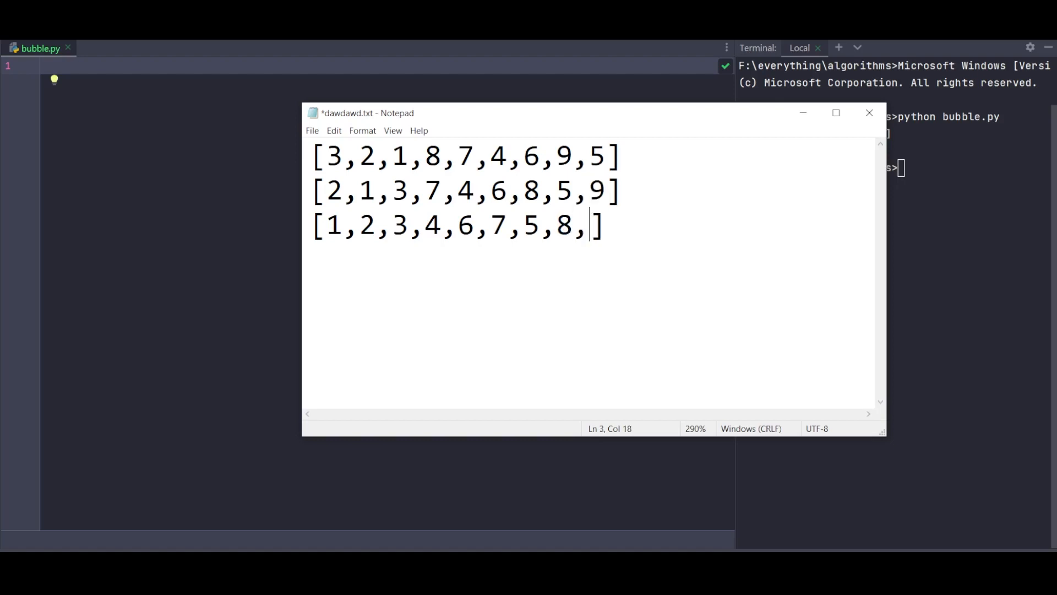
text(9)
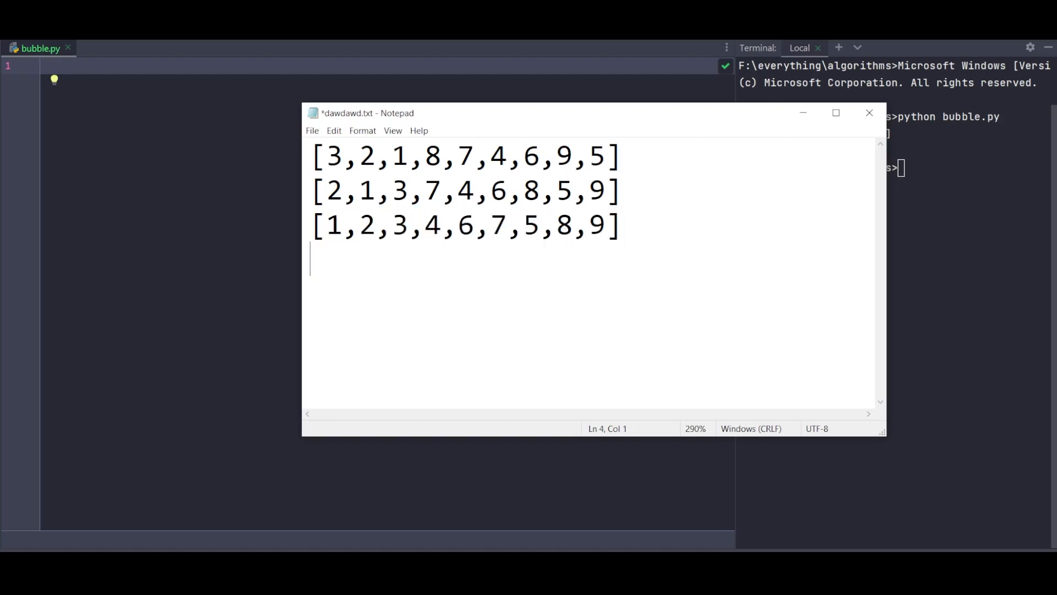
- Write the fourth list as [1,2,3,4,6,5,7,8,9], checking values against the third list
text([])
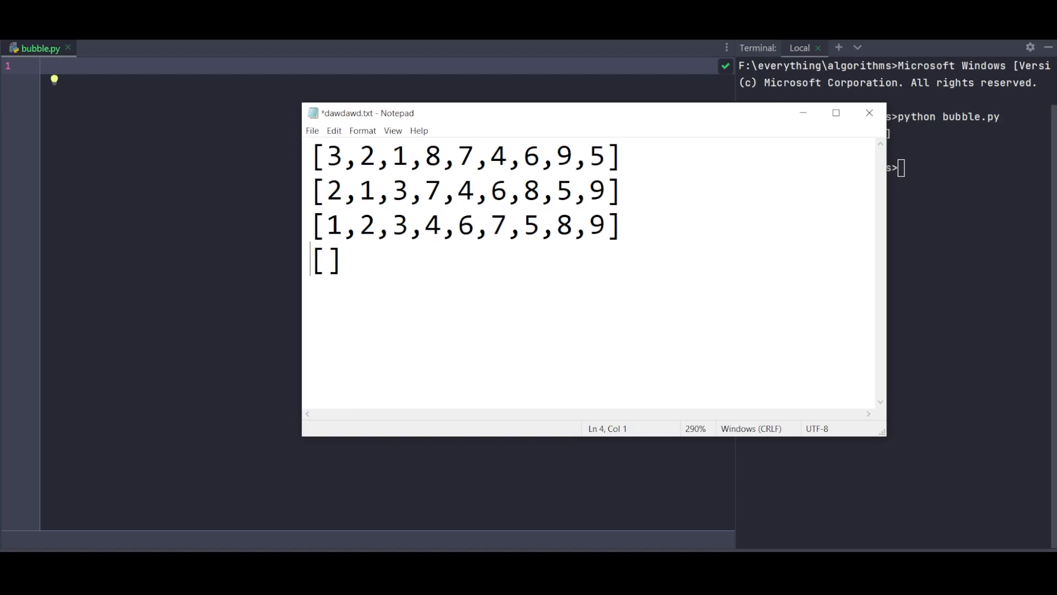
click(377, 224)
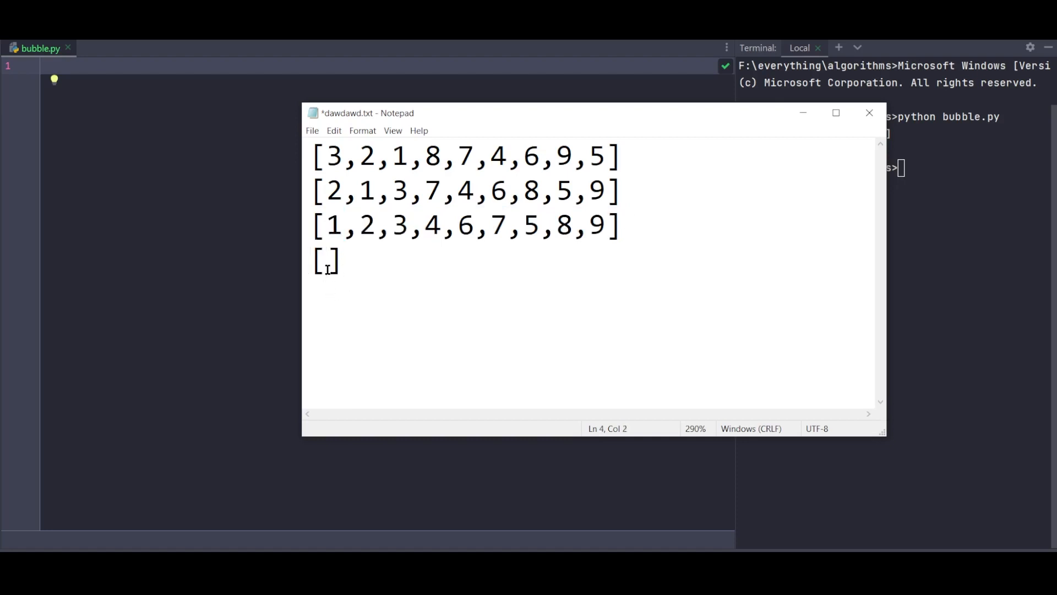
text(1,2)
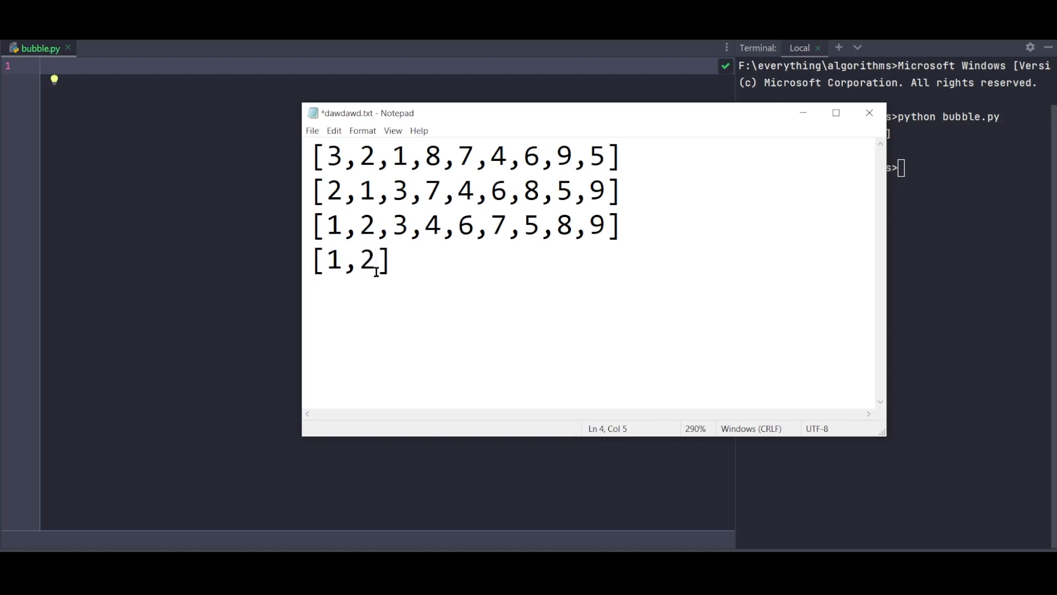
double_click(399, 224)
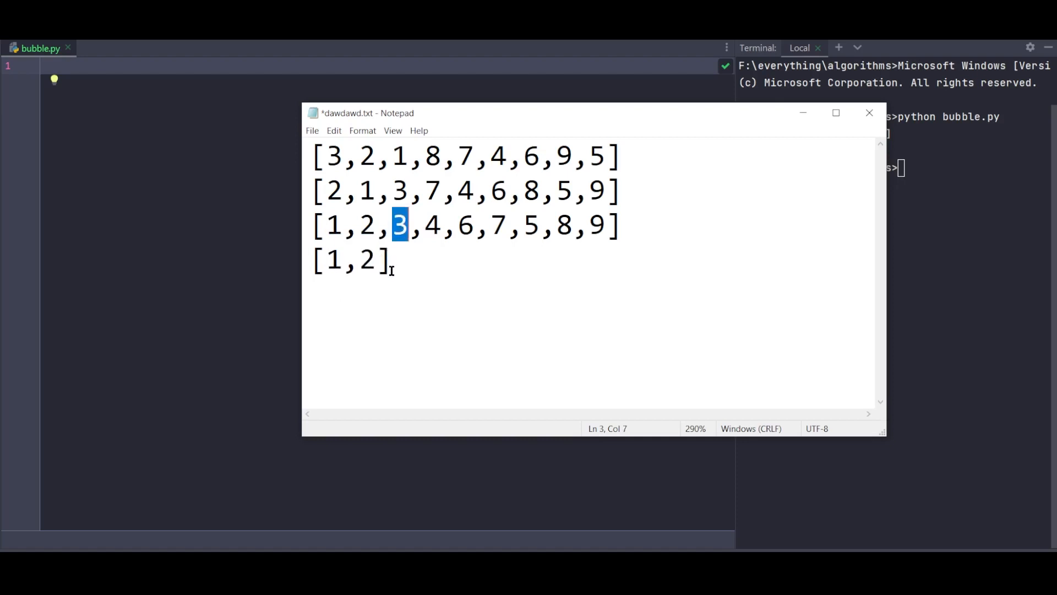
text(3)
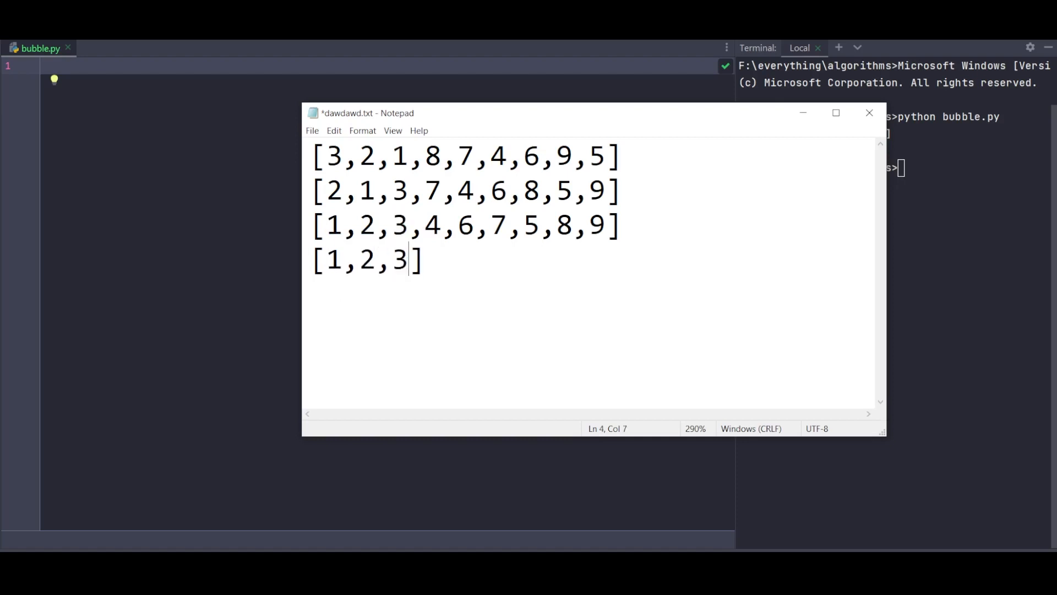
drag(425, 225, 474, 225)
text(,4)
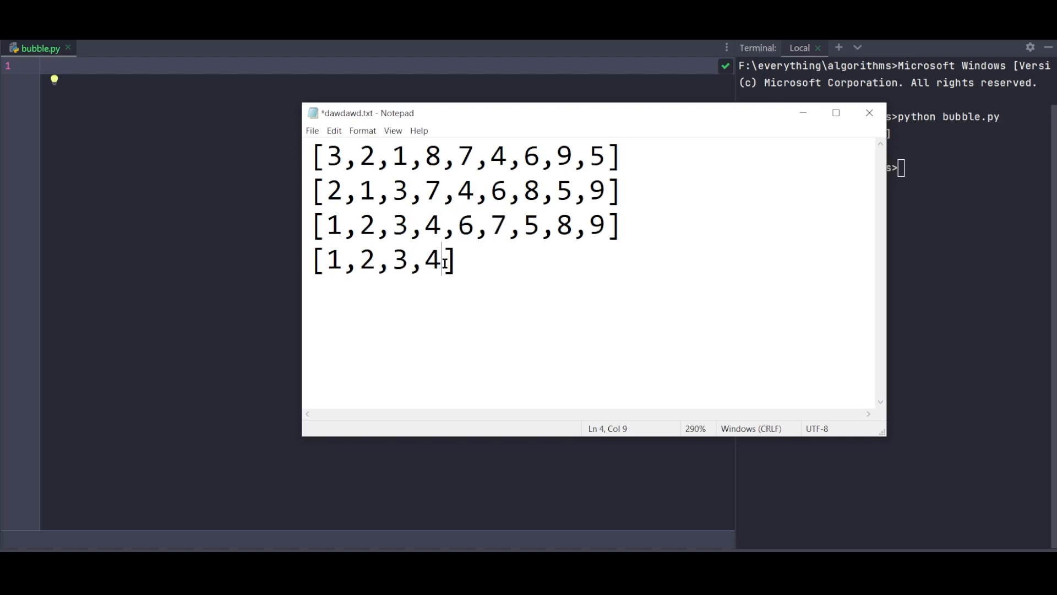
text(,6)
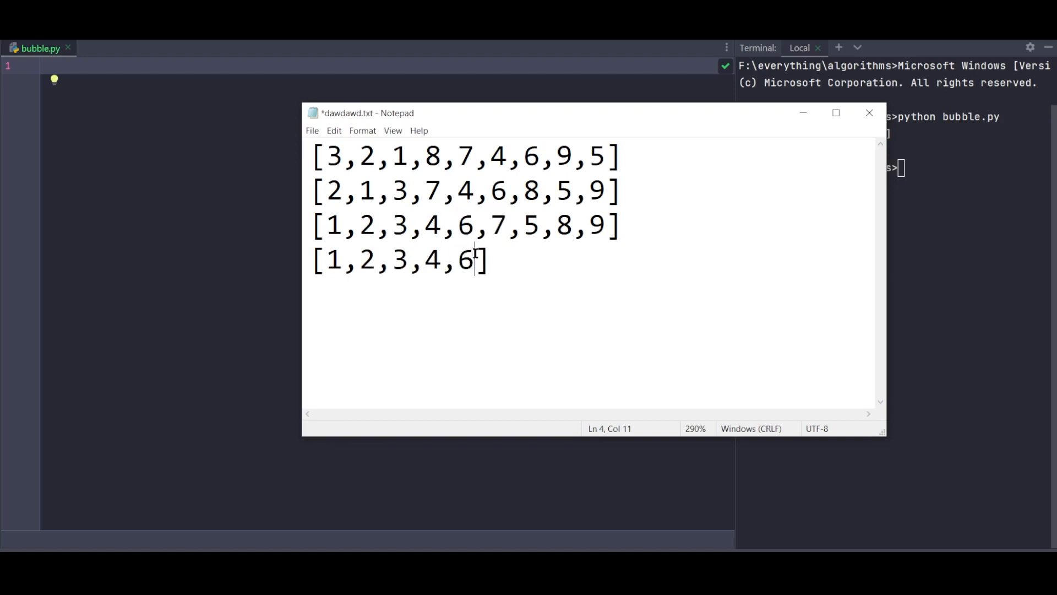
text(,)
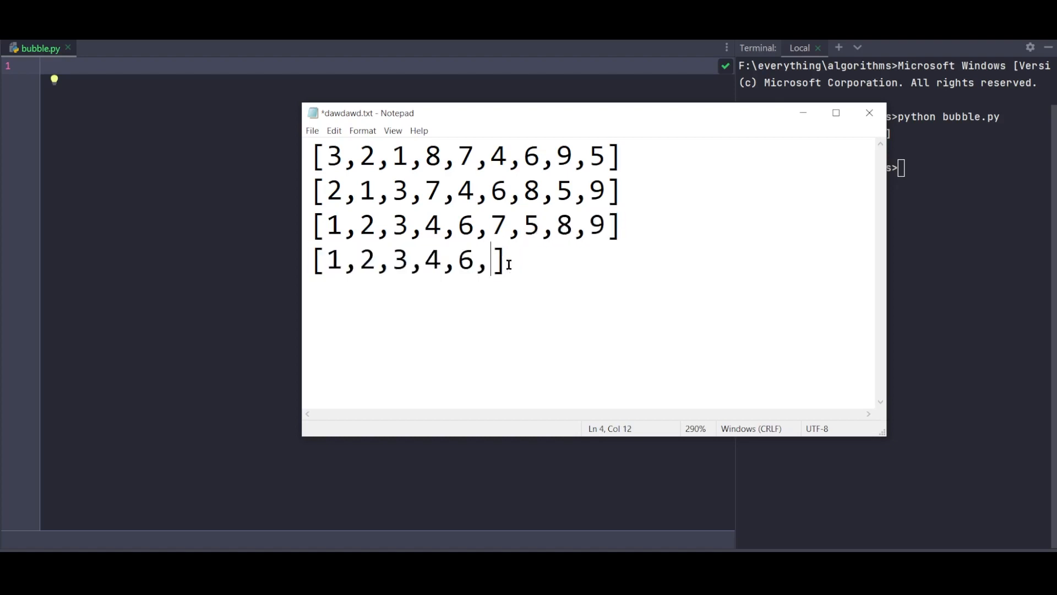
text(5)
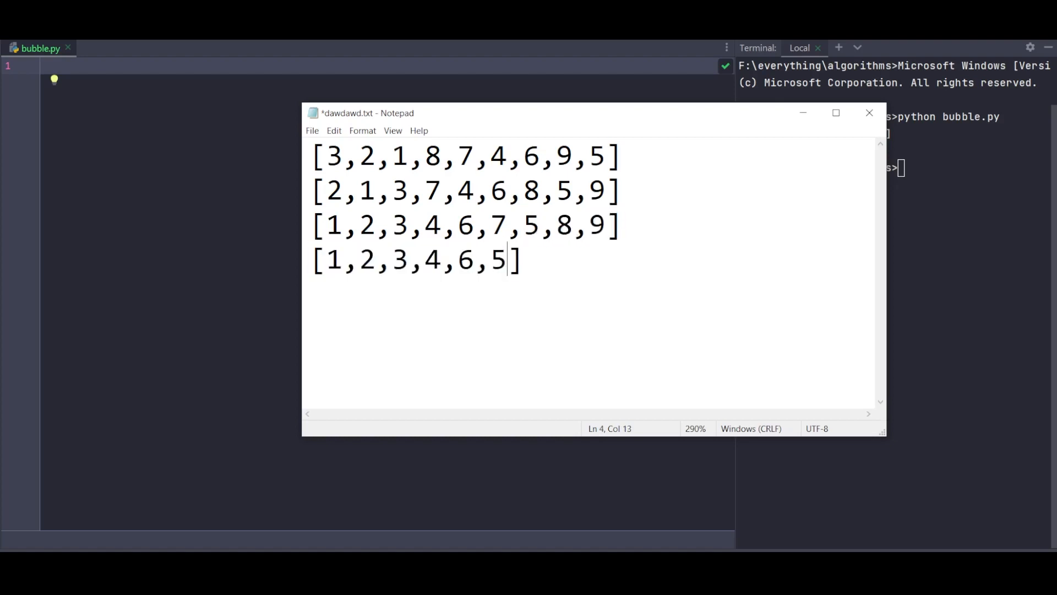
text(,7)
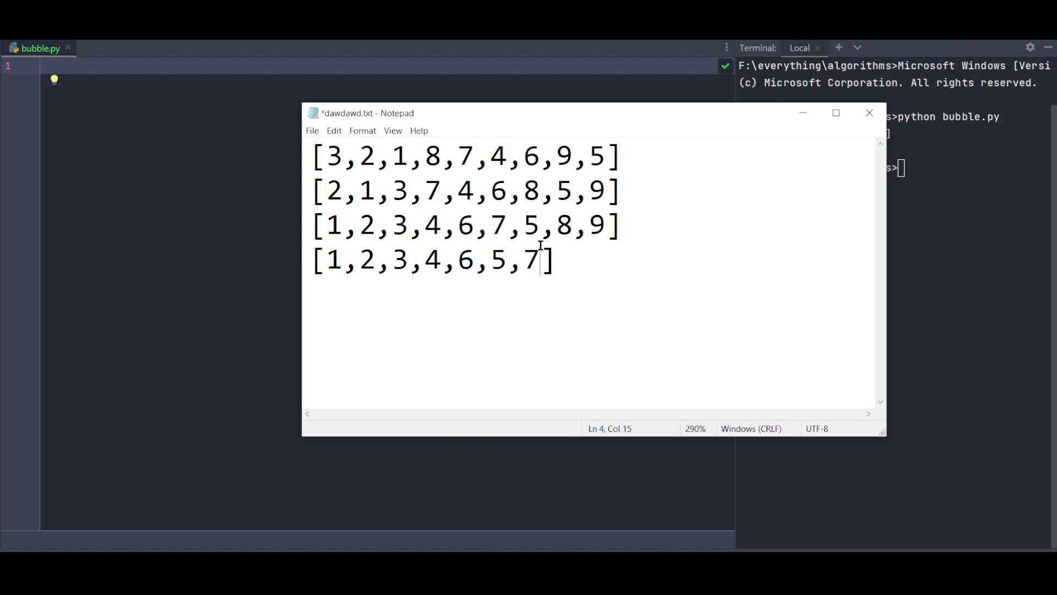
mouse_move(399, 296)
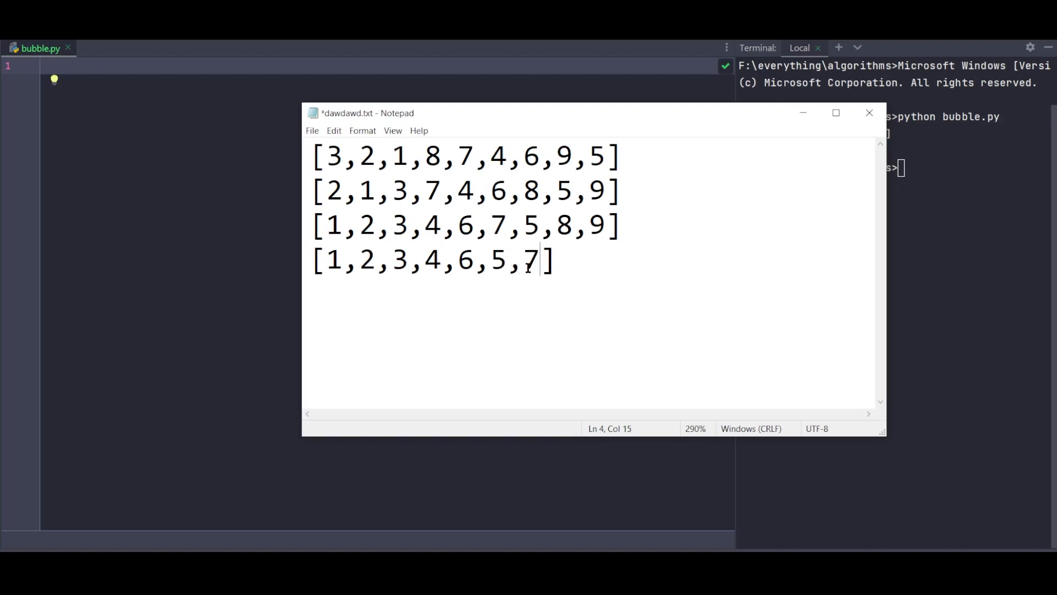
mouse_move(549, 234)
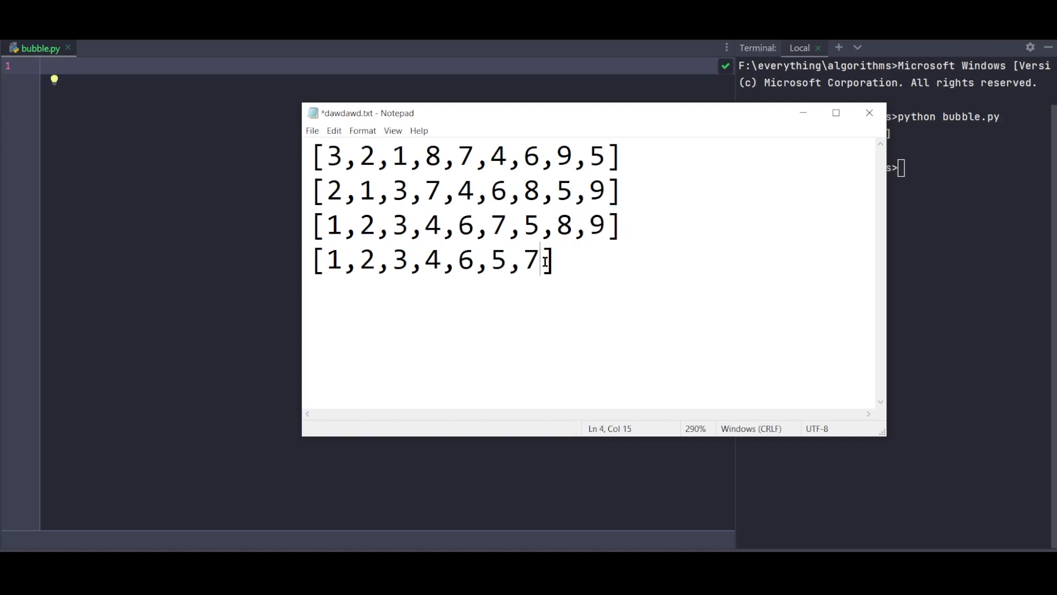
text(,8,9)
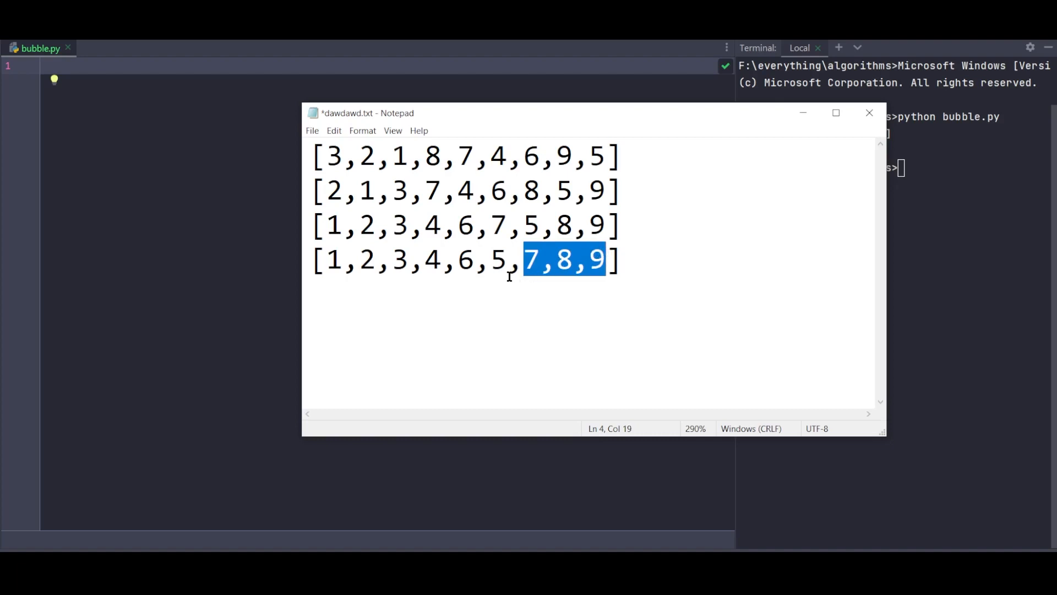
- Start an empty fifth list of brackets on a new line below the fourth
click(523, 261)
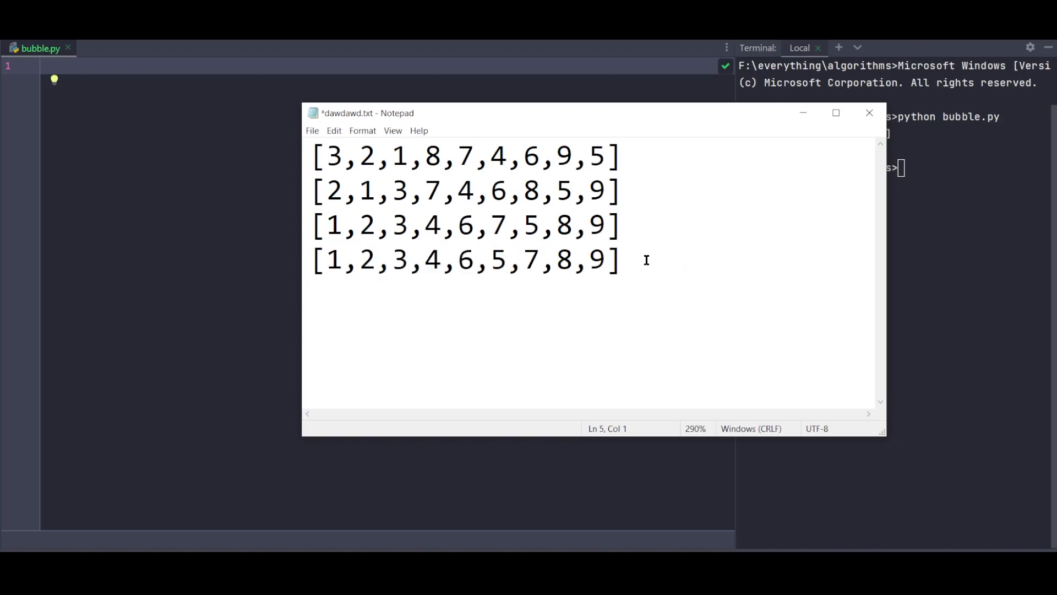
text([])
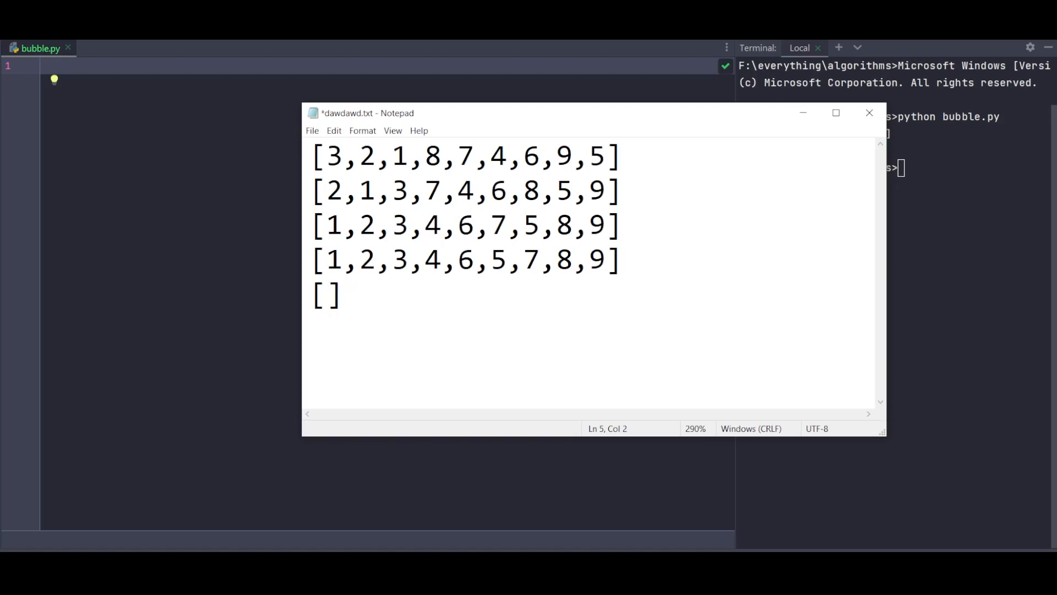
- Write 1,2,3,4,6,5 into the fifth list, checking 4 and 6 against the fourth list
text(1,2,)
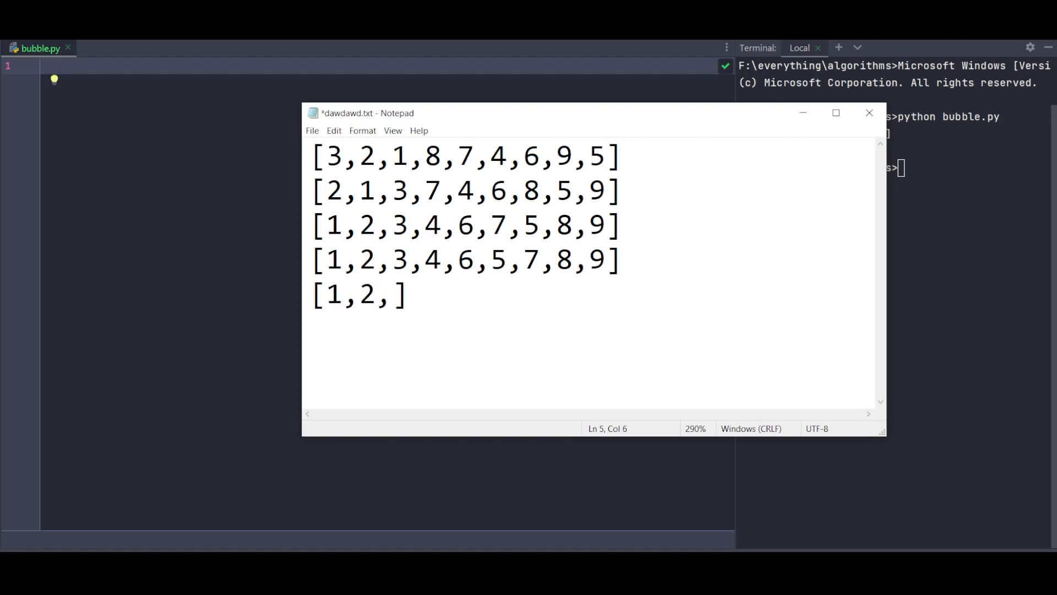
text(3,4)
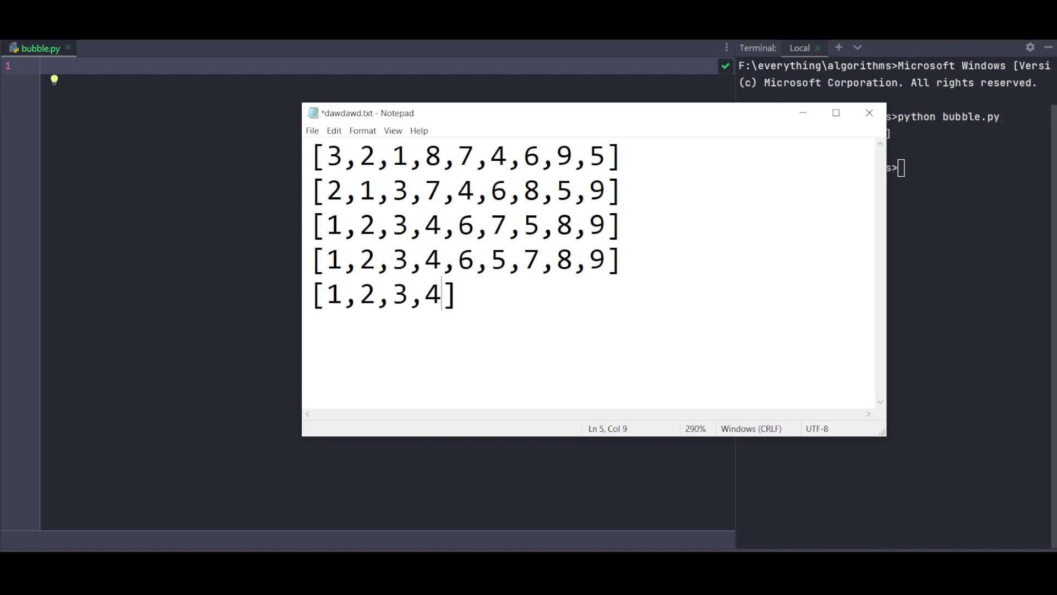
text(,)
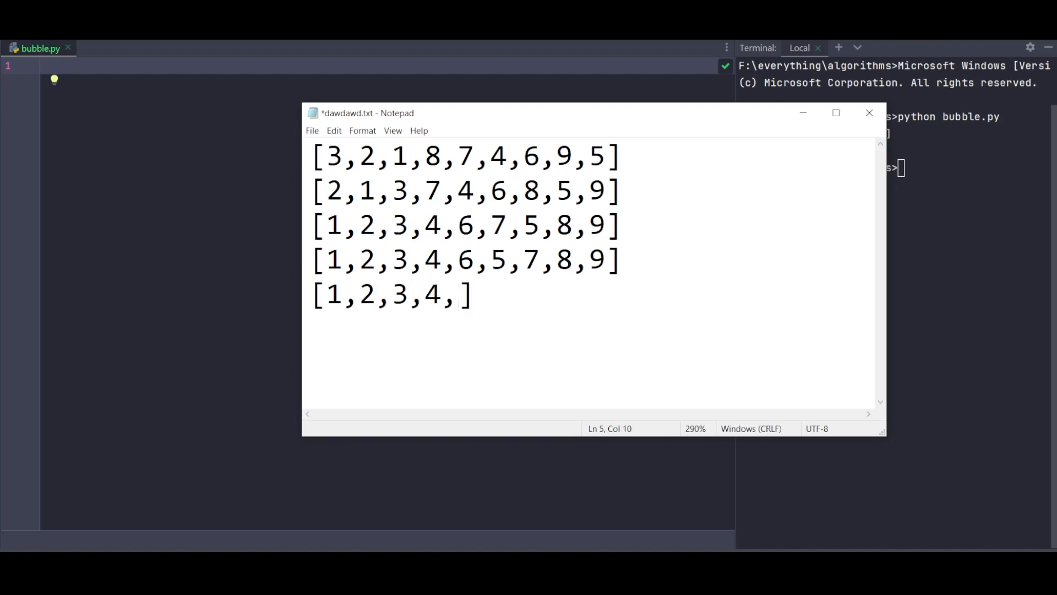
text(6)
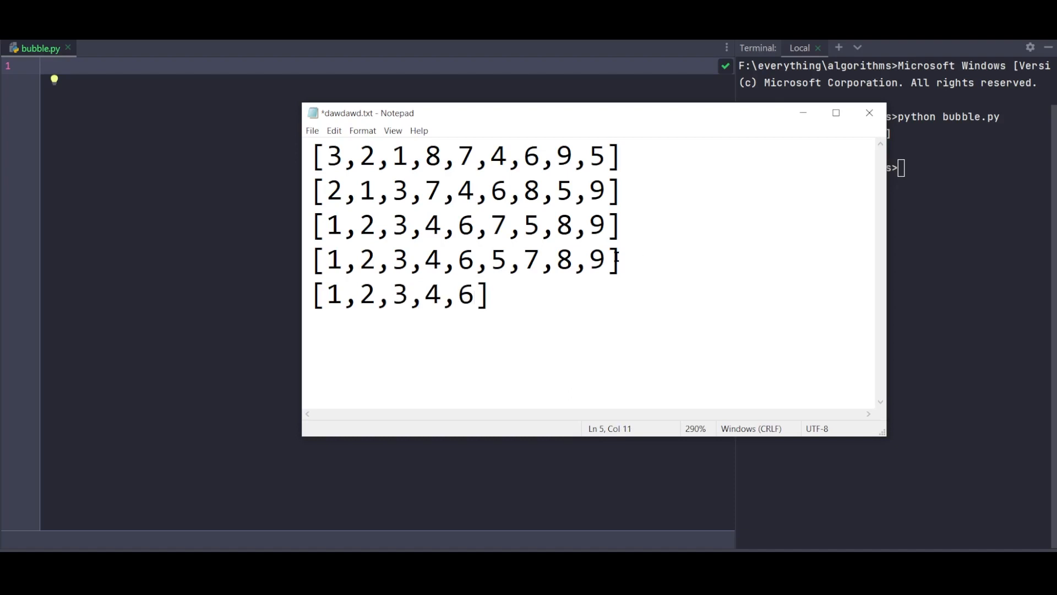
click(457, 261)
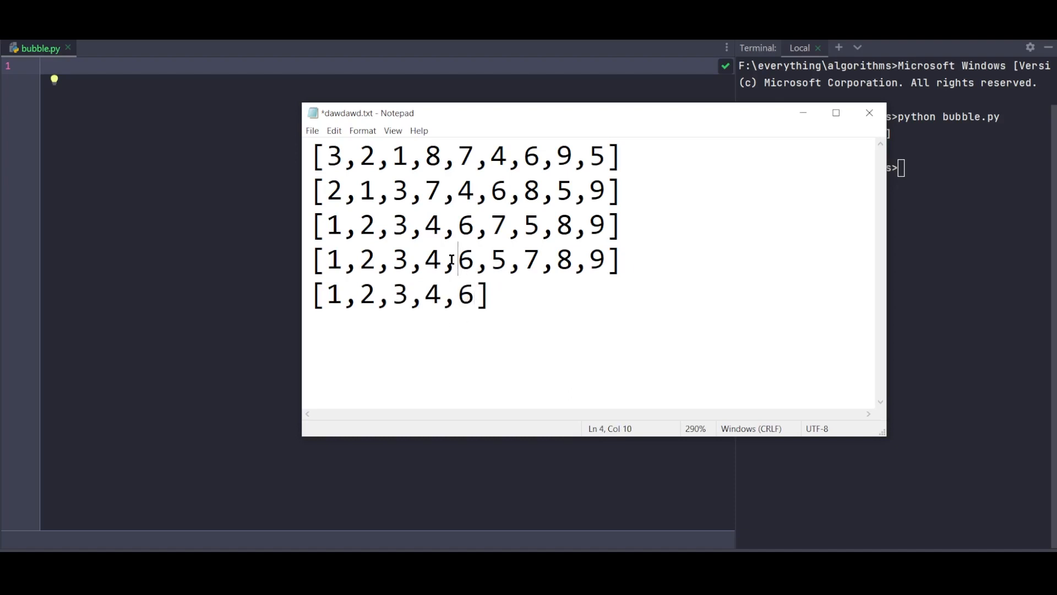
click(473, 296)
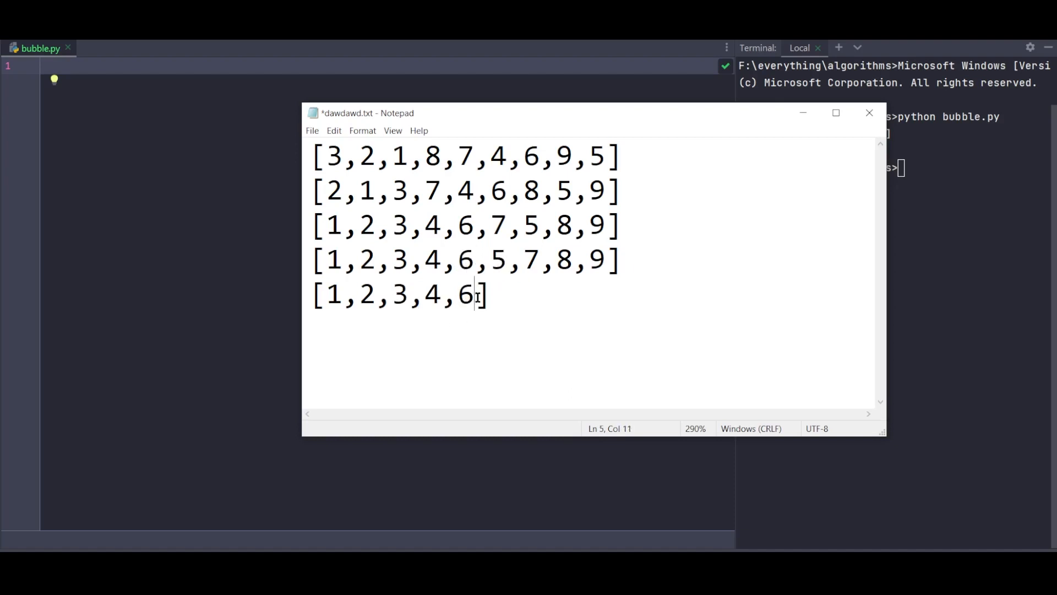
text(,5,)
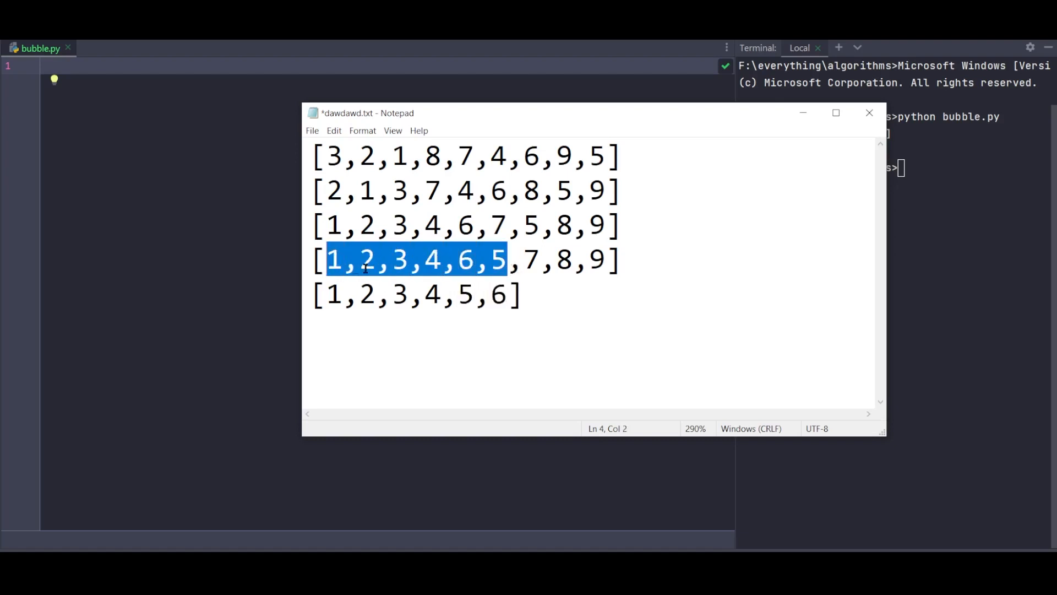
- Finish the fifth list with 7,8,9 and point back at the earlier passes for comparison
click(509, 261)
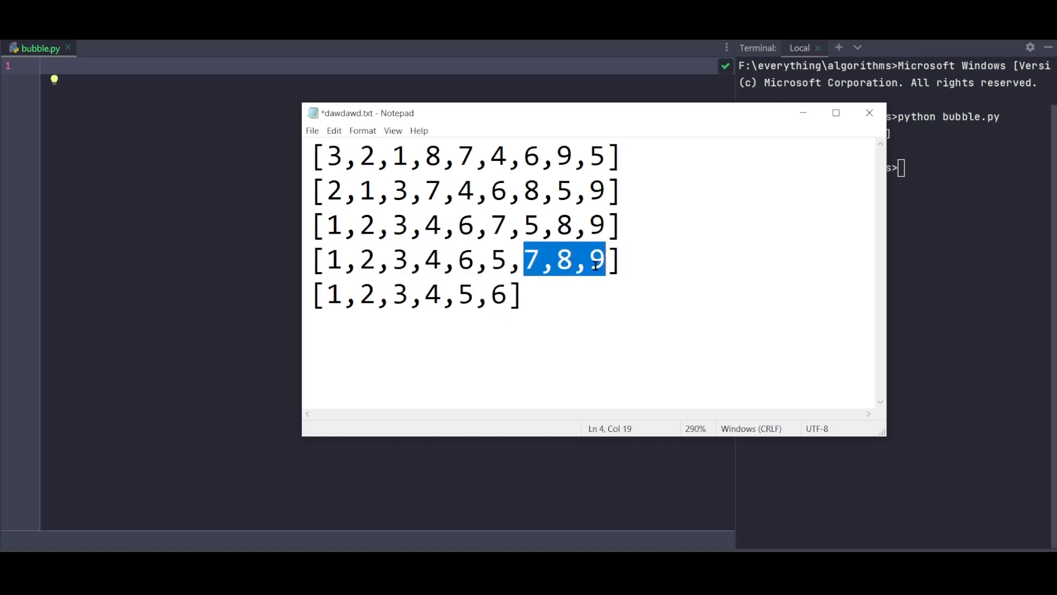
text(7,)
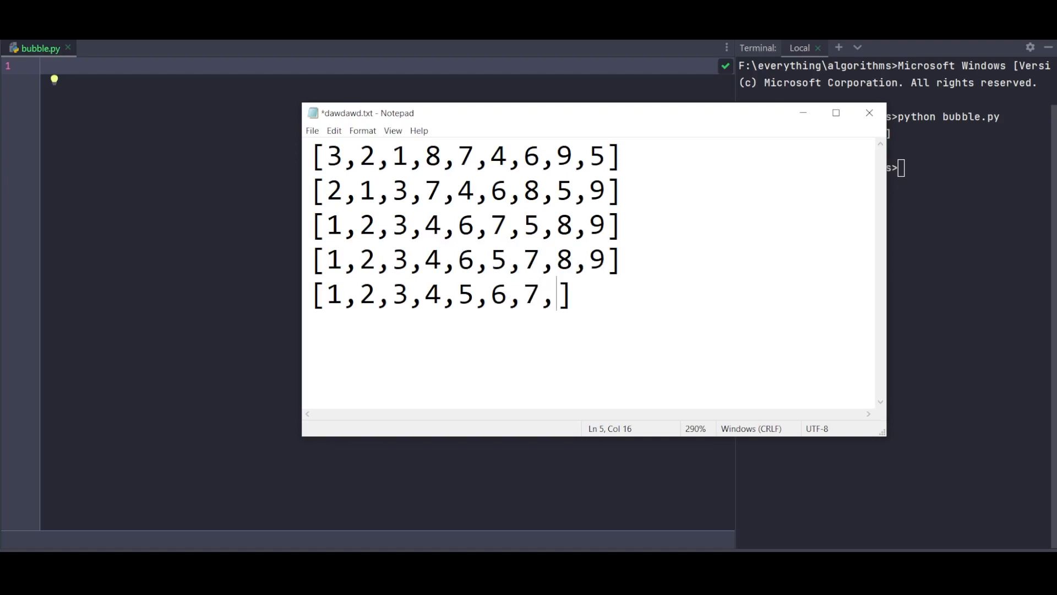
text(8,9)
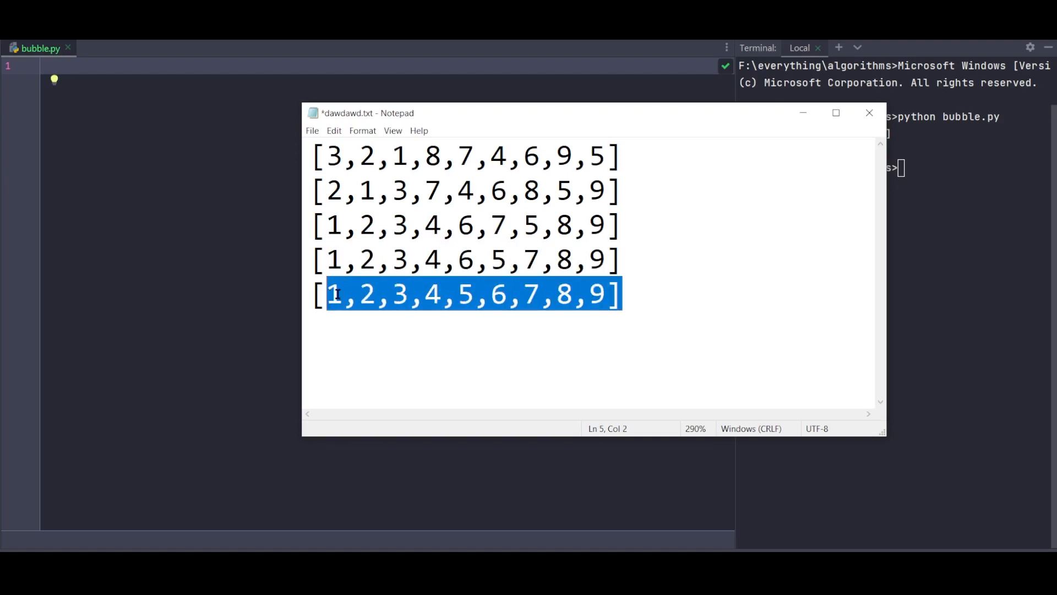
mouse_move(709, 295)
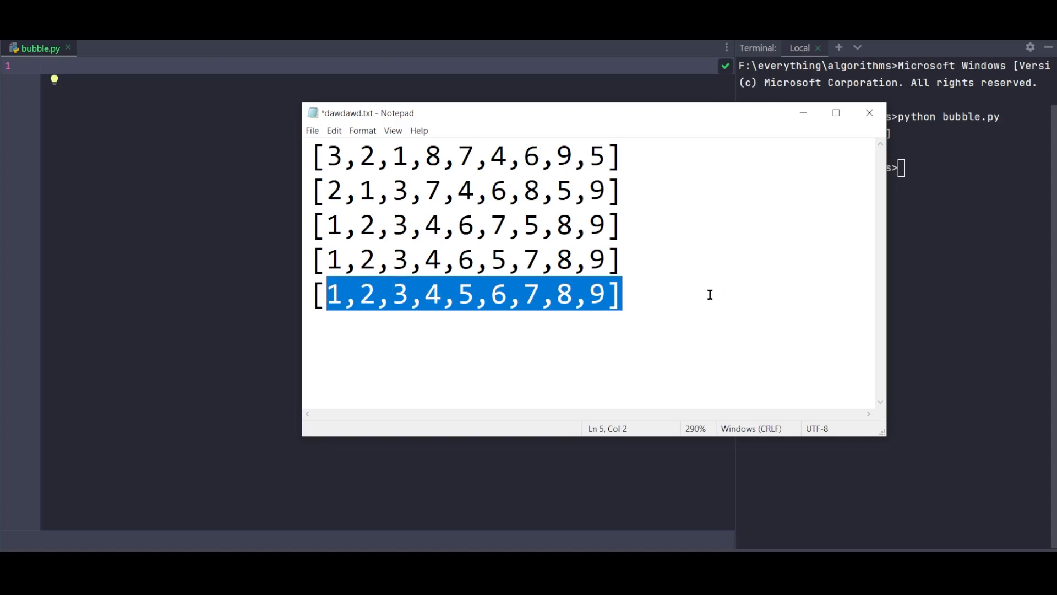
mouse_move(698, 283)
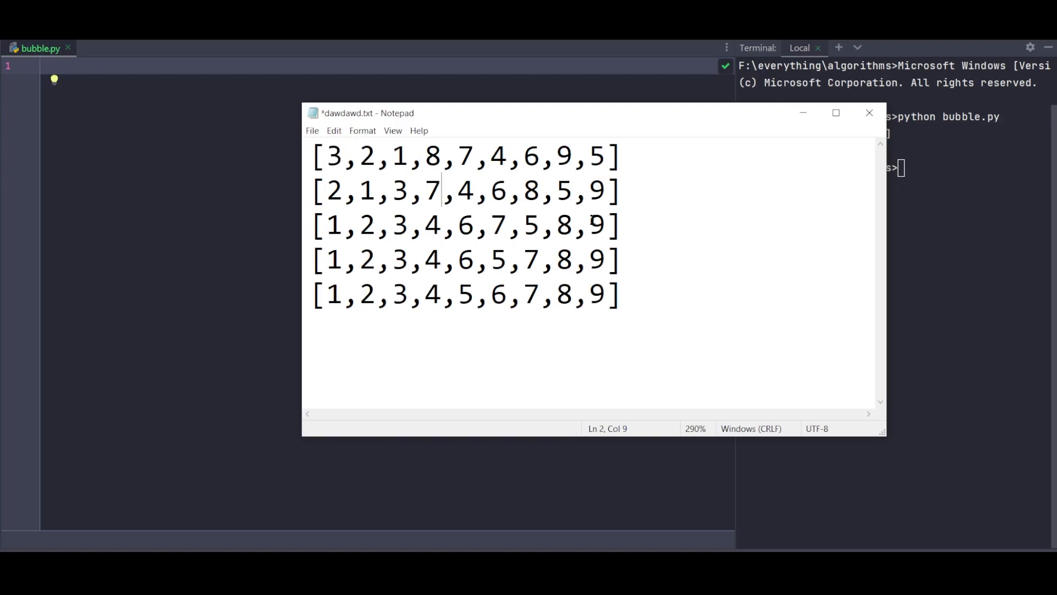
double_click(562, 190)
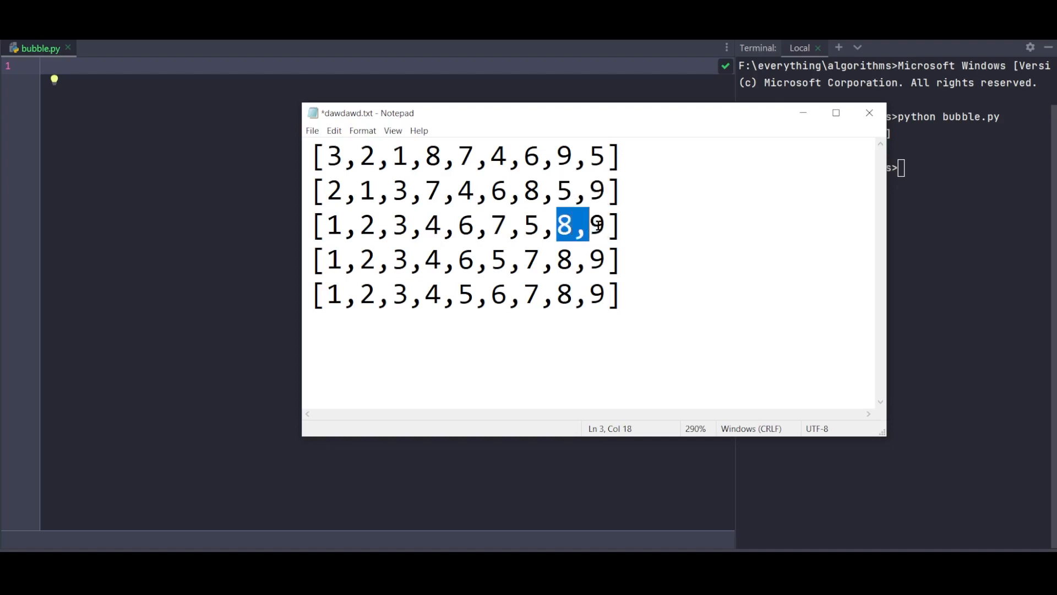
click(492, 295)
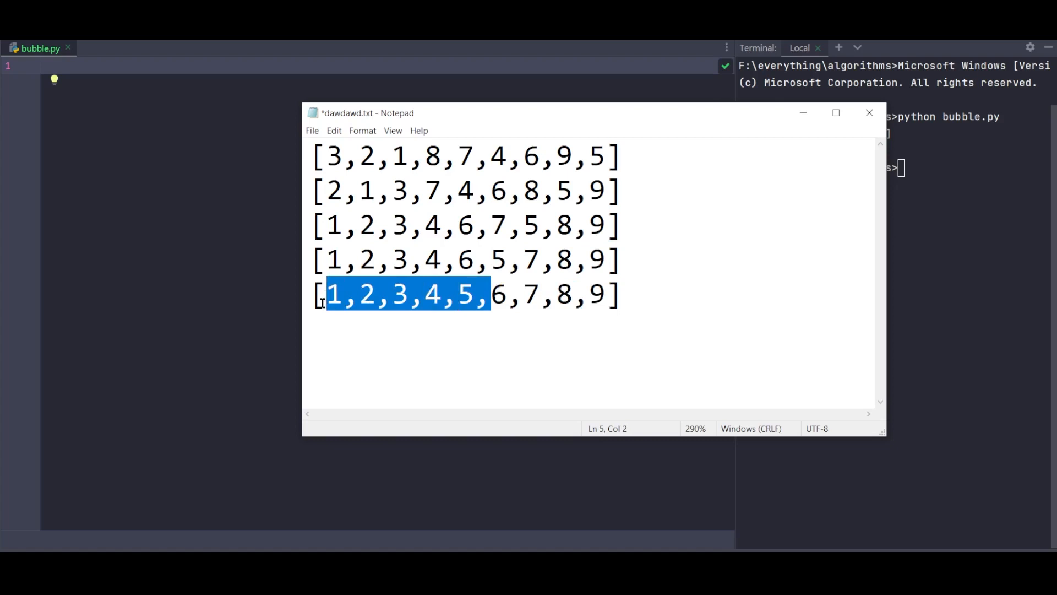
click(870, 112)
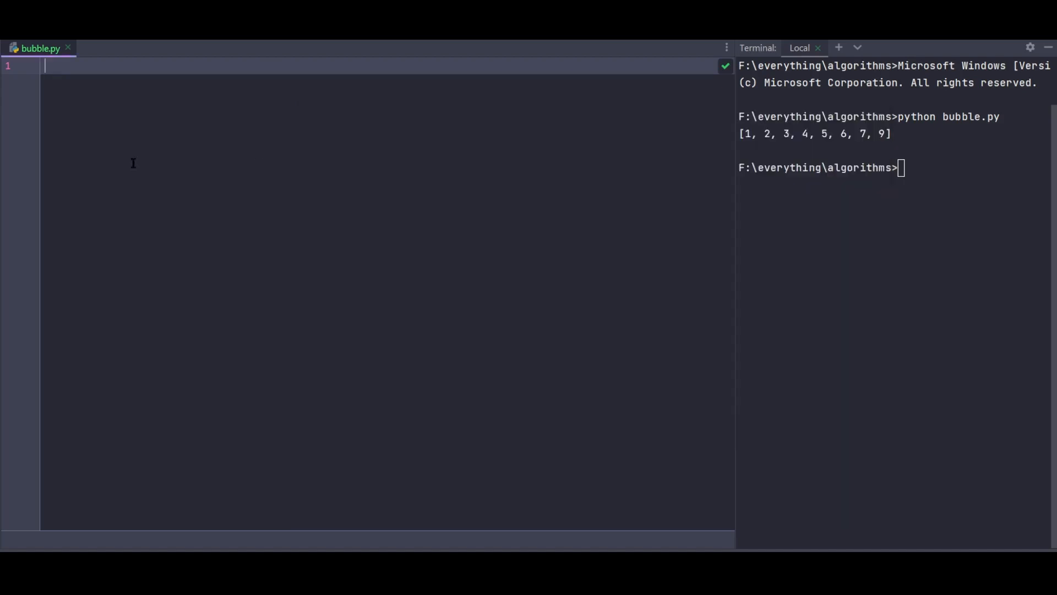
- Assign the list to arr, add blank lines above it, and start typing def on line 1
text(arr = [3,2,1,8,7,4,6,9,5)
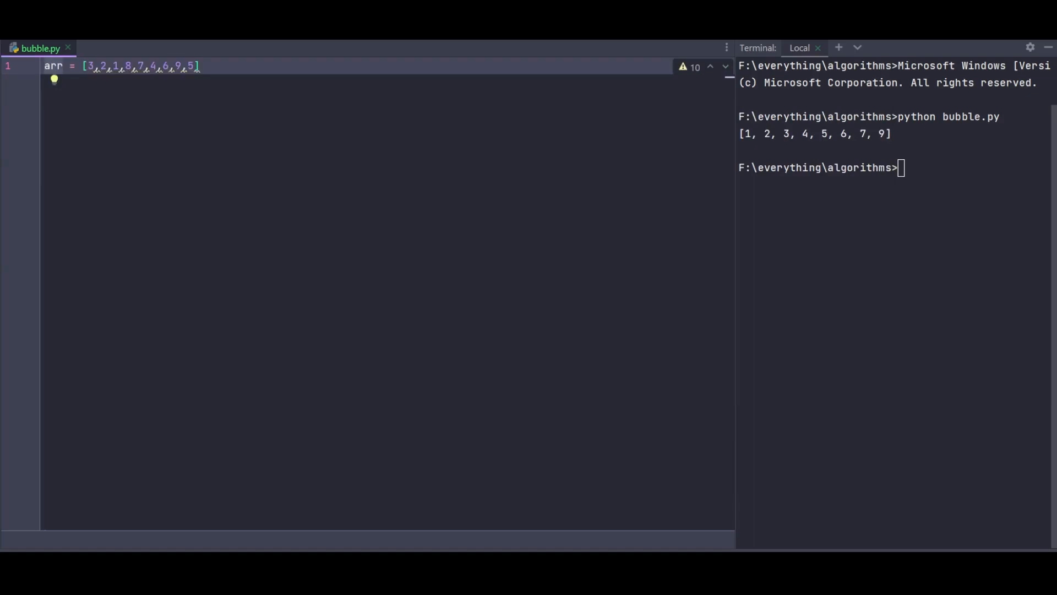
key(Enter)
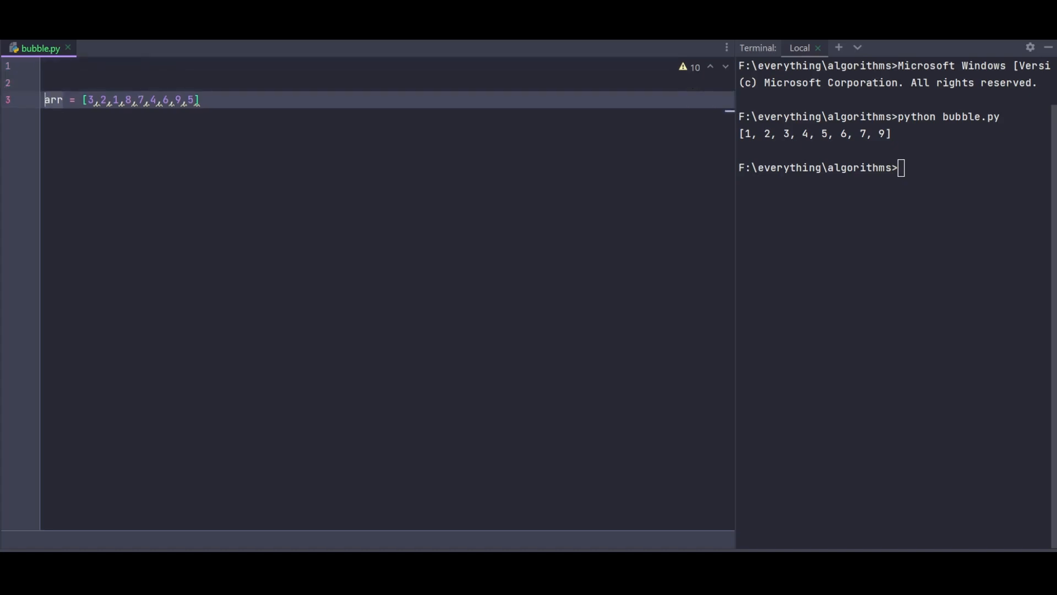
click(135, 65)
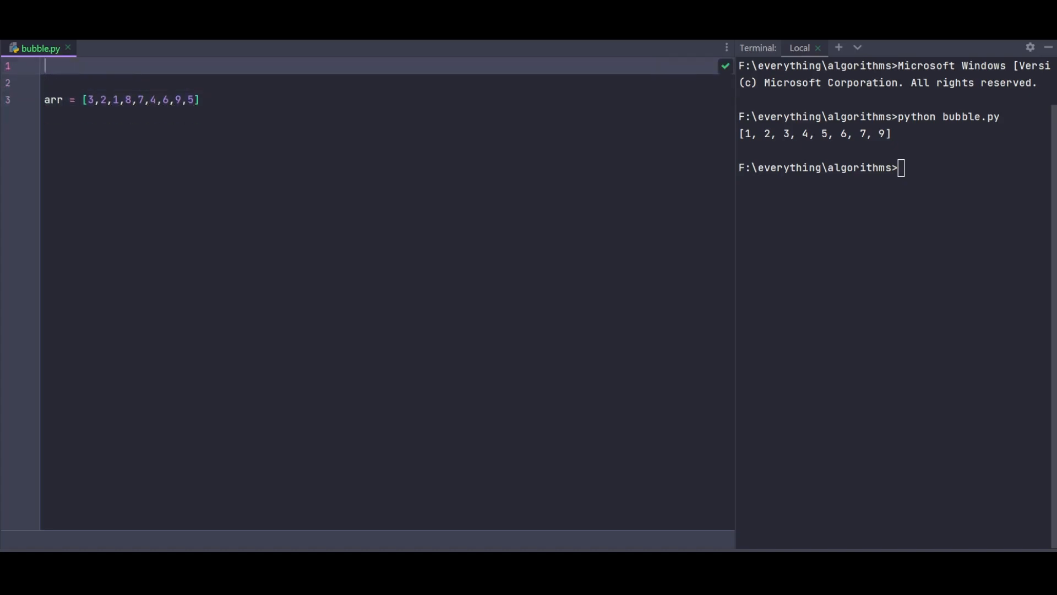
text(def)
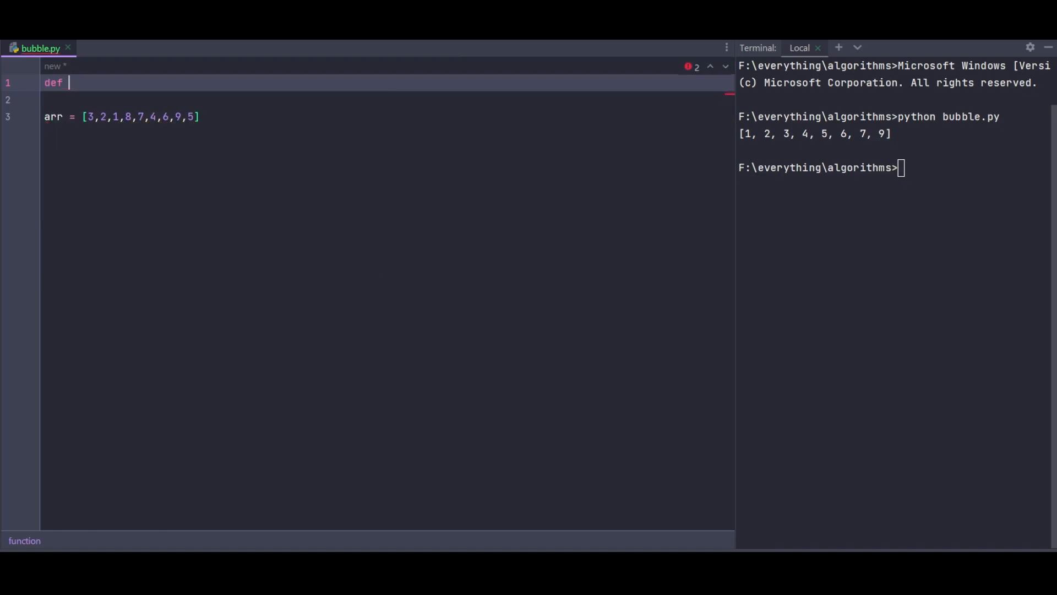
- Write 'def bubble(arr):' and begin 'for lenth_of_list in' on the indented next line
text(bubble())
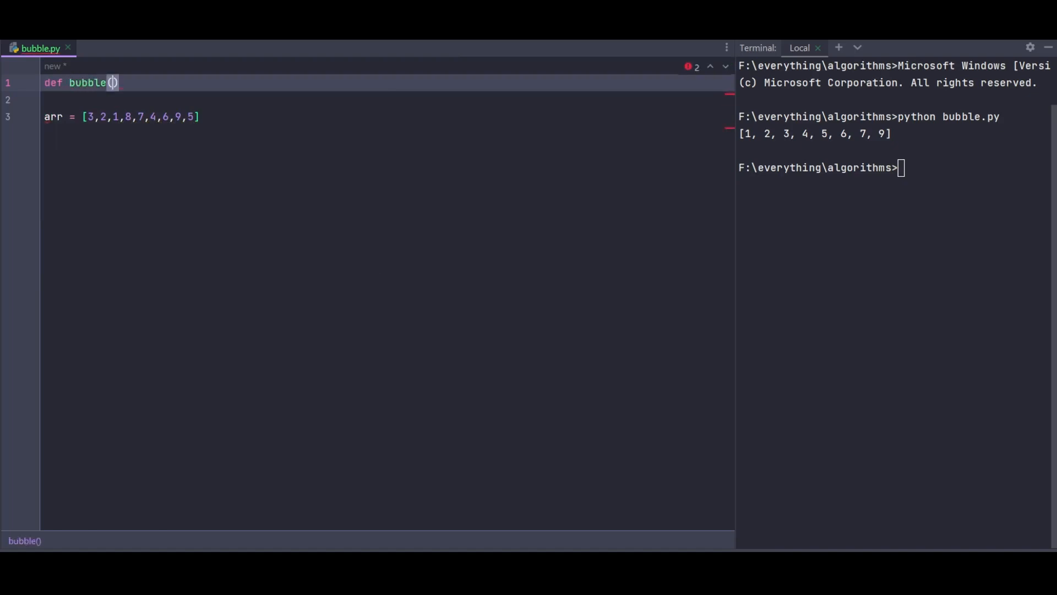
text(arr)
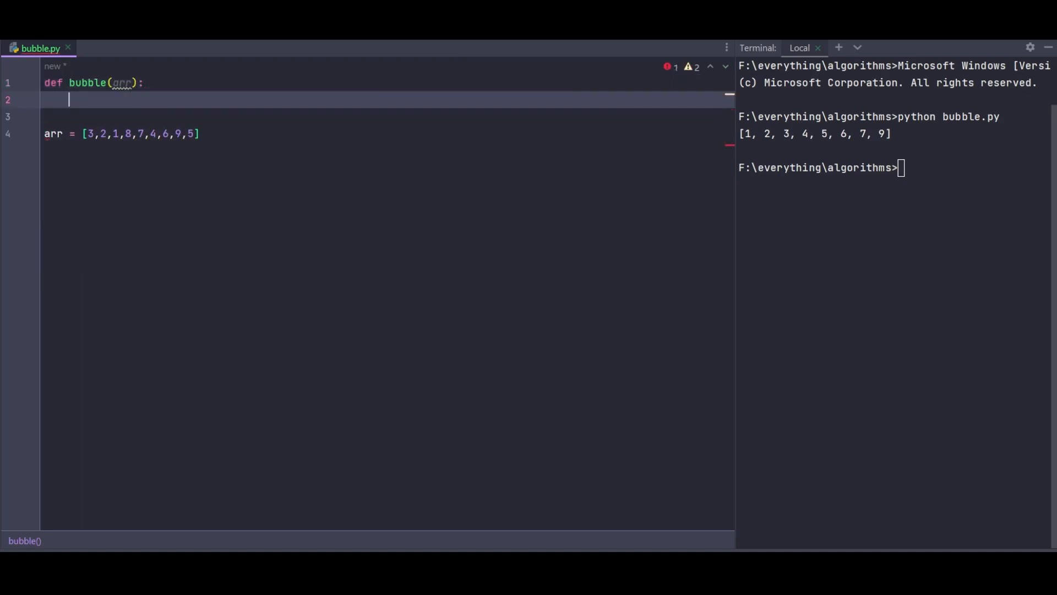
text(for)
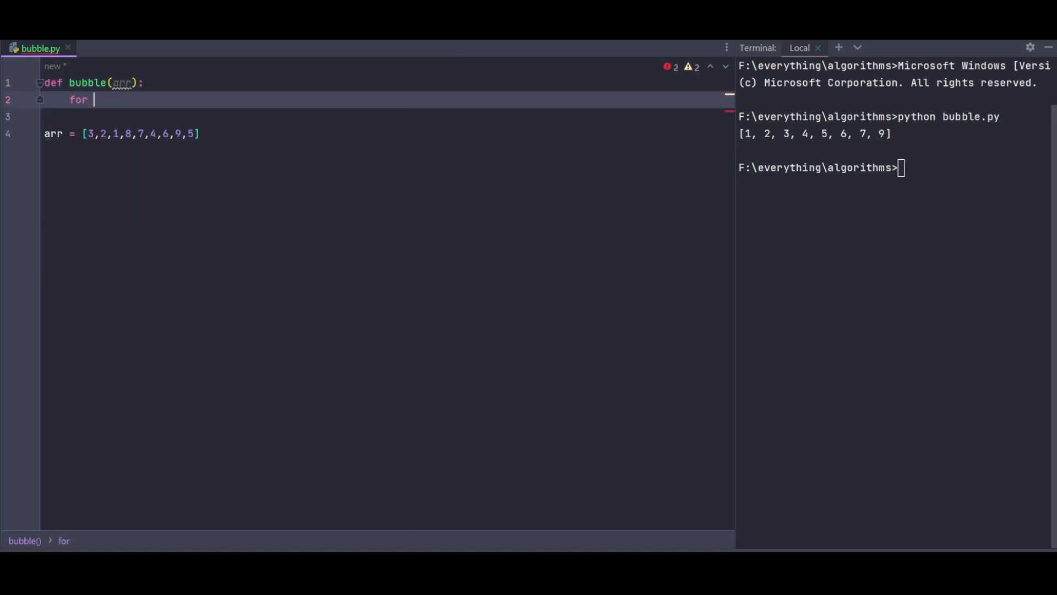
text(lis)
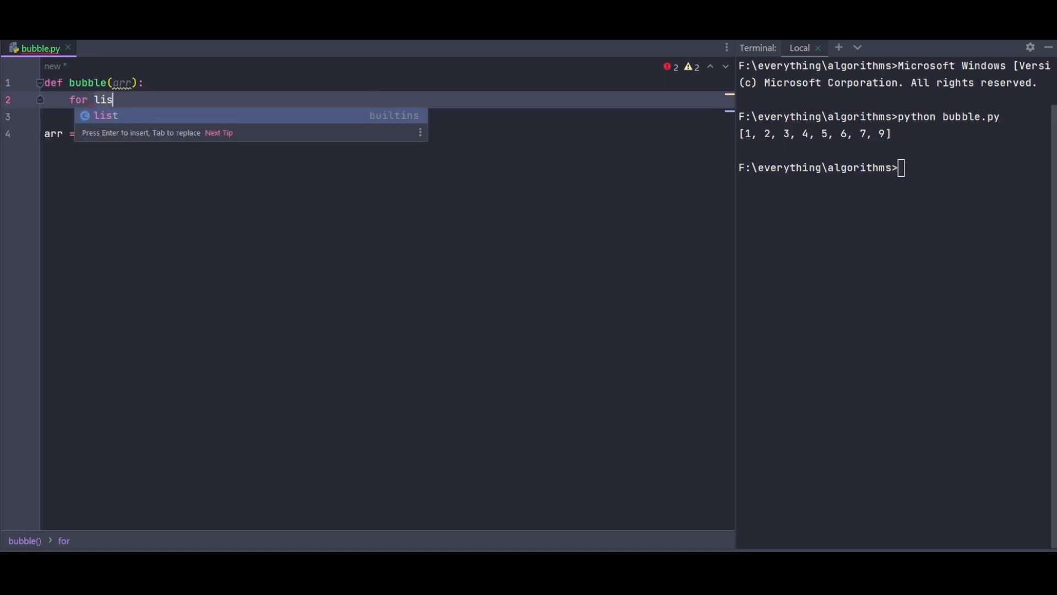
text(enth_of_list)
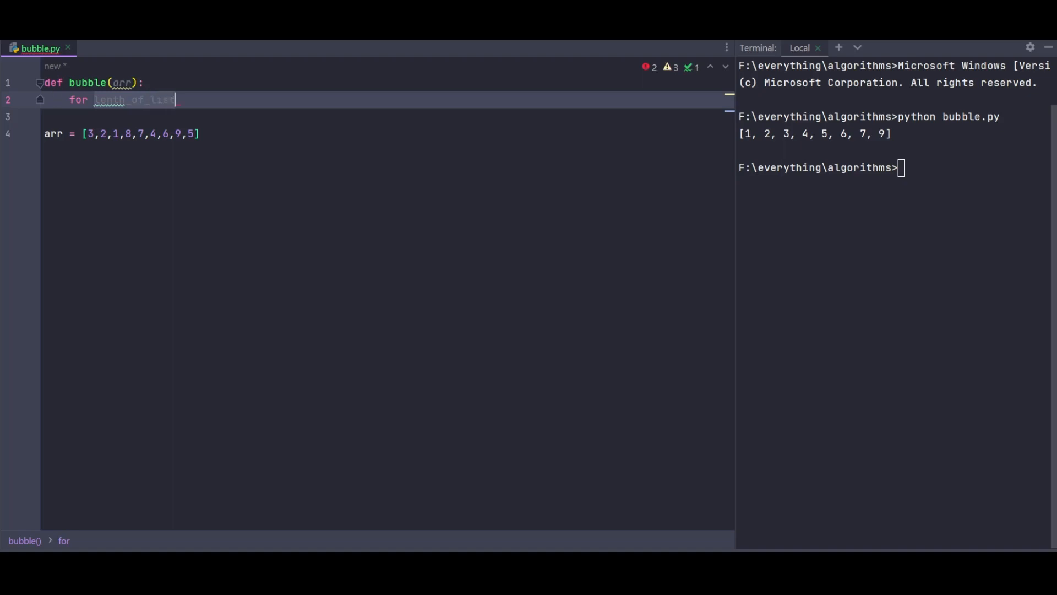
text(in range)
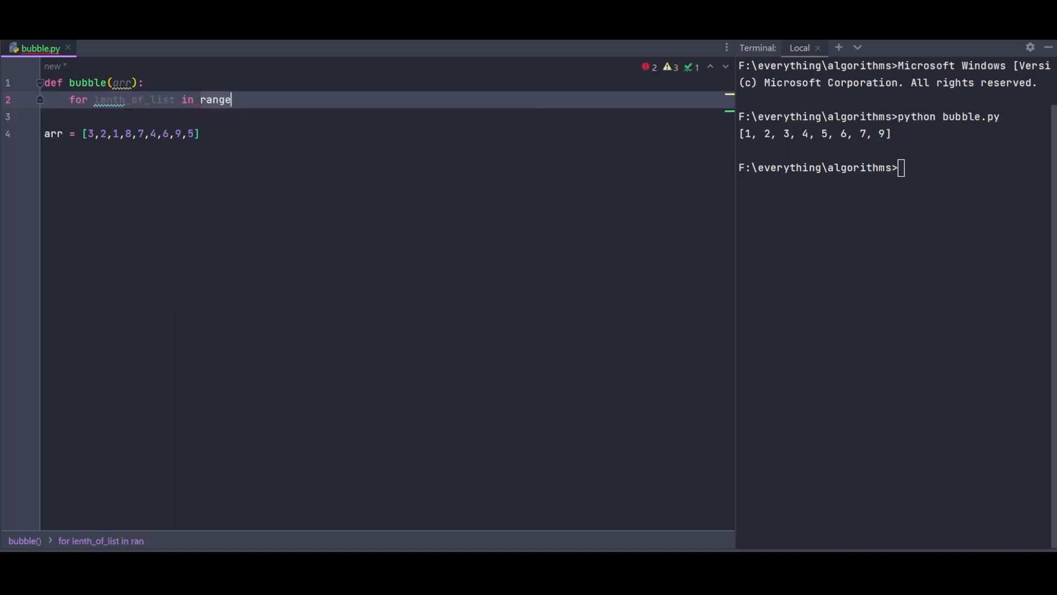
- Give the outer loop range(len(arr)-1,0 as its counting-down bounds
text(()
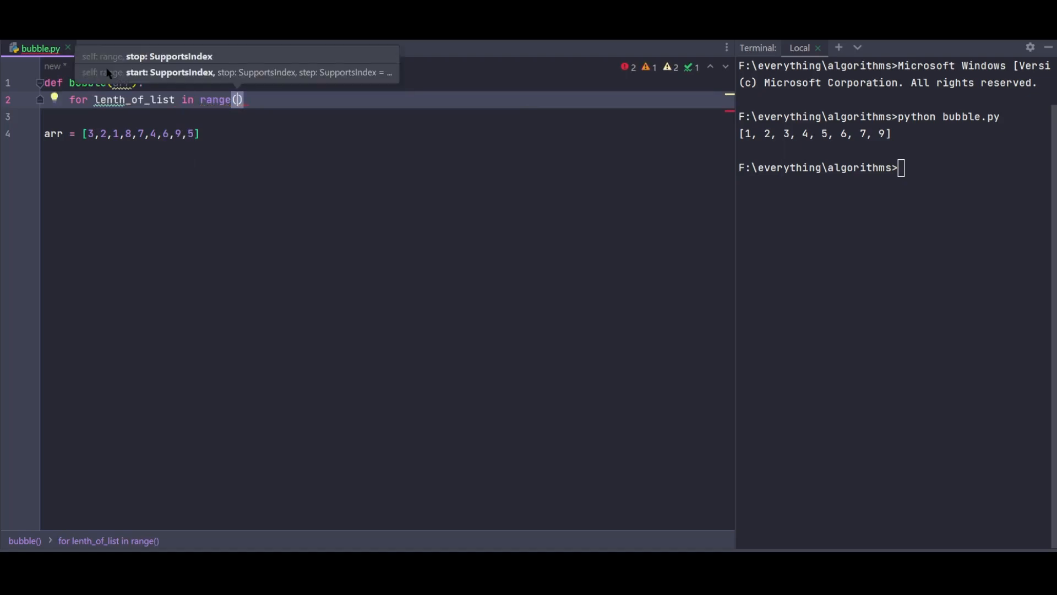
text(len)
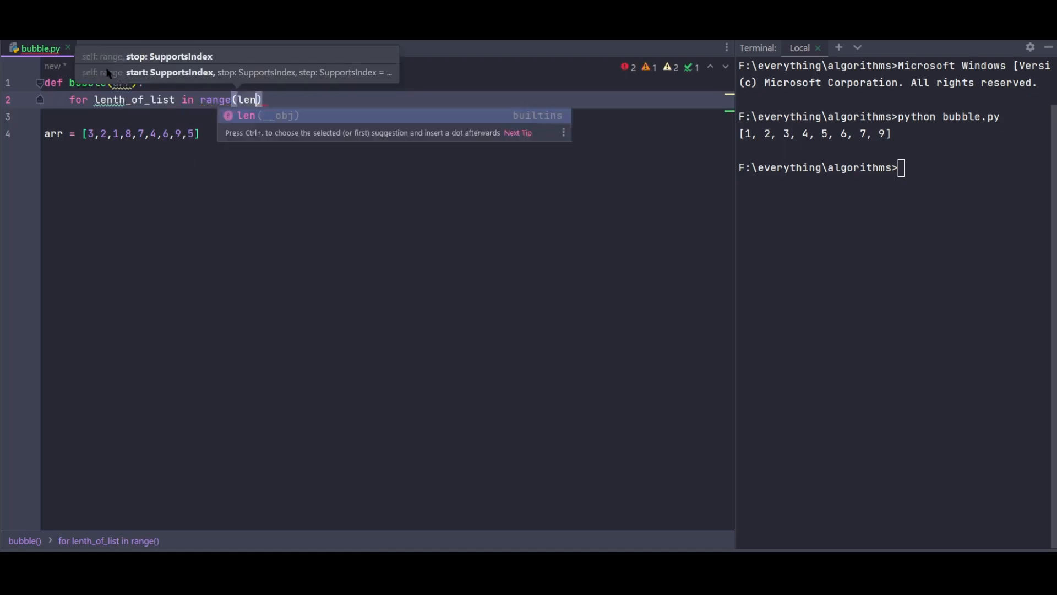
text((a)
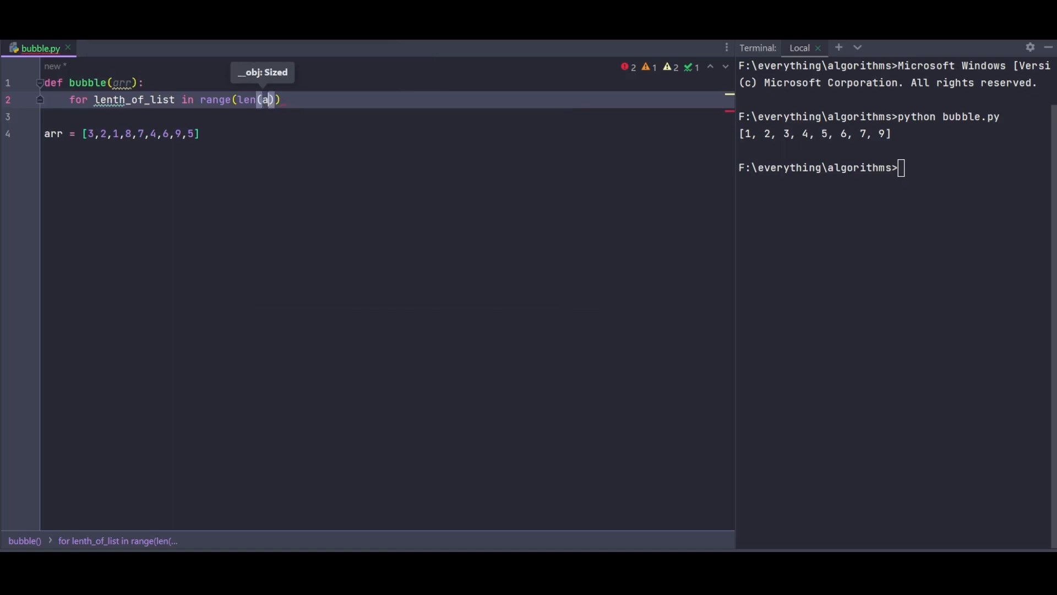
text(rr)-1)
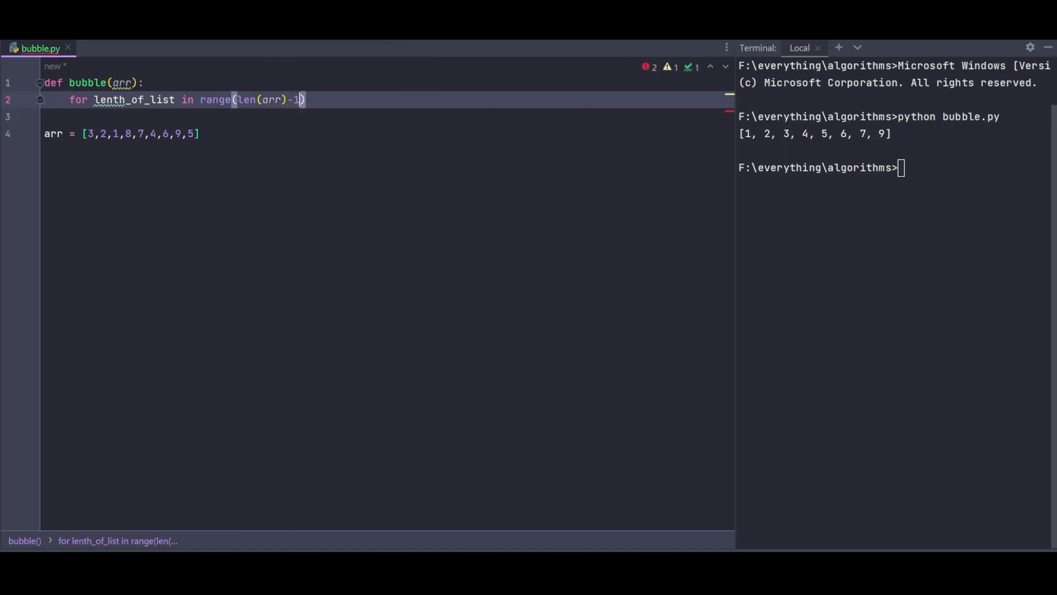
text(,0,-1)
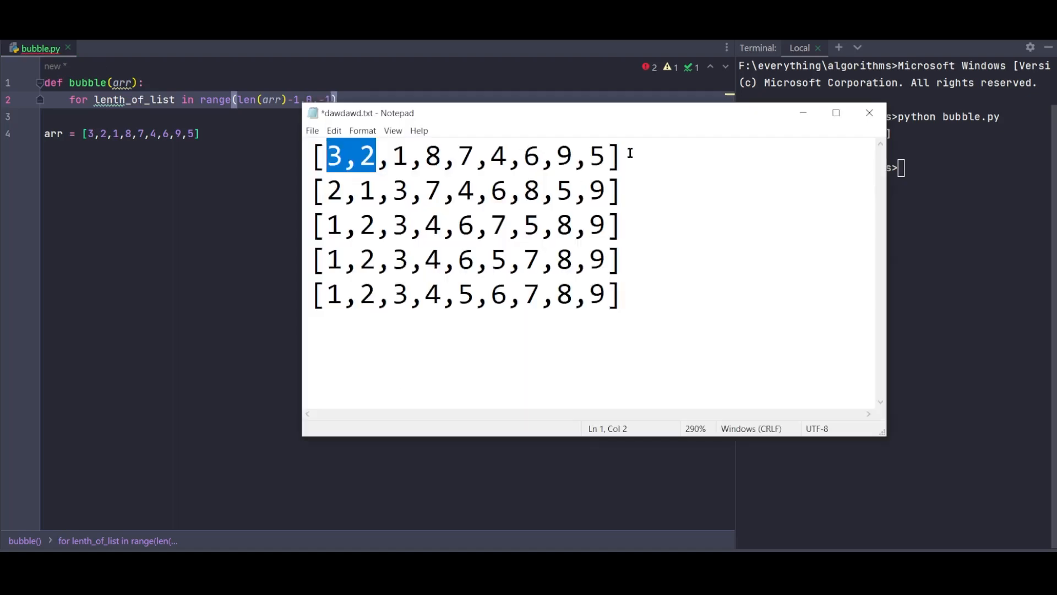
click(624, 155)
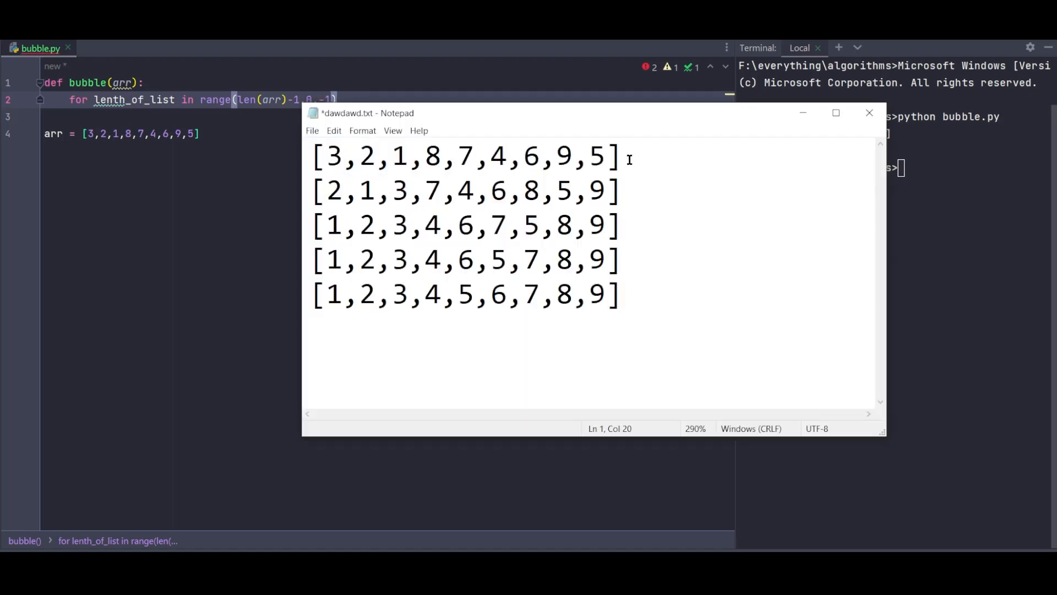
click(613, 190)
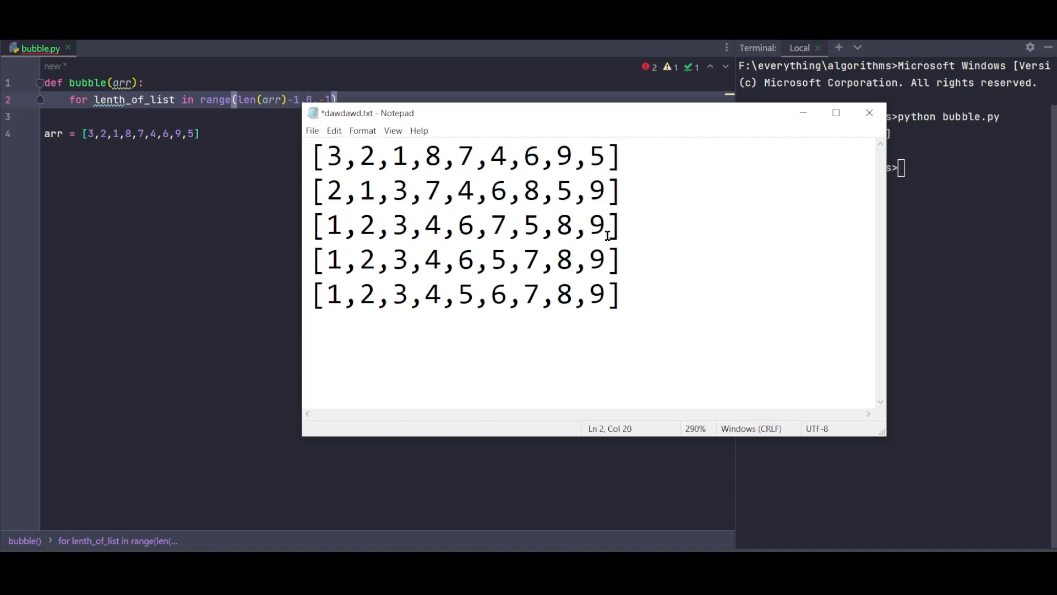
click(617, 224)
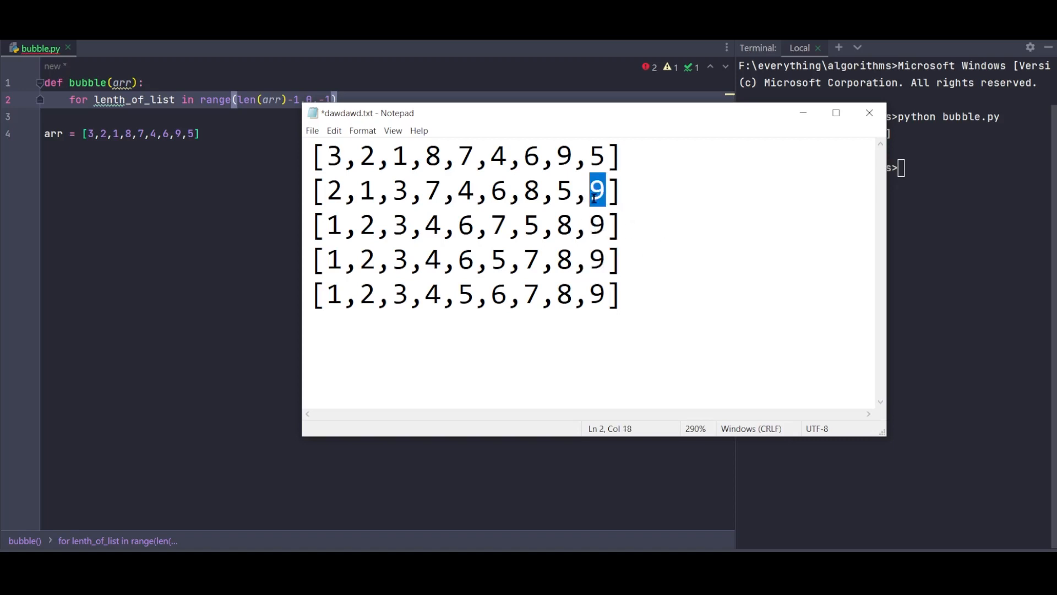
click(613, 262)
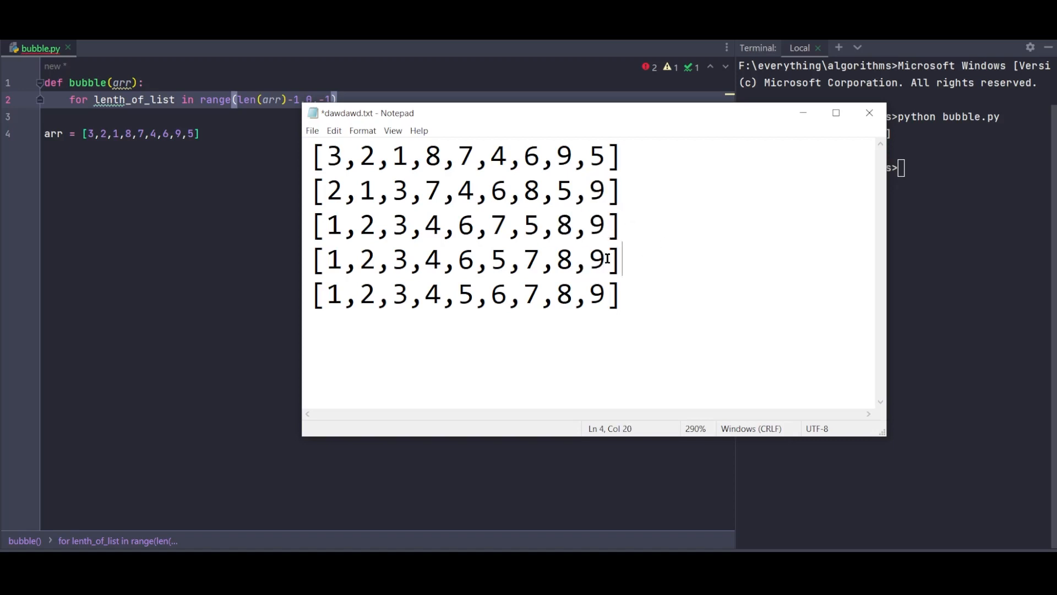
click(607, 295)
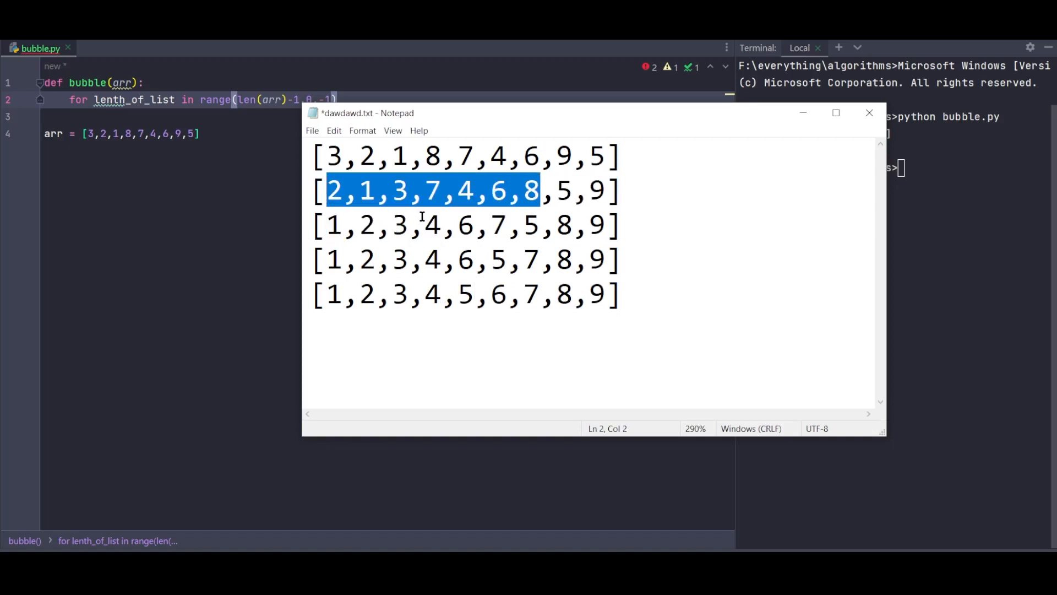
click(573, 190)
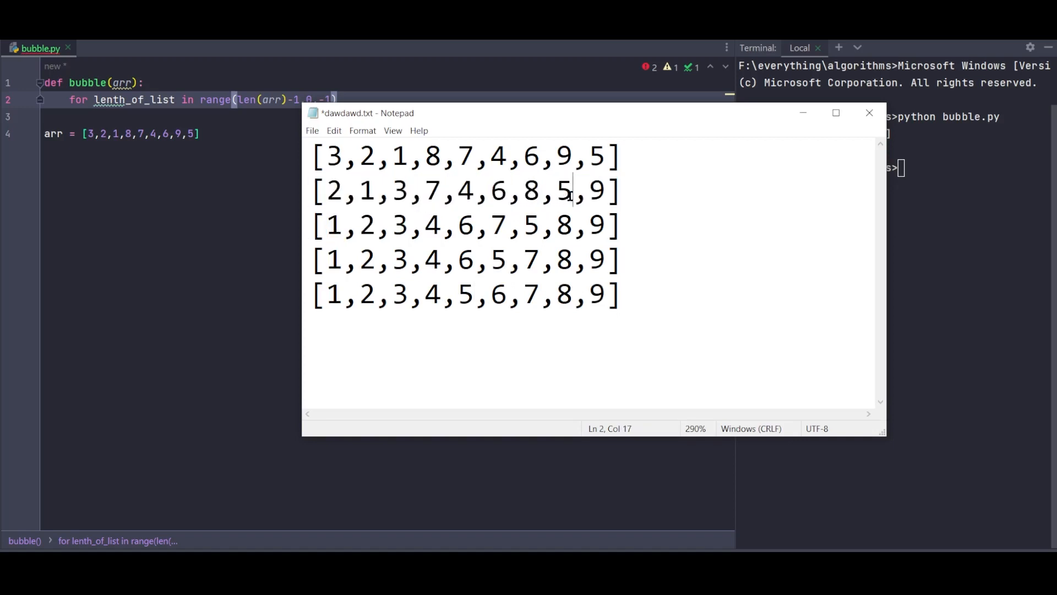
click(539, 225)
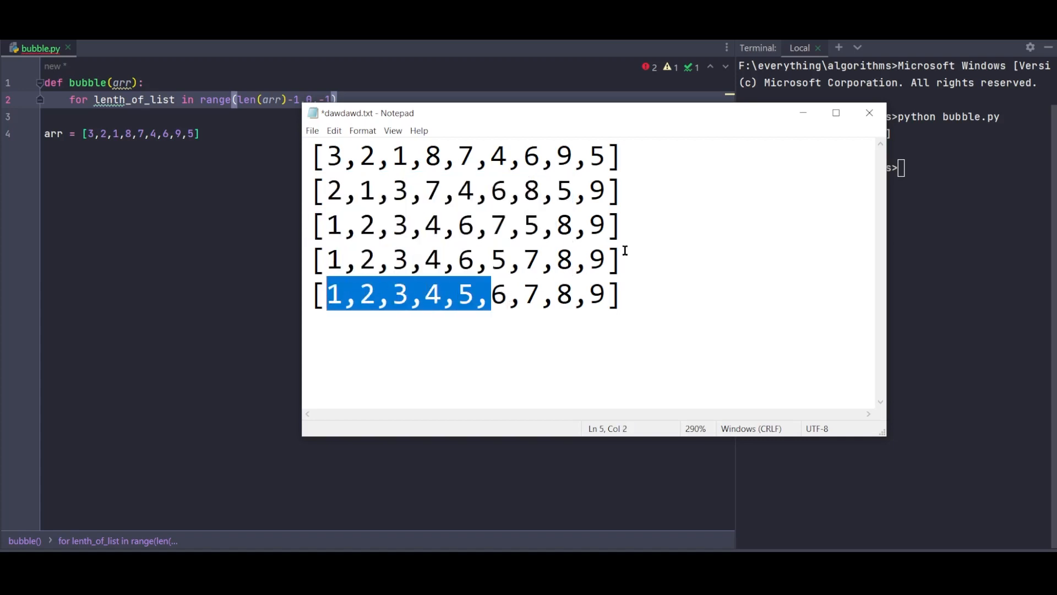
click(423, 296)
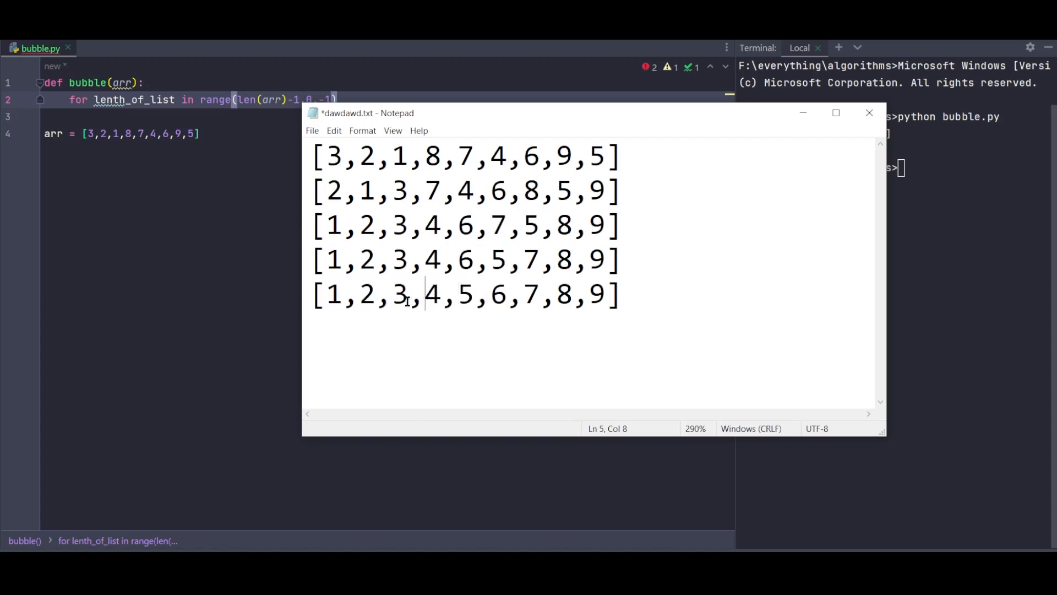
double_click(330, 295)
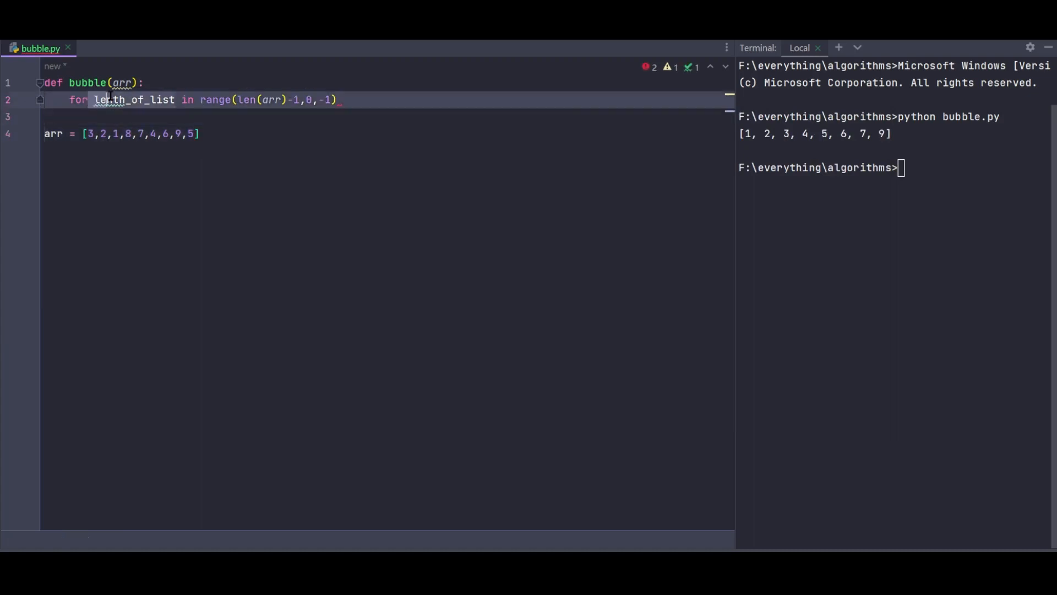
- End the outer loop line with a colon and begin 'for i' on the indented body line
click(341, 100)
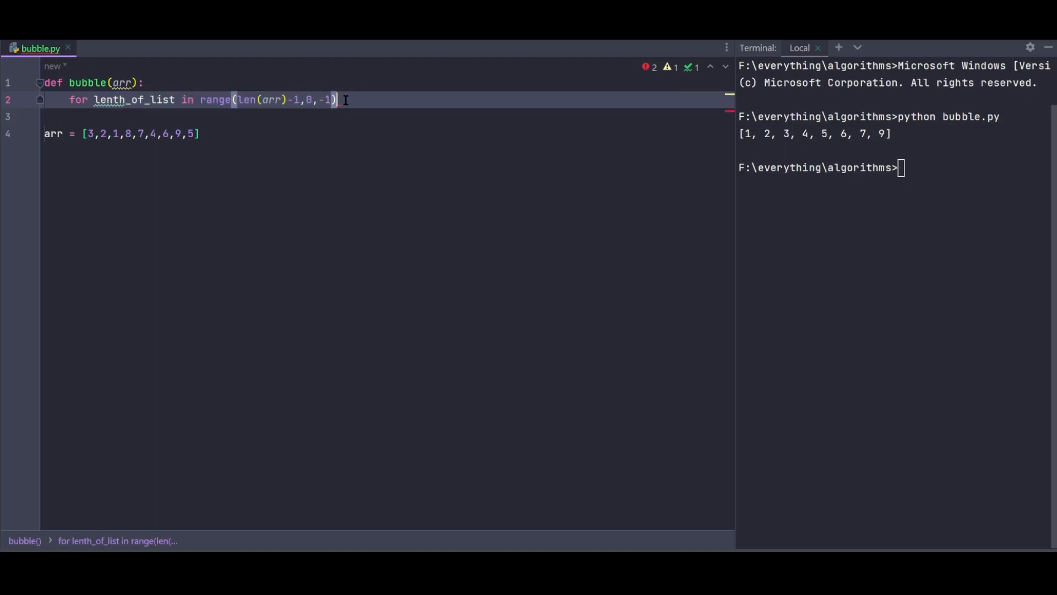
text(:)
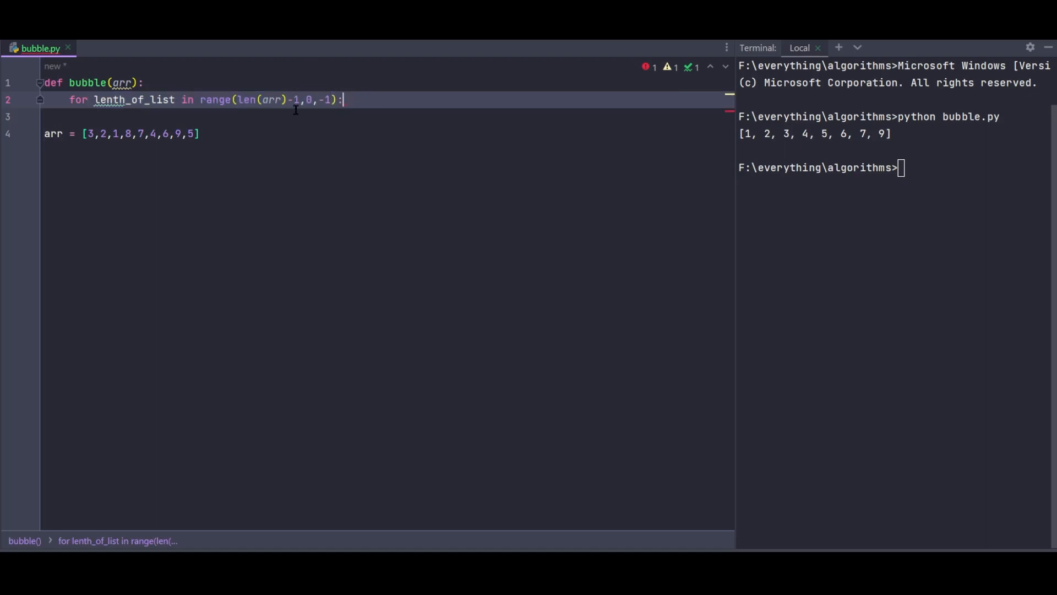
mouse_move(372, 99)
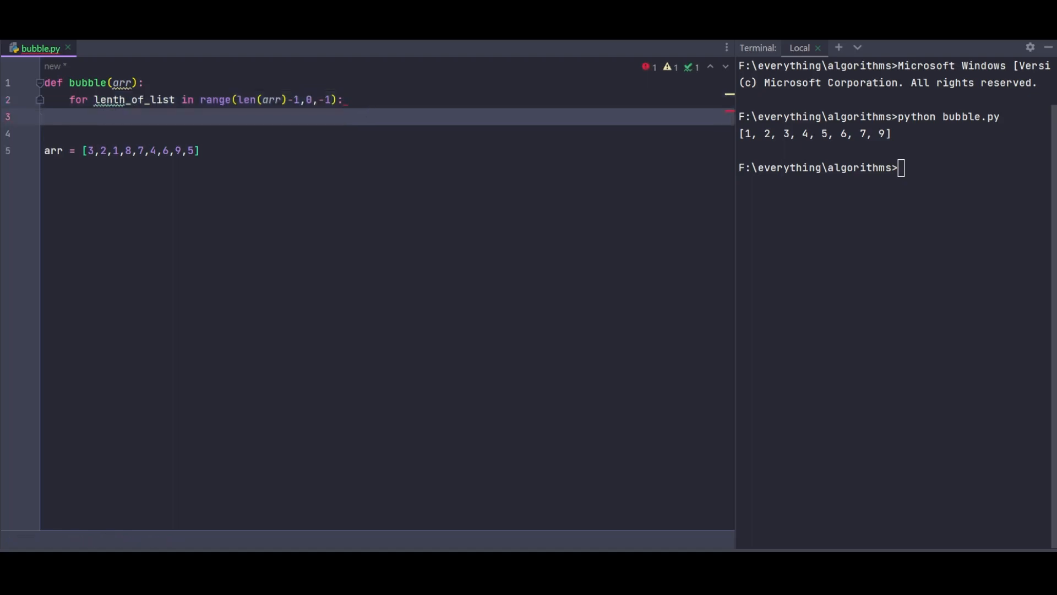
click(242, 100)
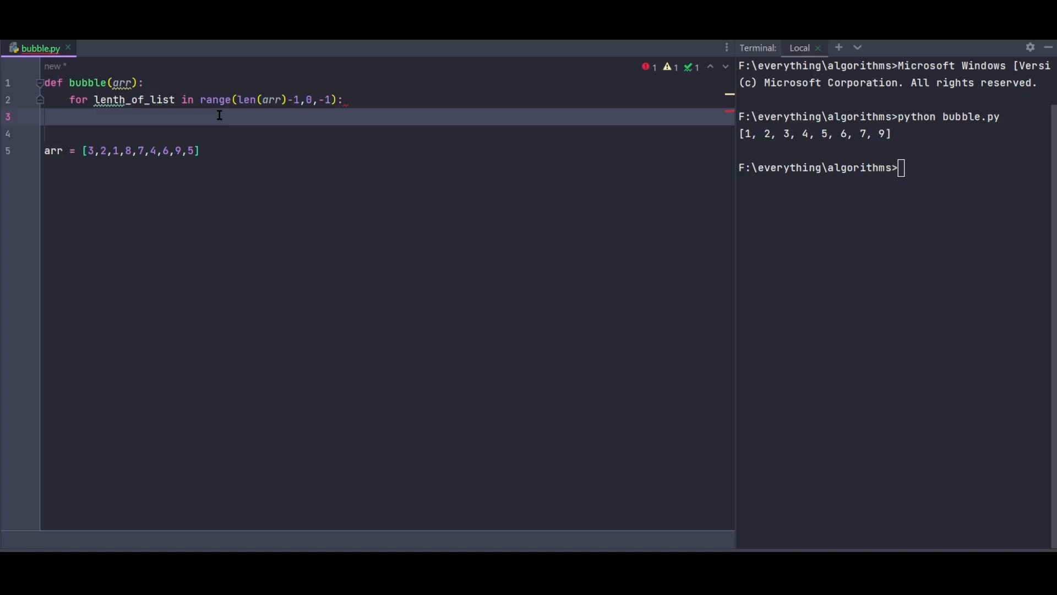
text(for i in ra)
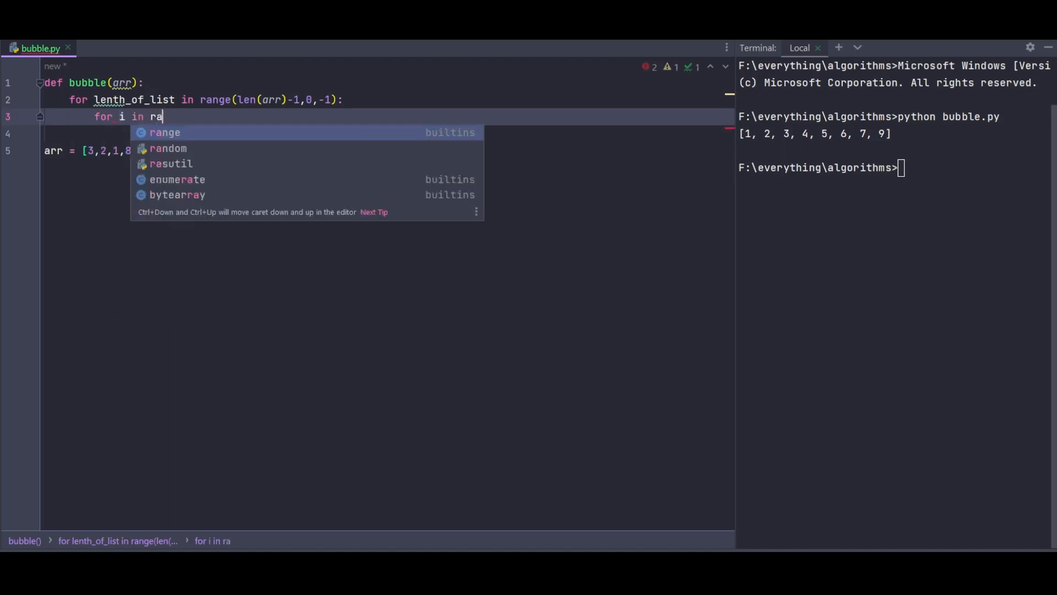
- Complete the inner loop as 'for i in range(lenth_of_list):', accepting range from autocomplete
click(165, 132)
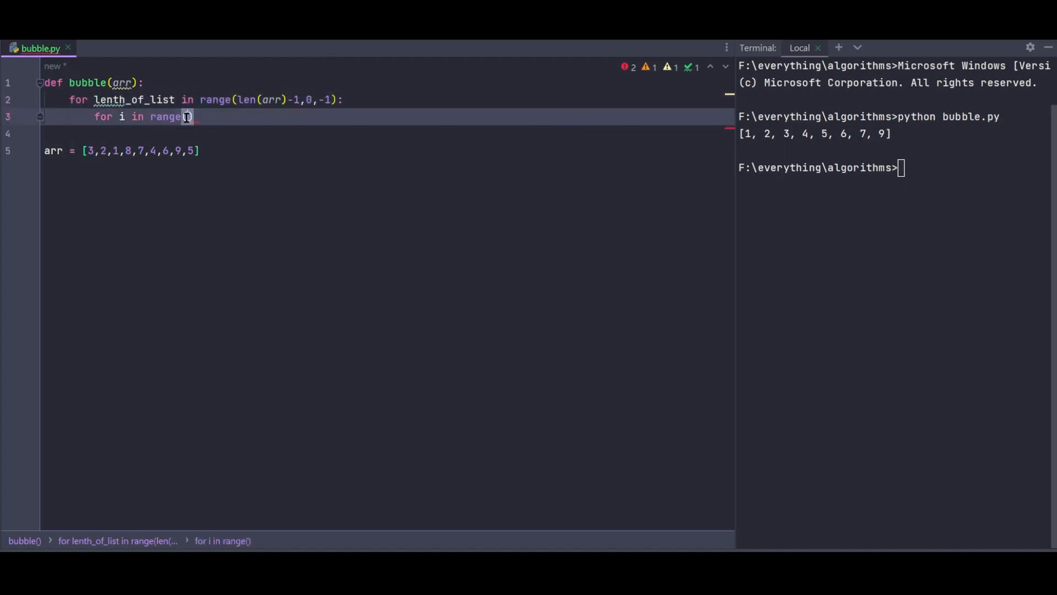
text(lenth_of_list)
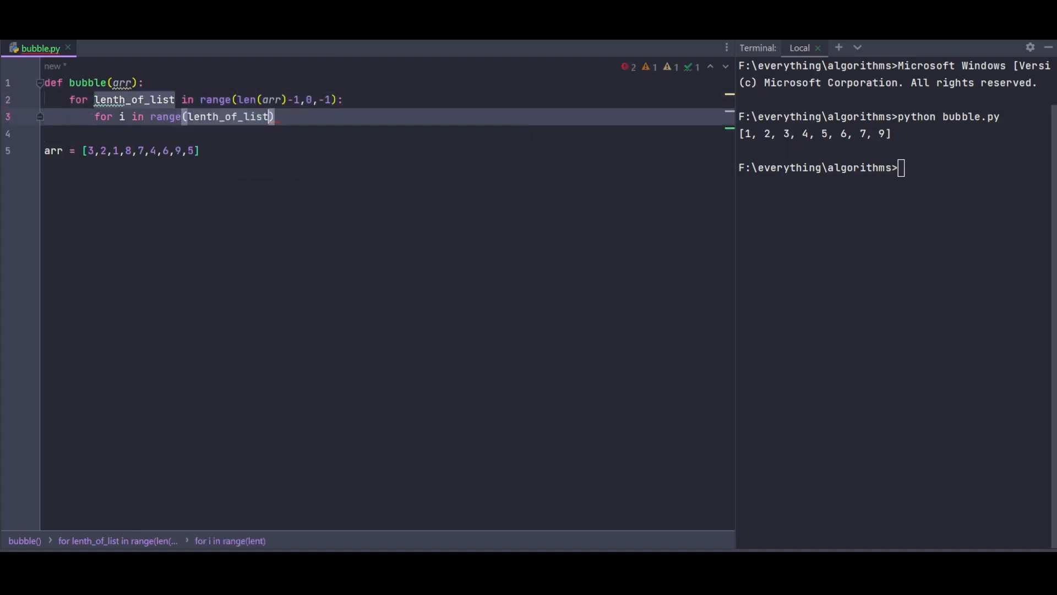
text(:")
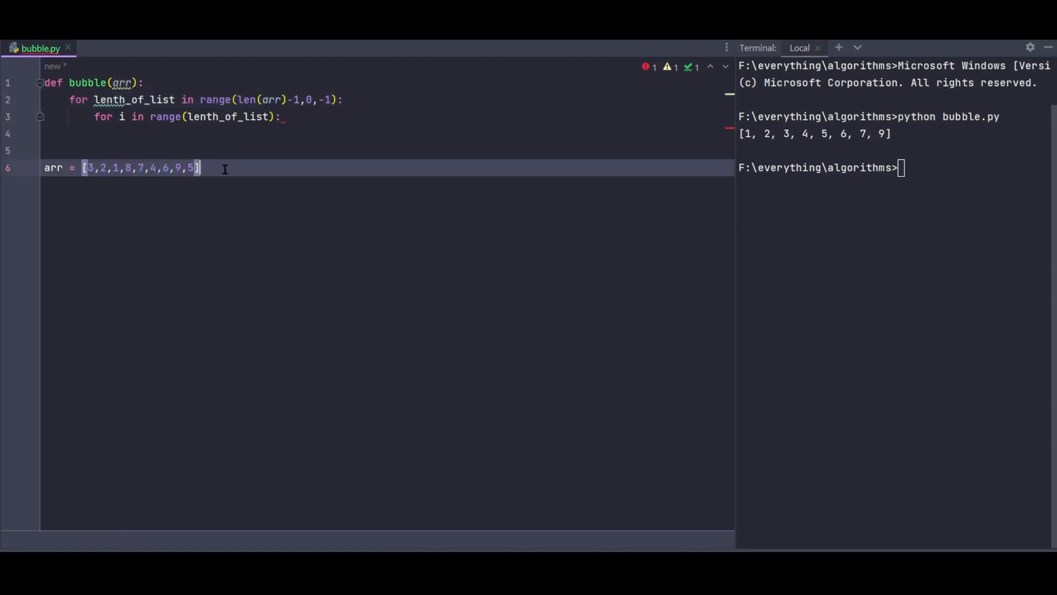
click(247, 100)
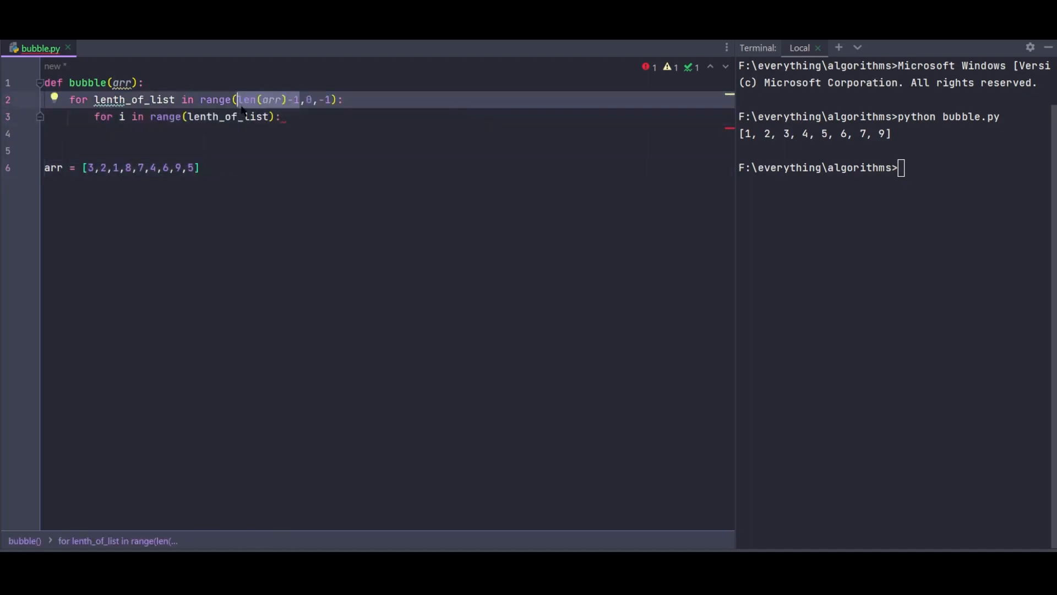
mouse_move(246, 99)
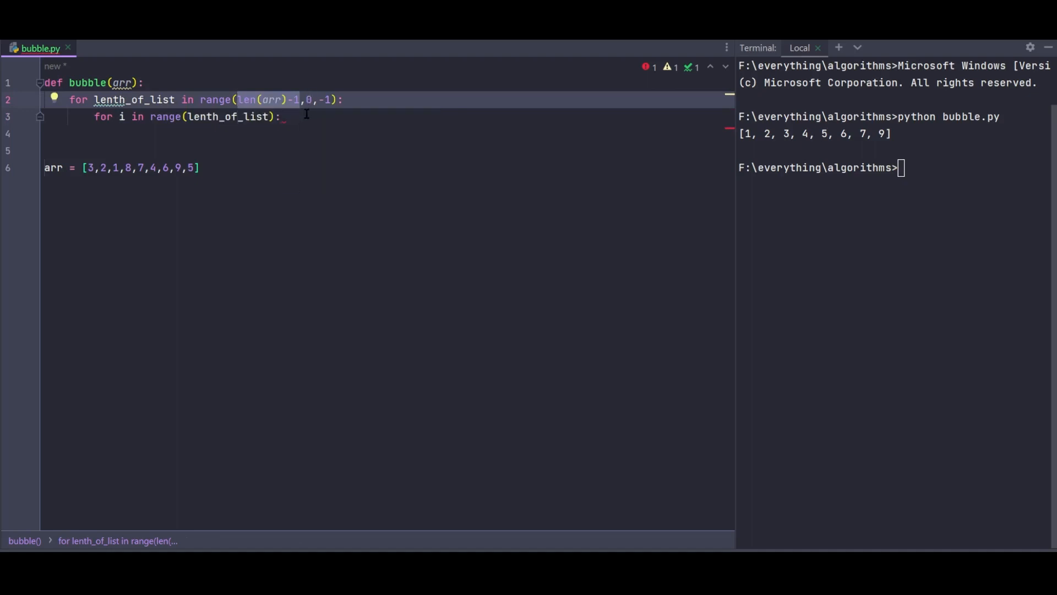
mouse_move(301, 108)
text(if)
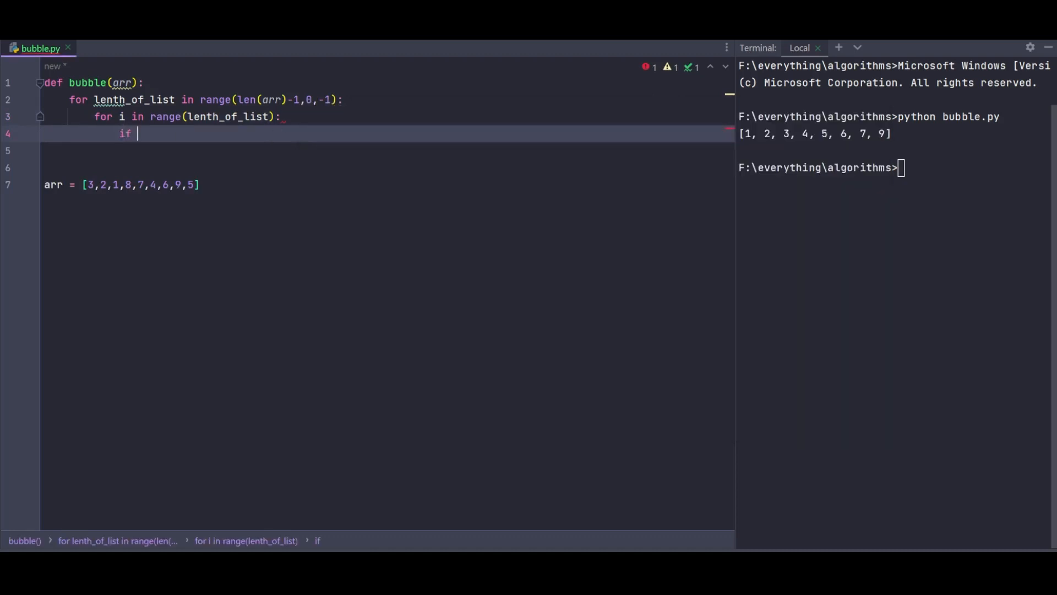
- Write the comparison condition 'if arr[i] > arr[i+1]' inside the inner loop
text(arr[])
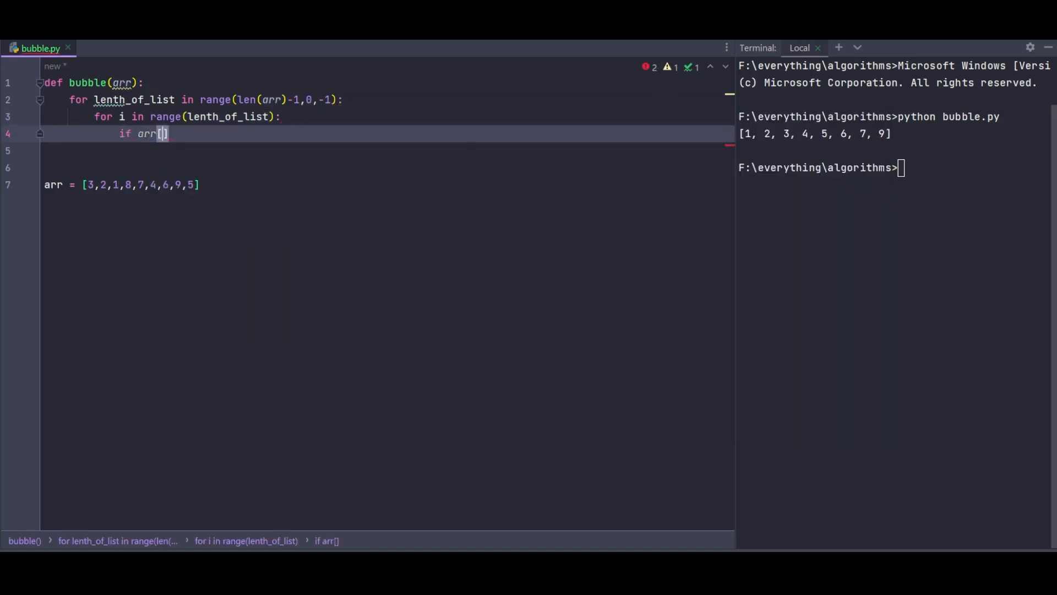
text(i] >)
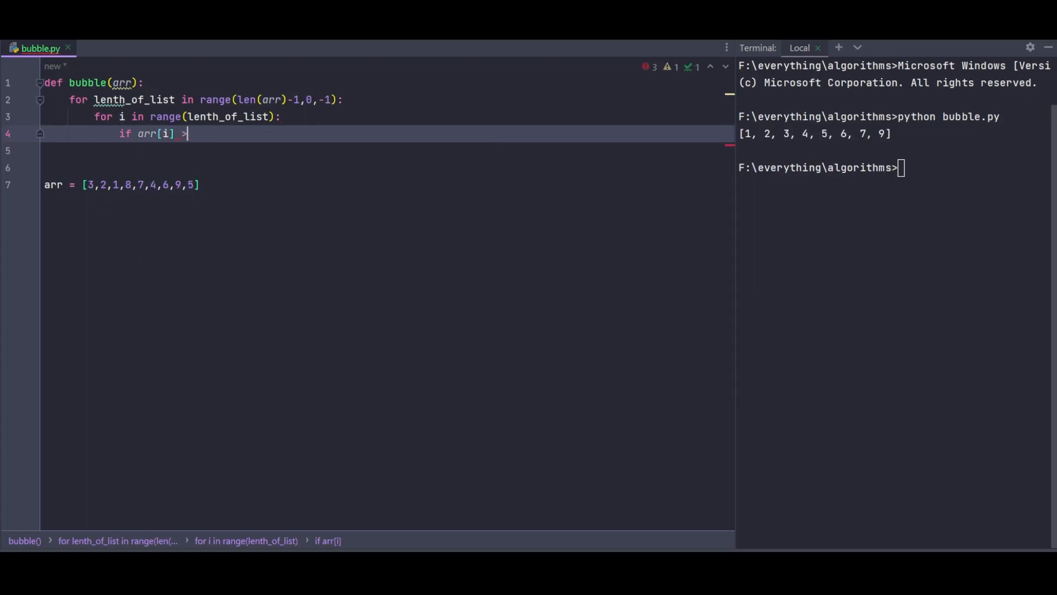
text(arr[])
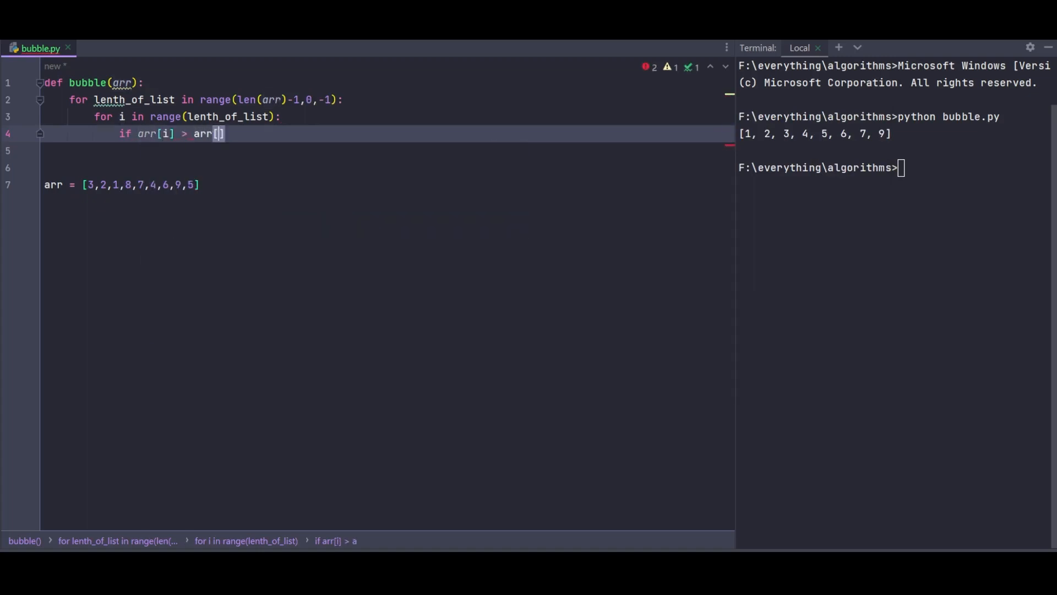
text(i_1)
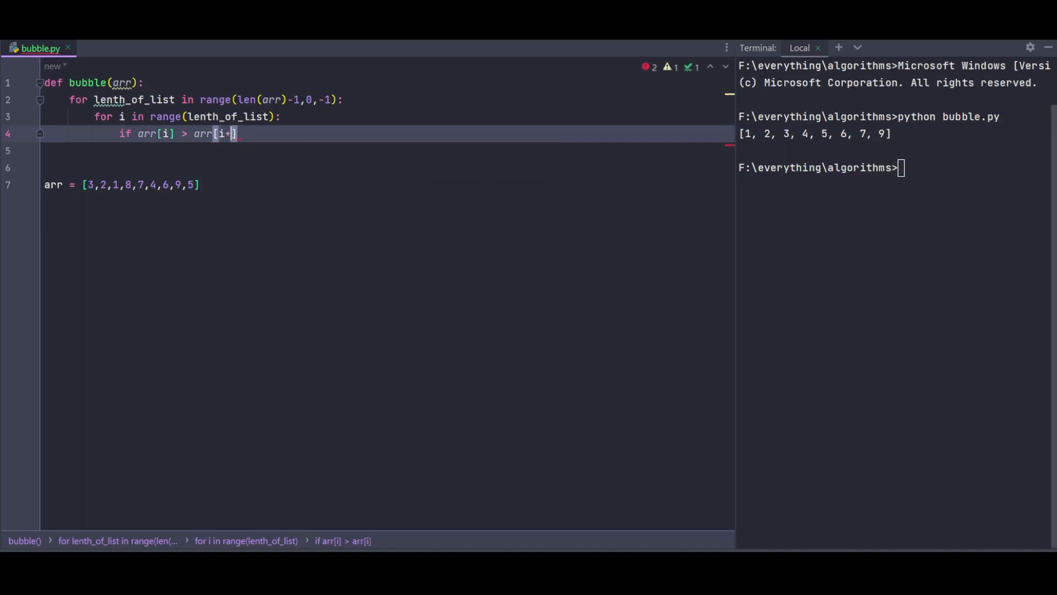
text(1)
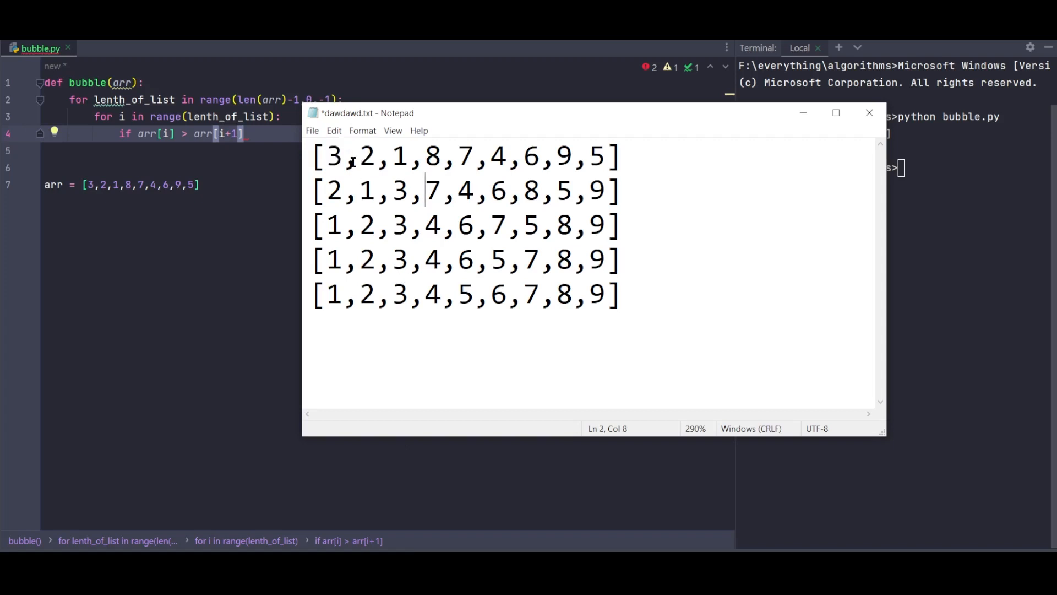
- Highlight the 7, 1 and 2 in the Notepad pass lists to explain the comparisons
click(344, 157)
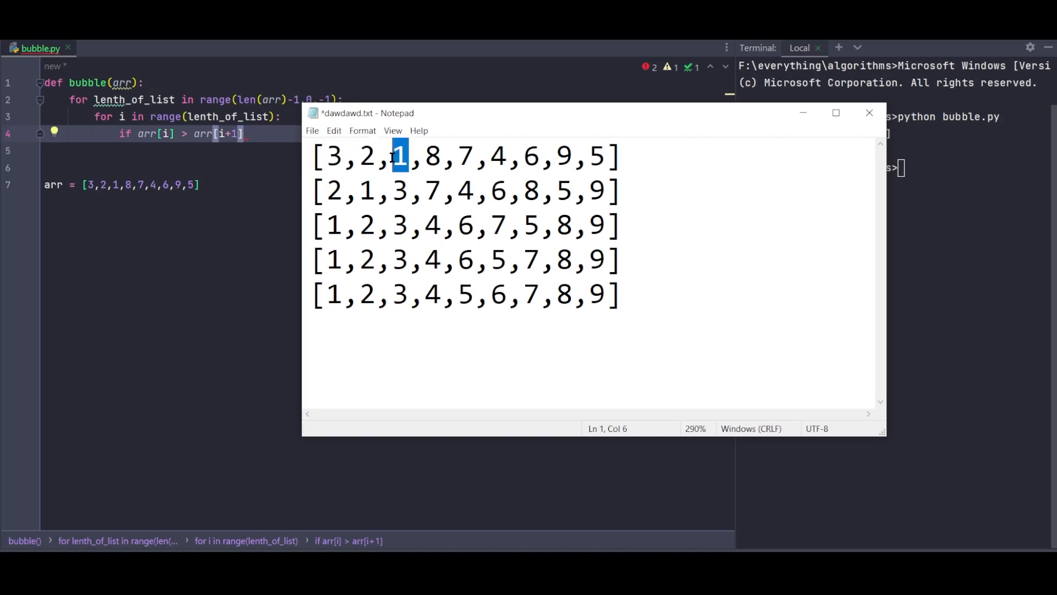
click(331, 155)
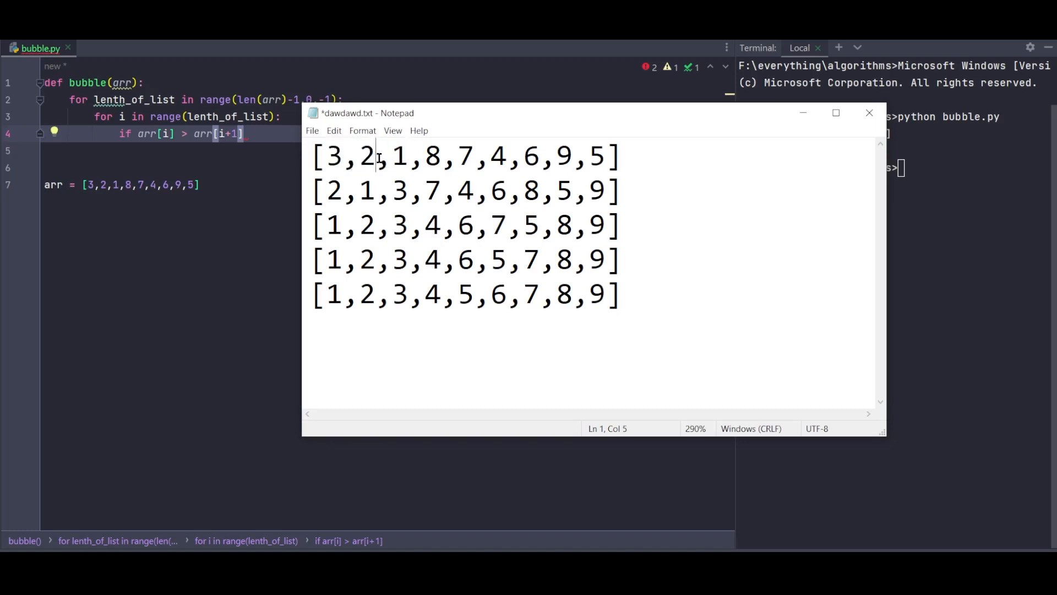
double_click(367, 157)
text(:)
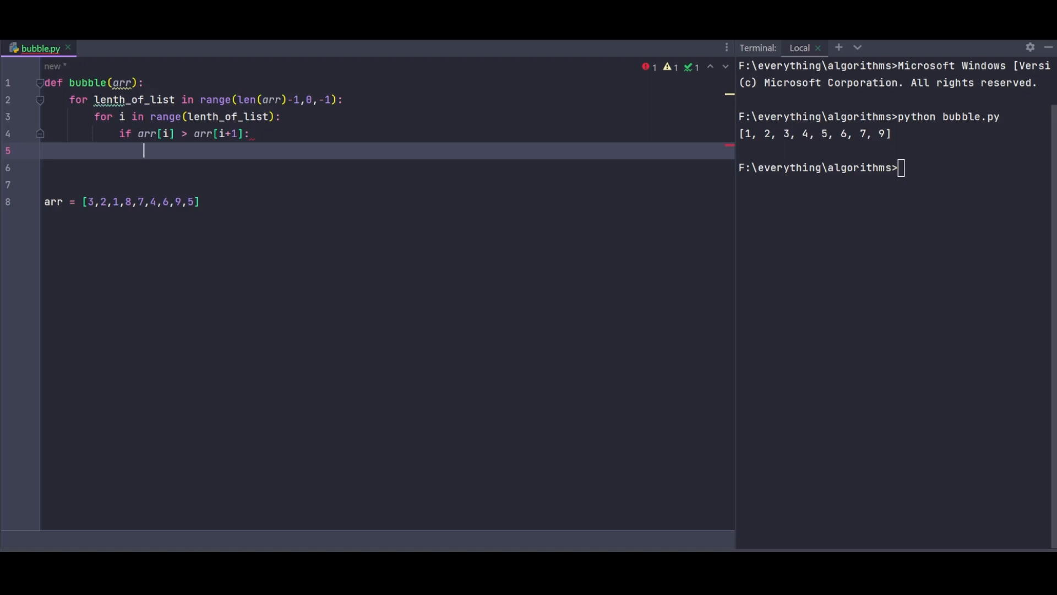
- Write the swap line 'arr[i],arr[i+1] = arr[i+1],arr[i]' inside the if block
text(a)
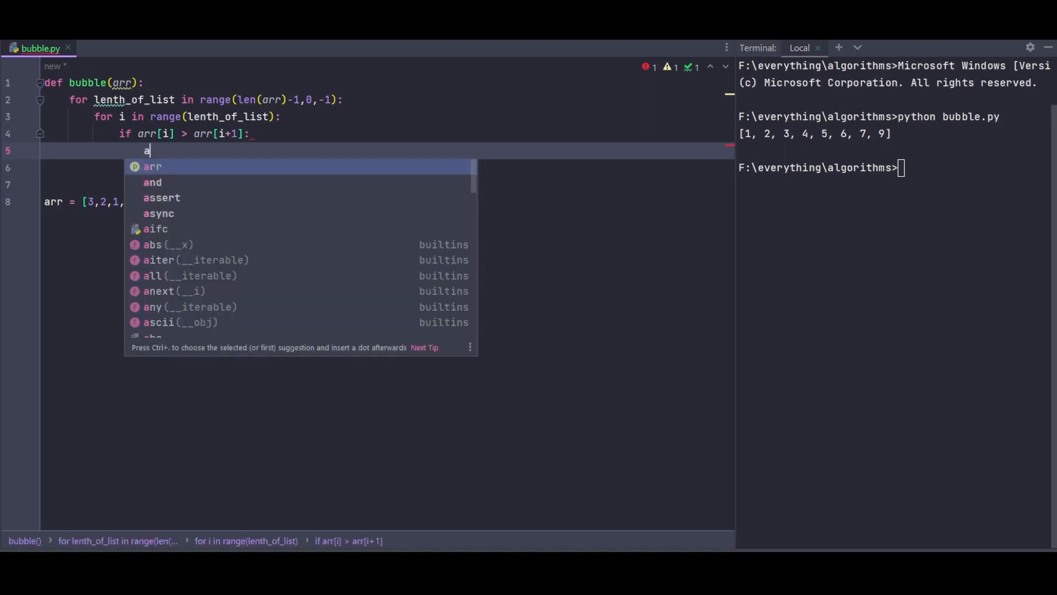
text(rr[i])
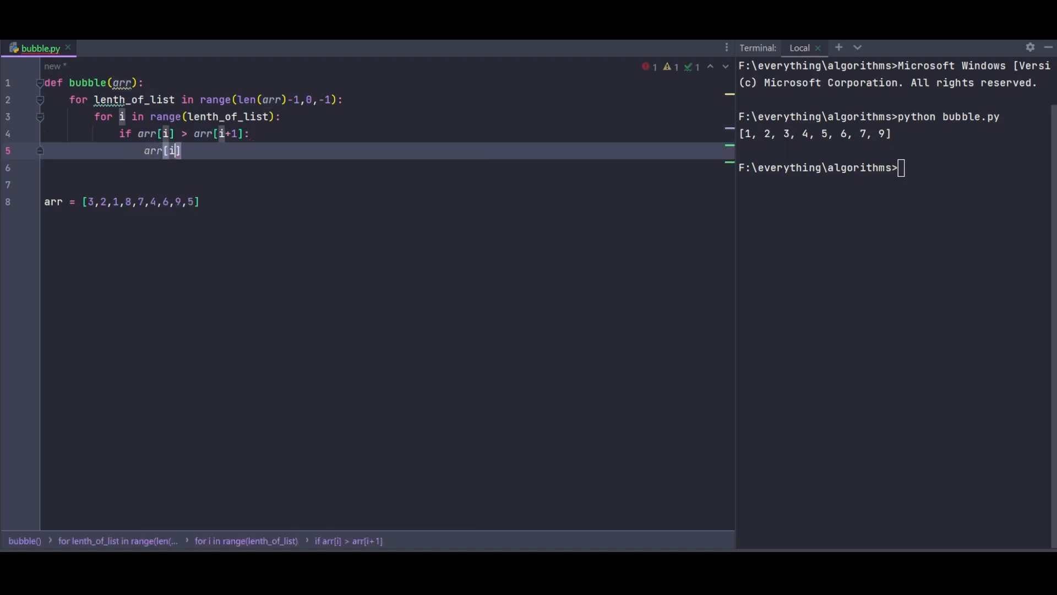
text(,)
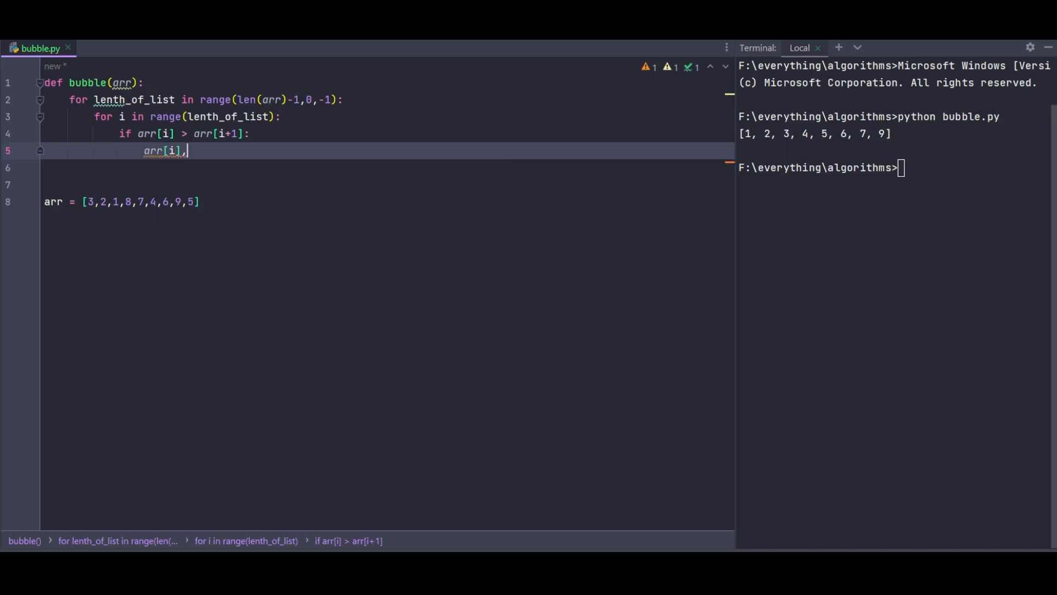
text(arr[])
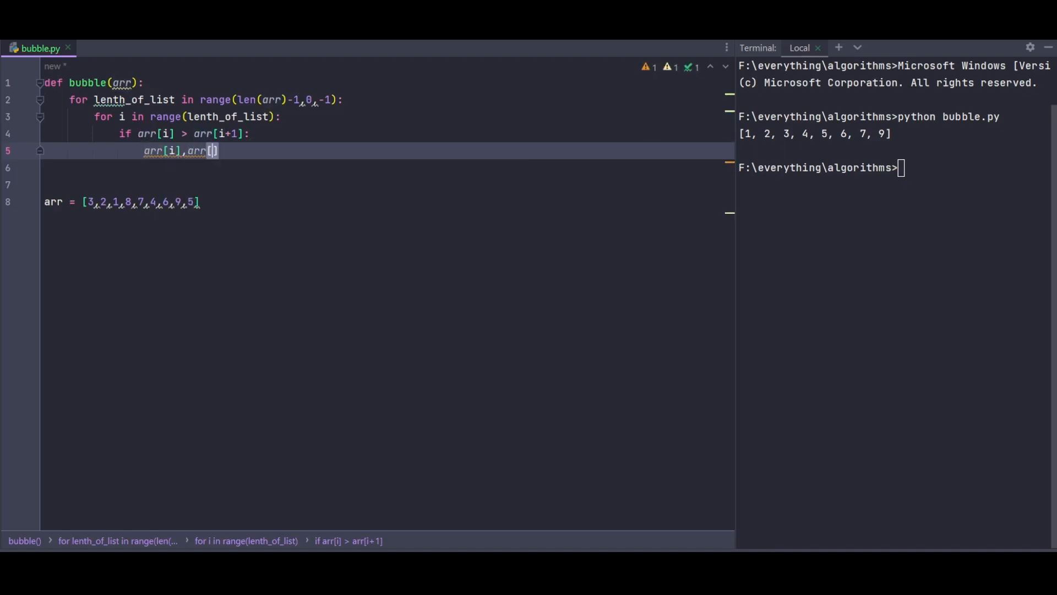
text(i+1)
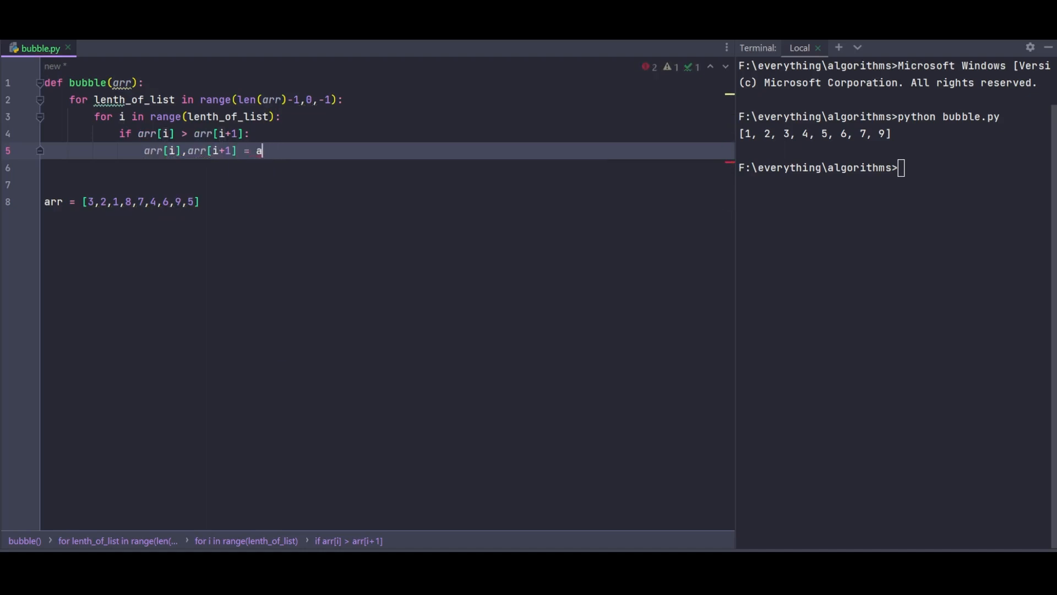
text(rr[)
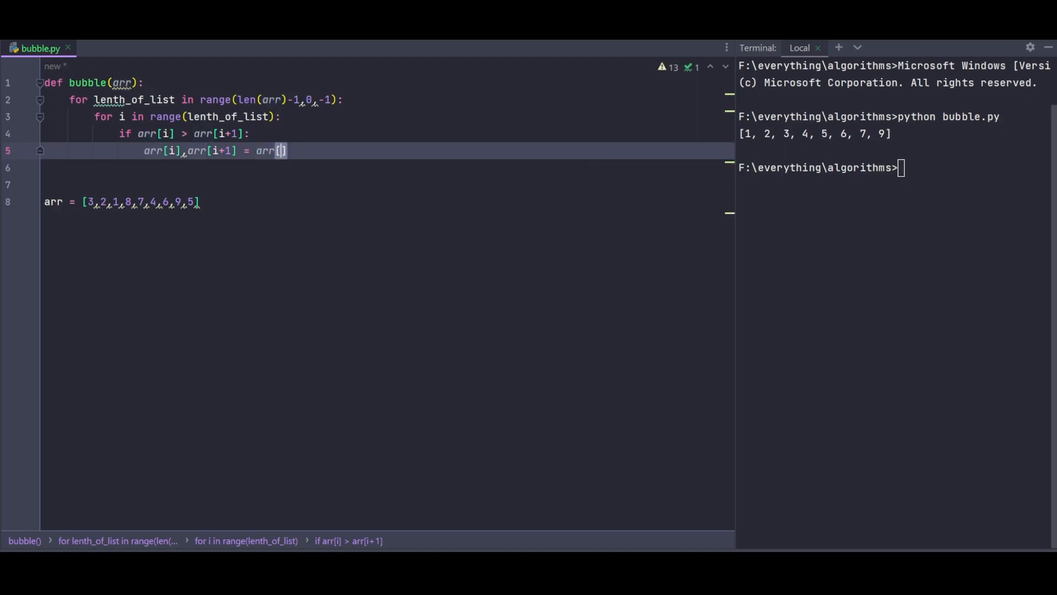
text(i+1)
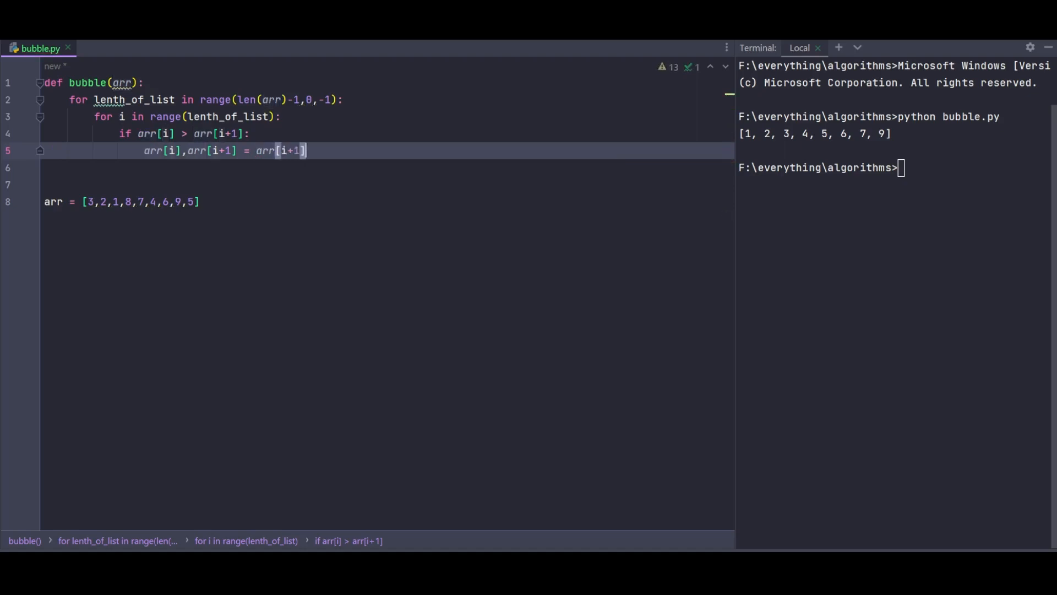
text(,arr)
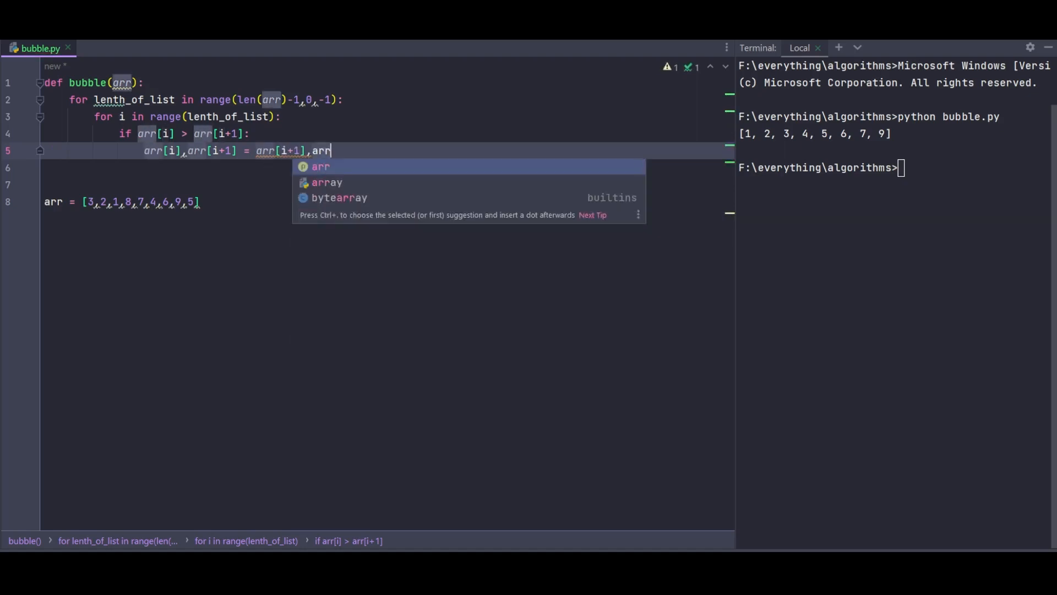
text([i)
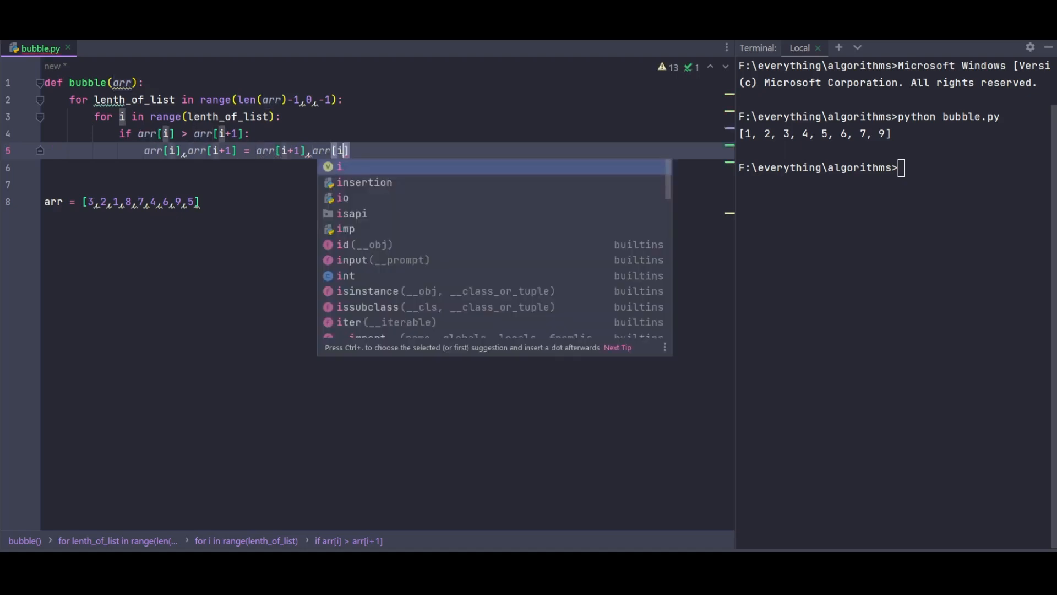
key(Escape)
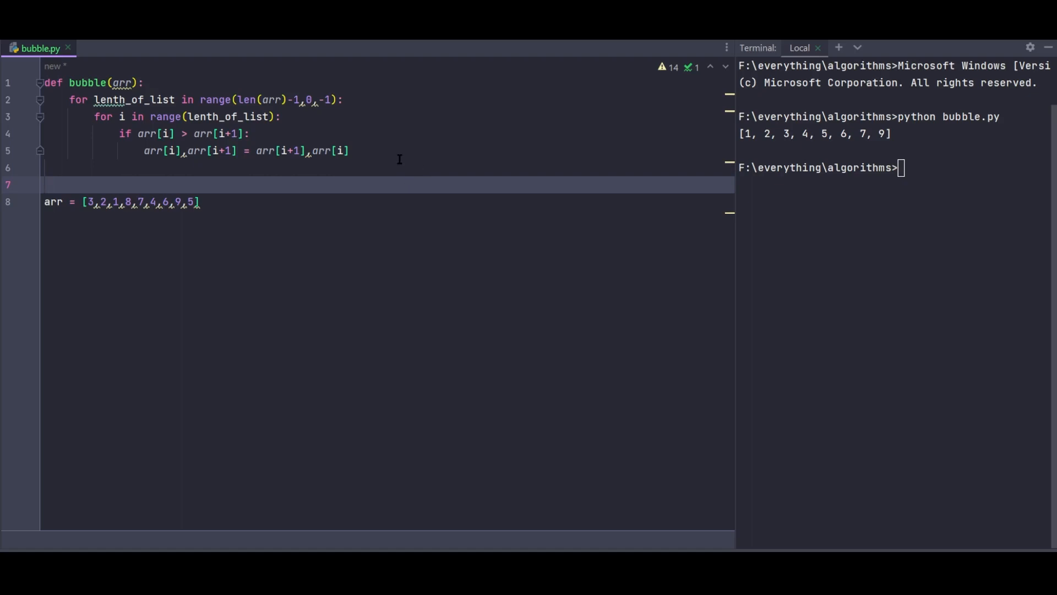
mouse_move(290, 198)
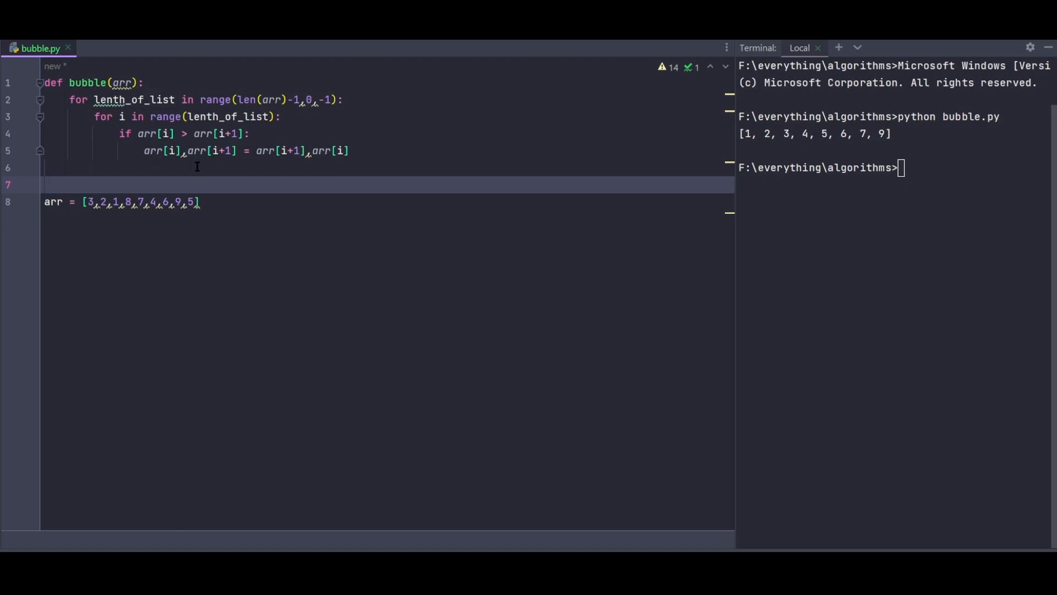
mouse_move(260, 172)
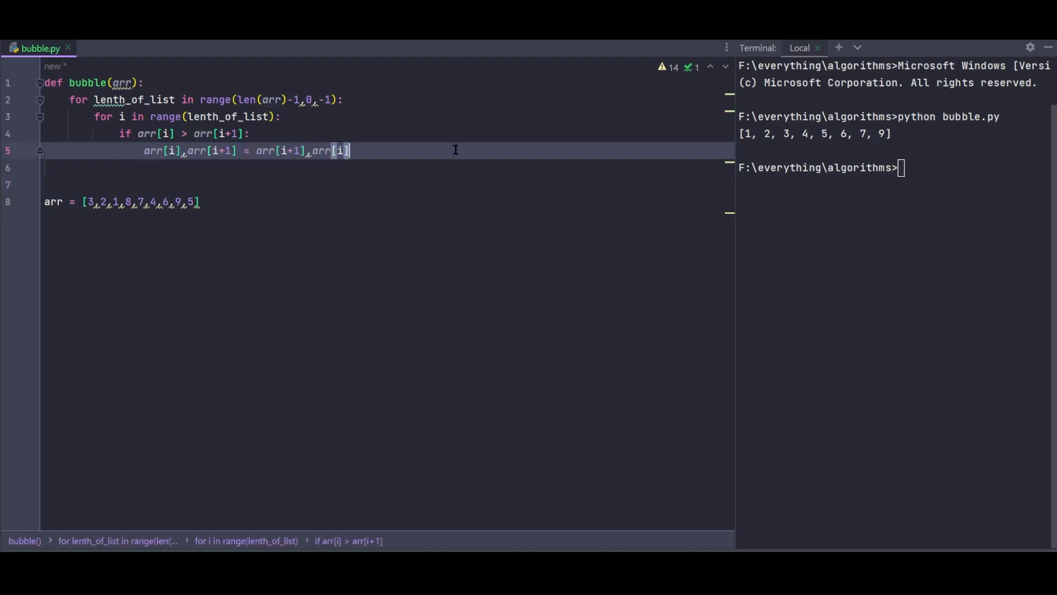
mouse_move(420, 354)
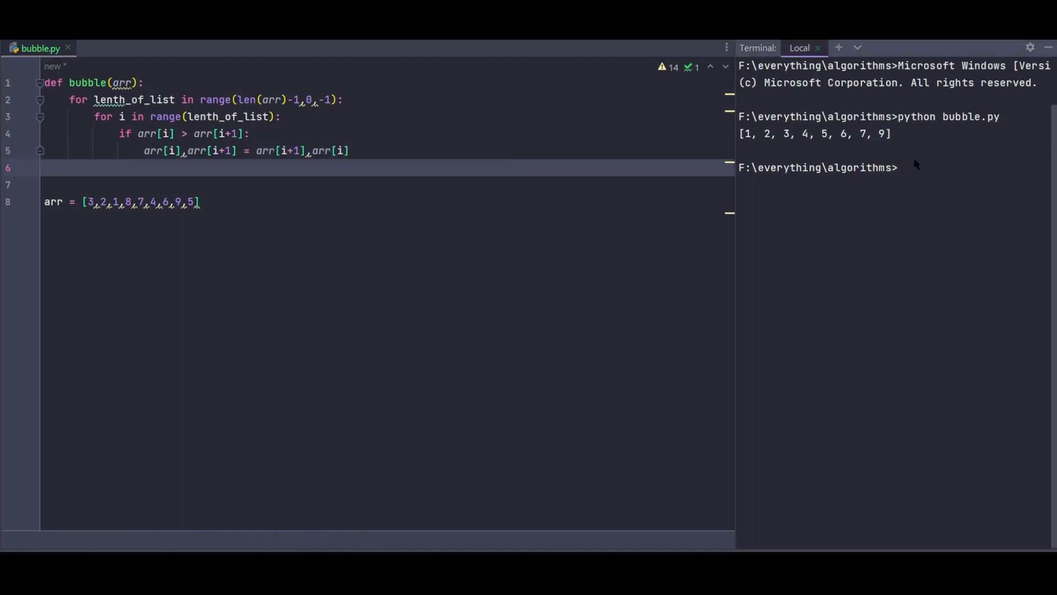
- Run 'python bubble.py' from the Terminal, which prints nothing yet
text(py)
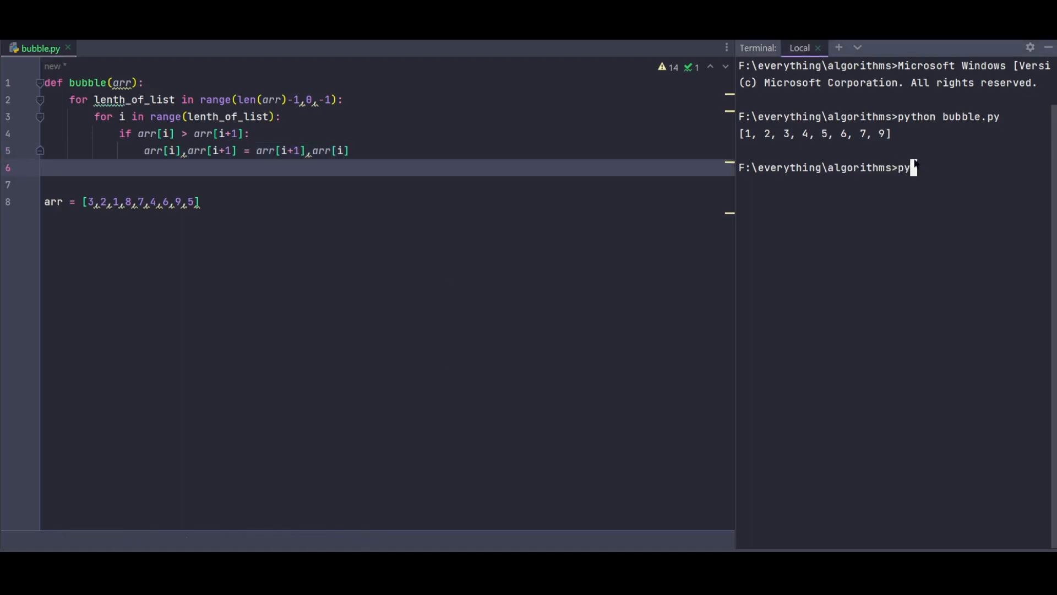
text(thon)
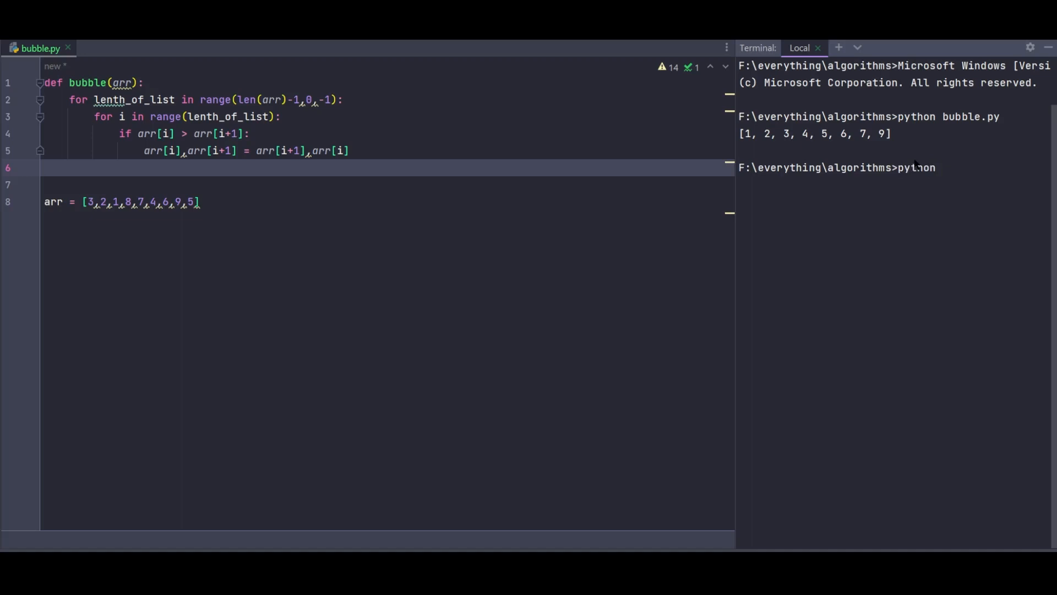
text(bubble)
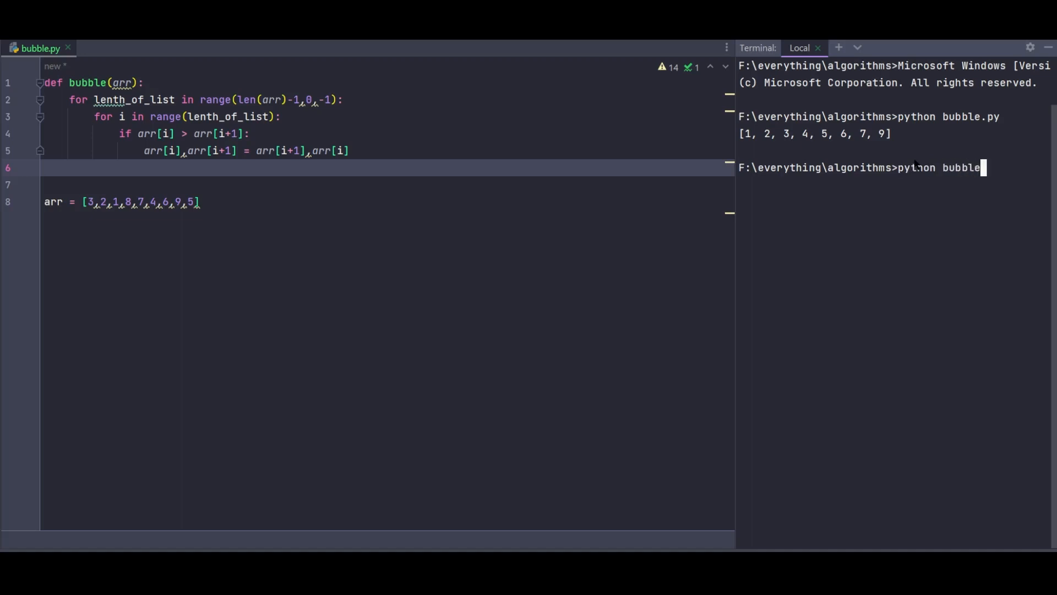
key(Return)
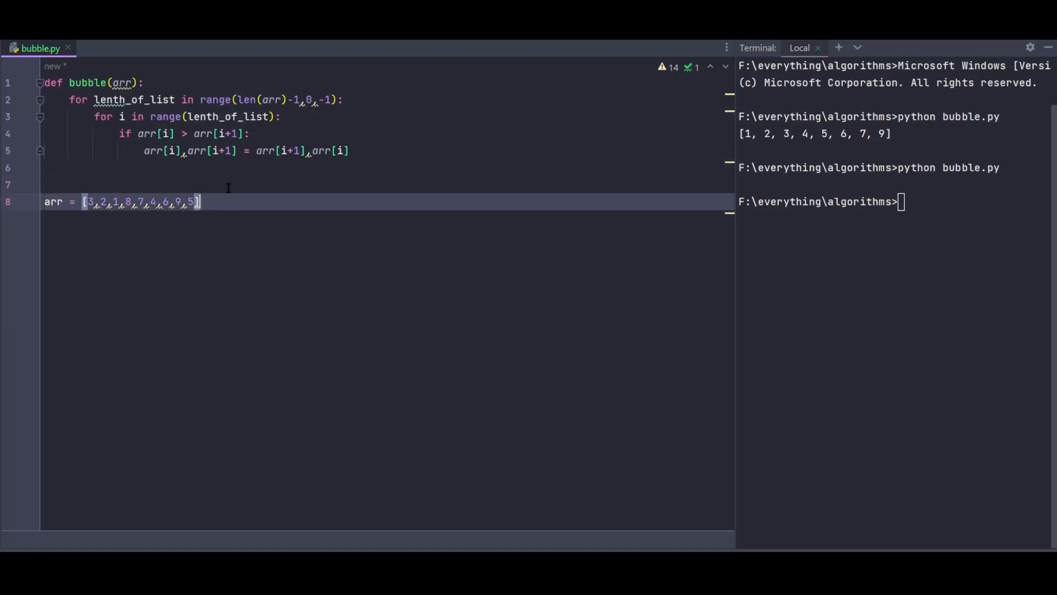
- Add the bubble(arr) call below the list and rerun bubble.py
text(bub)
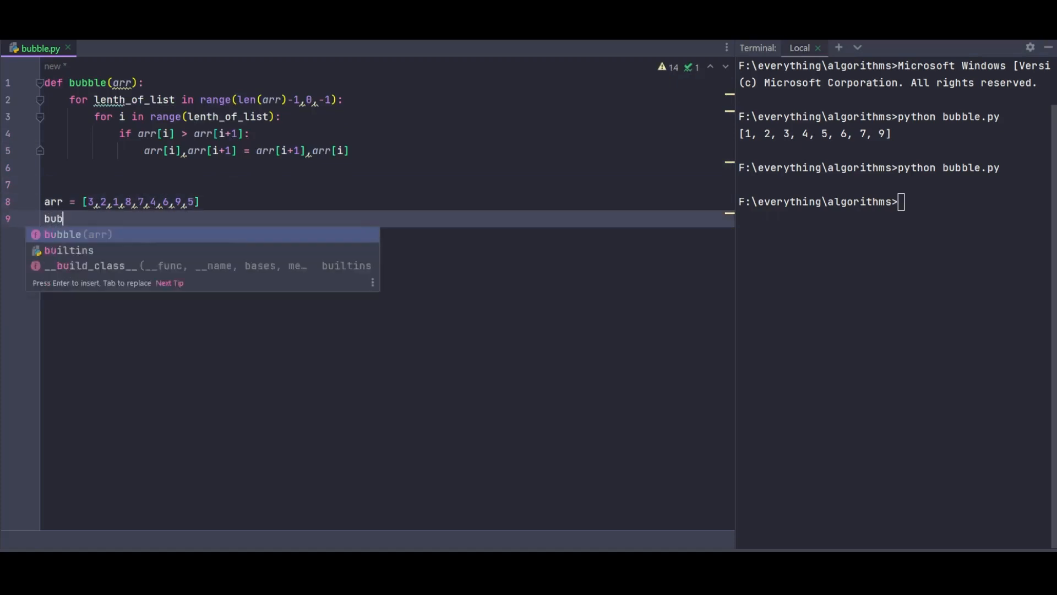
key(Enter)
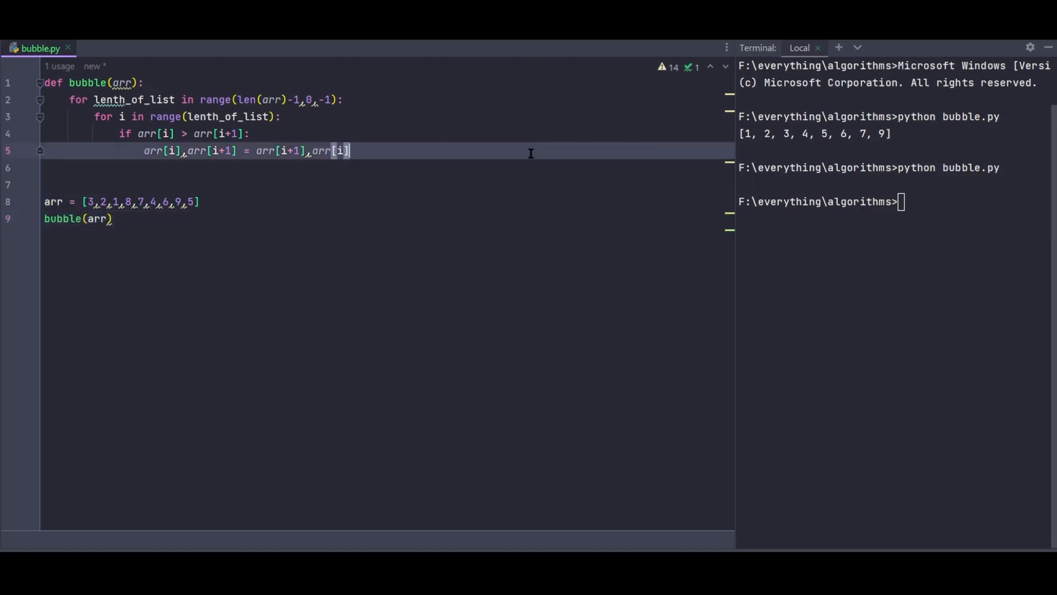
mouse_move(914, 241)
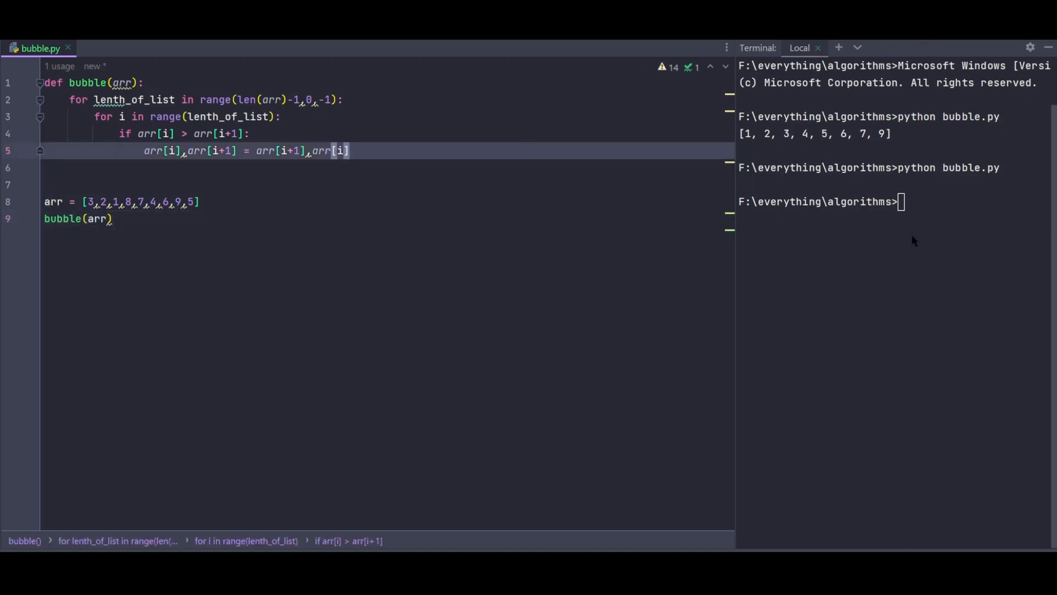
key(Return)
text(print)
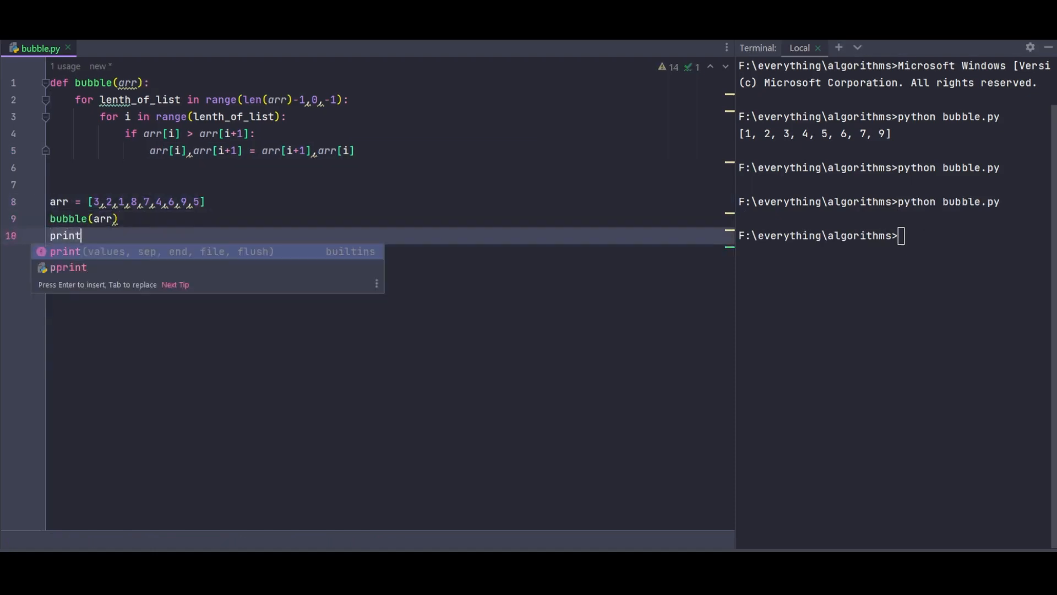
- Add print(arr) after the call so the sorted list [1, 2, ..., 9] shows
text((arr)
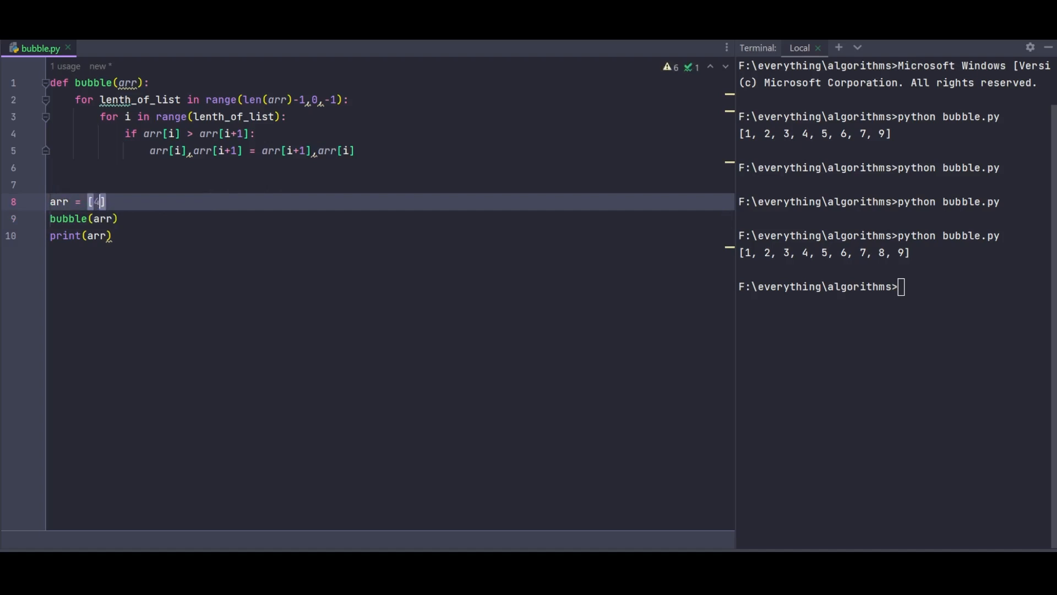
- Rewrite arr as the unsorted list [4,6,2,9,67,32,123,544,13]
text(,6,2)
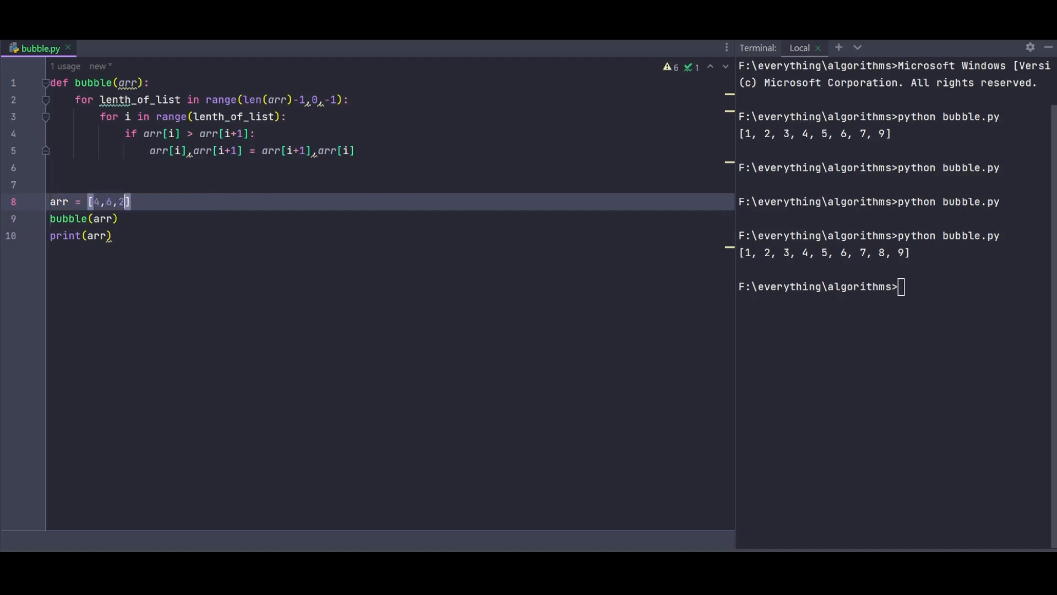
text(,9,67)
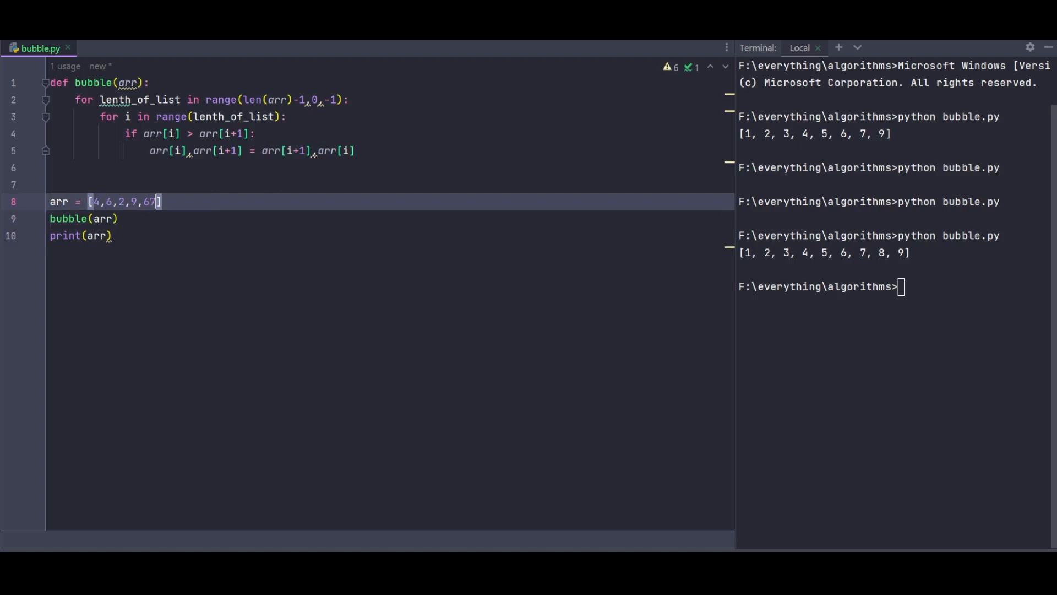
text(,32)
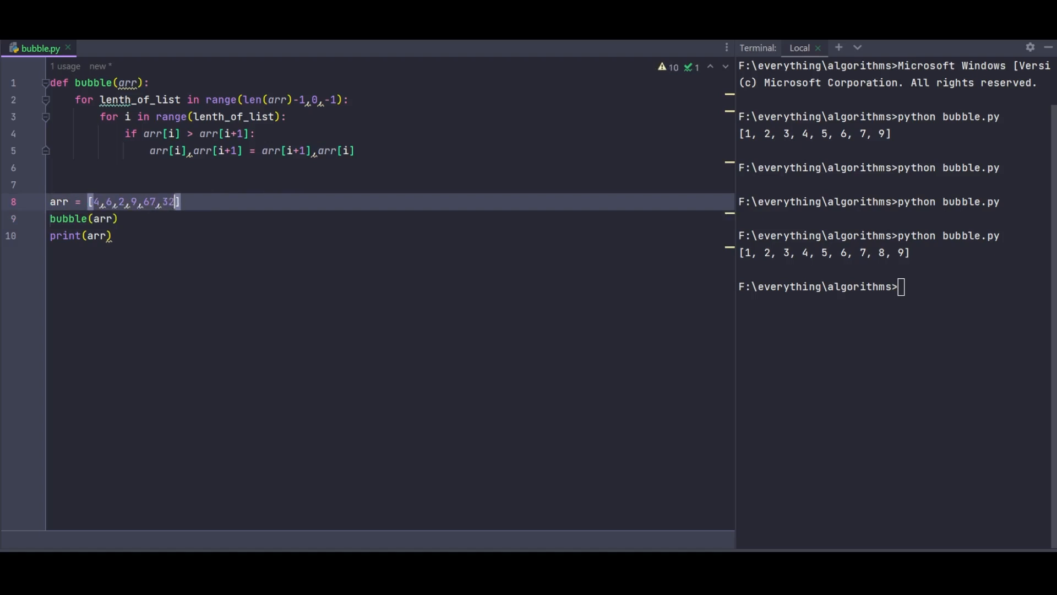
text(,123)
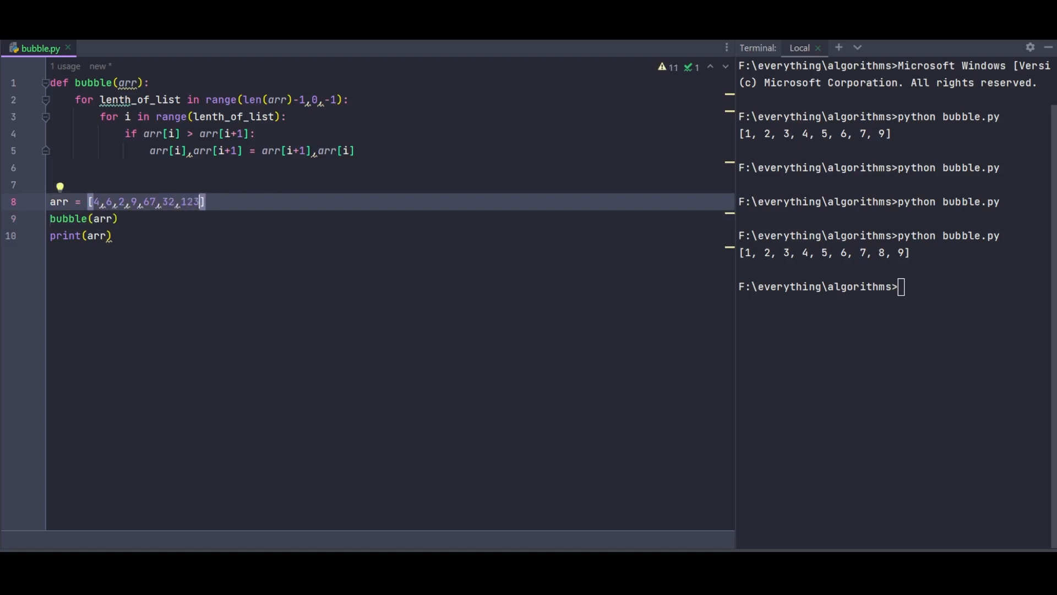
text(,5)
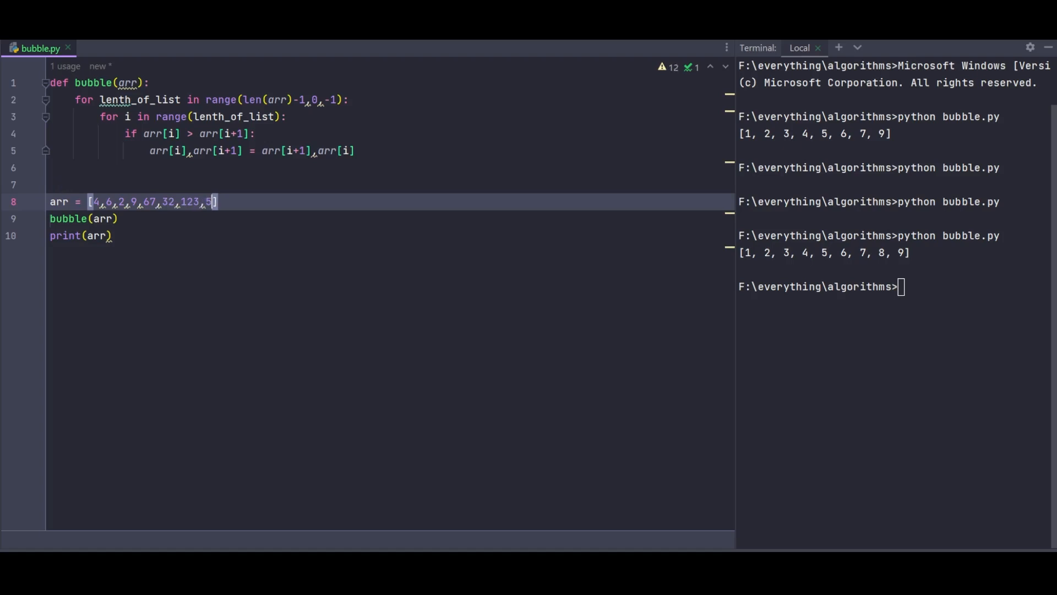
text(44,)
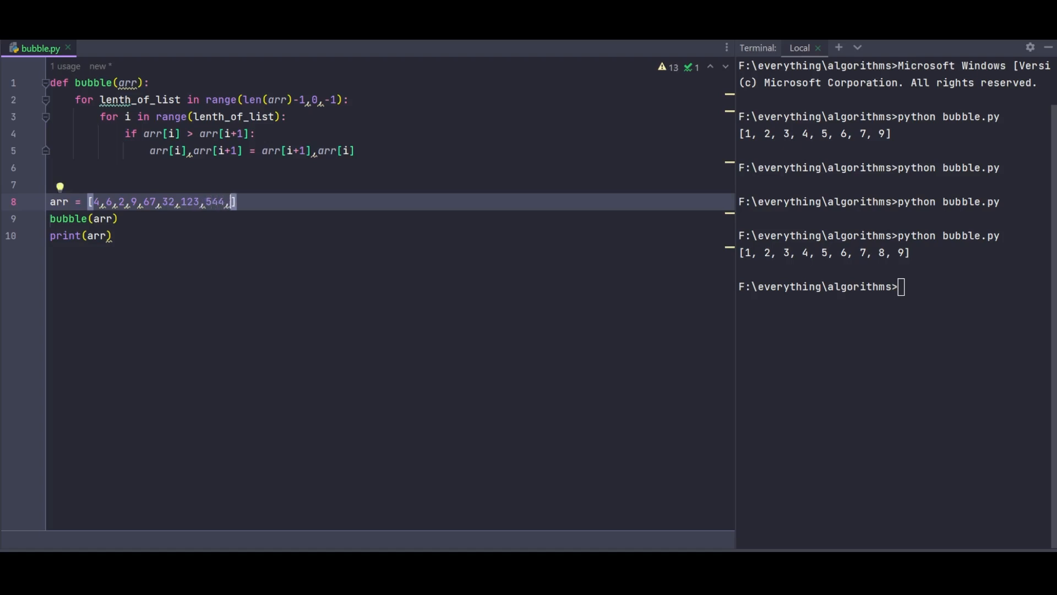
text(13)
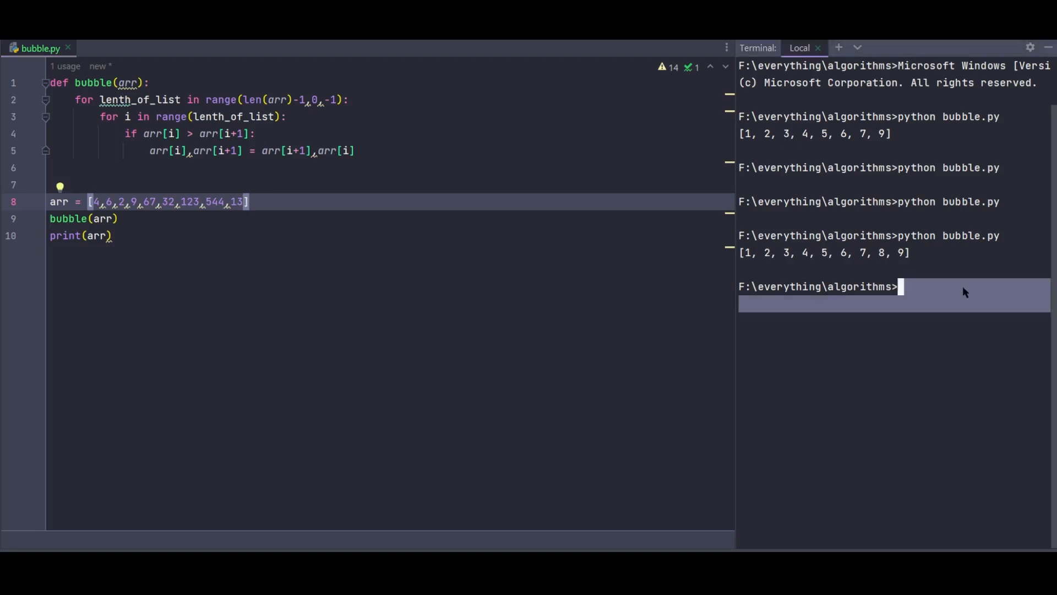
- Run to get [2, 4, 6, 9, 13, 32, 67, 123, 544], then strip bubble.py down to only arr
key(Return)
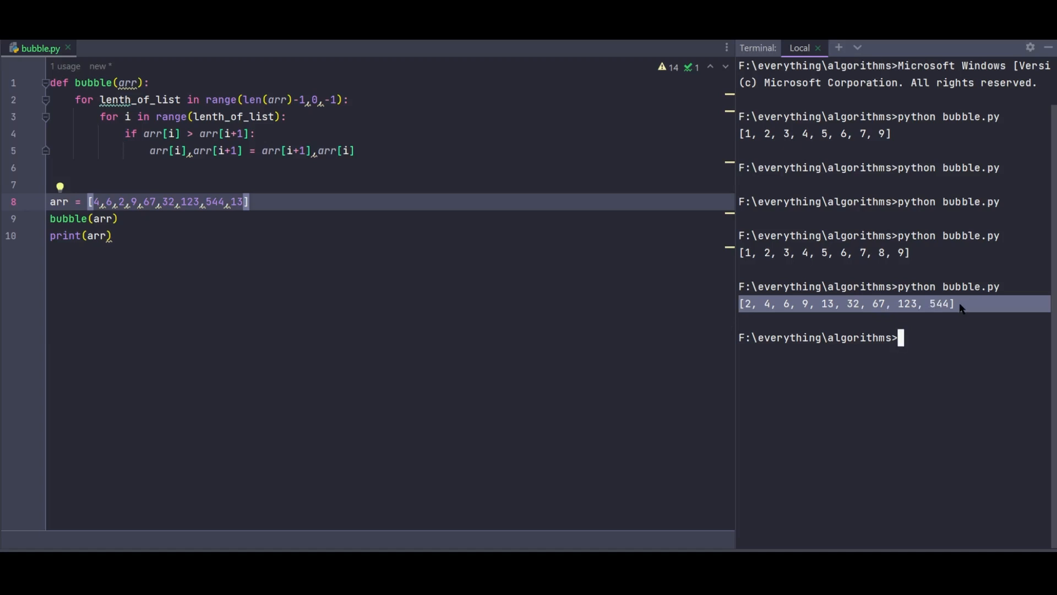
click(432, 166)
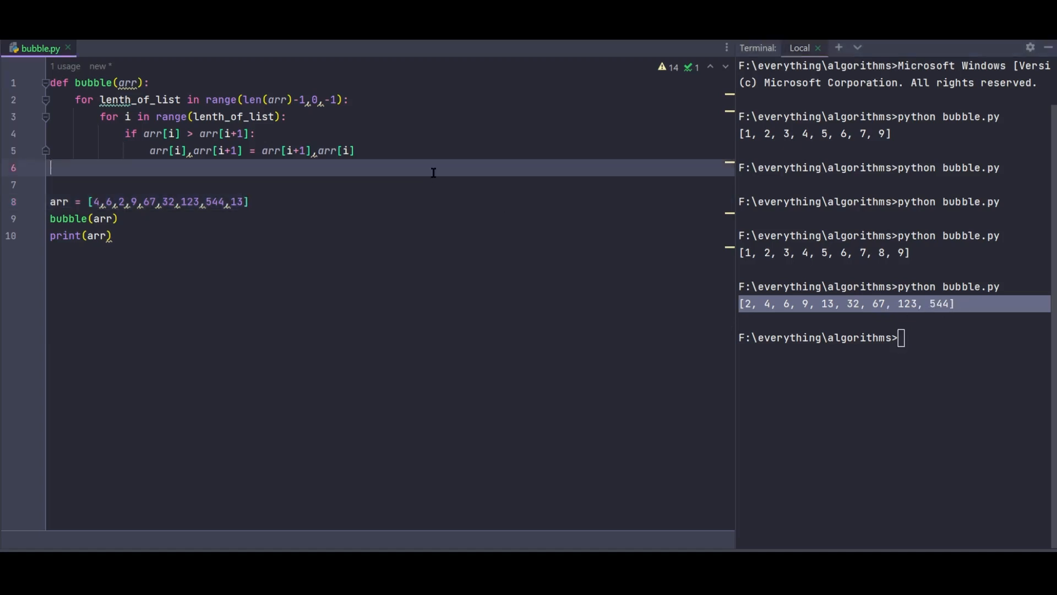
mouse_move(438, 169)
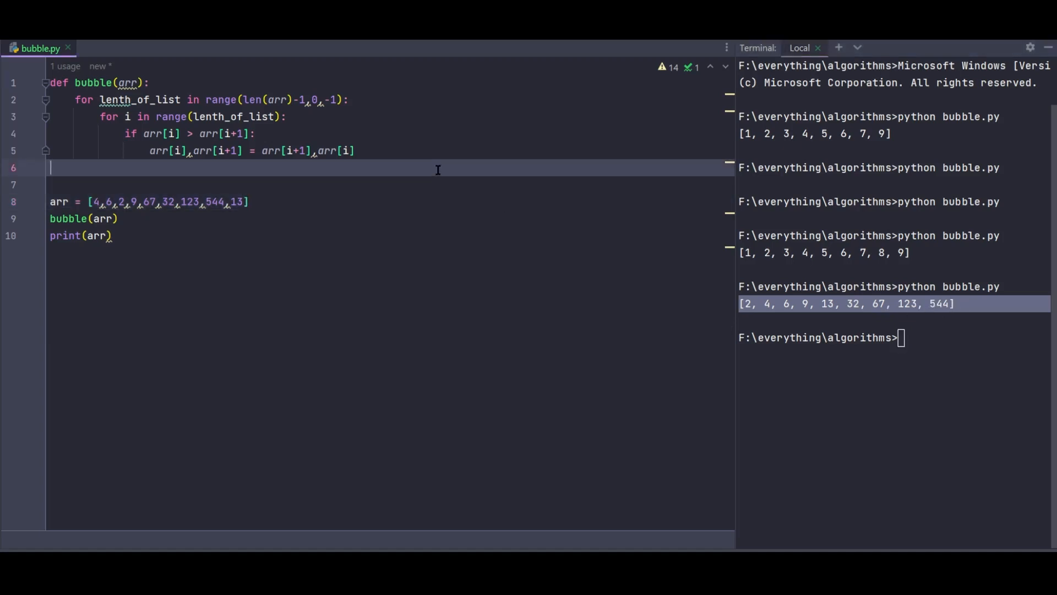
mouse_move(445, 156)
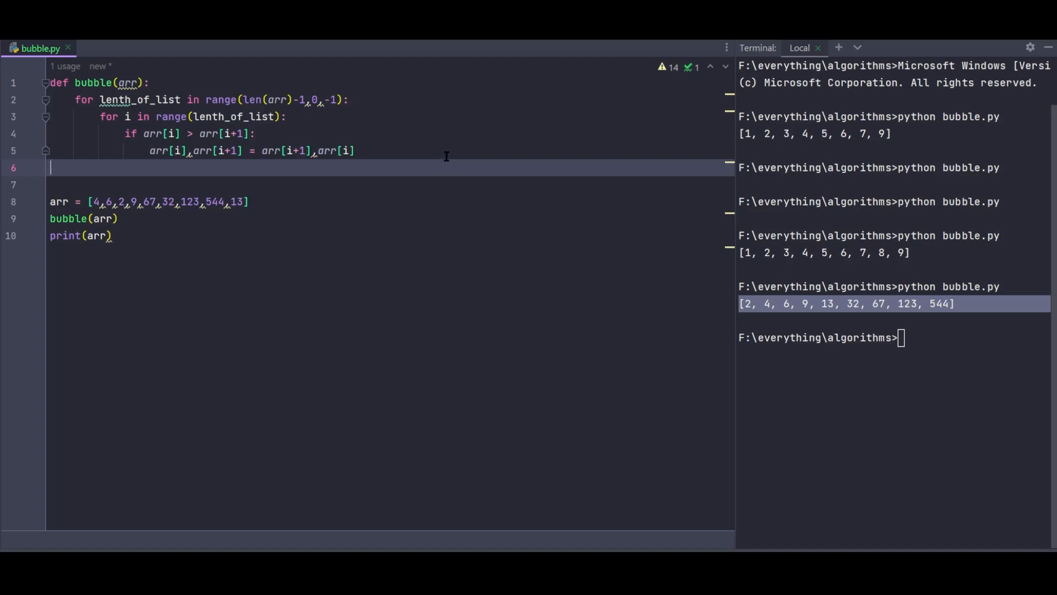
key(Return)
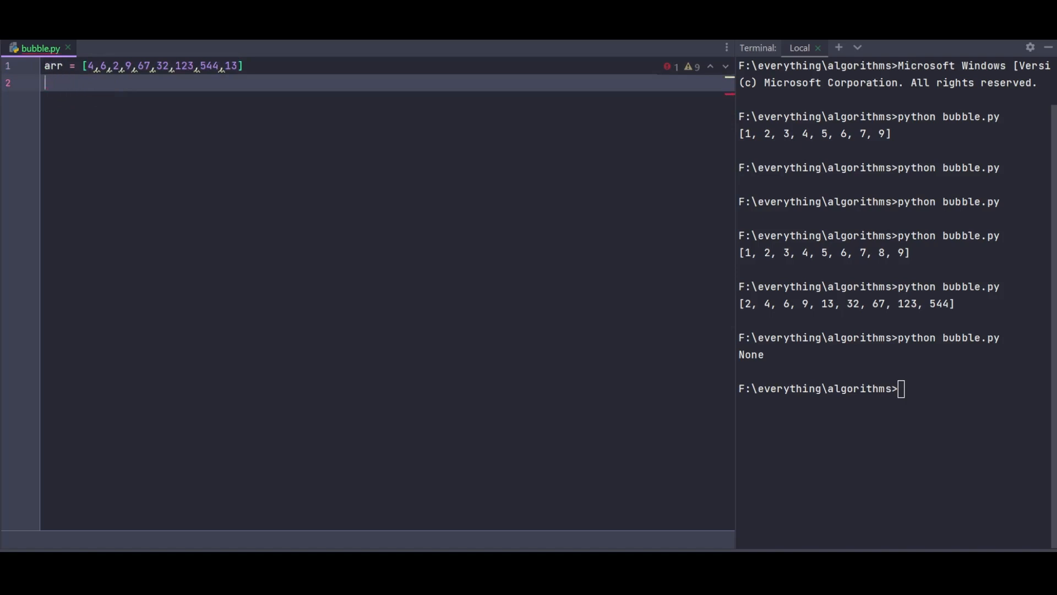
- Add print(sorted(arr)) under the list and ready 'python bubble.py' in the Terminal
text(print()
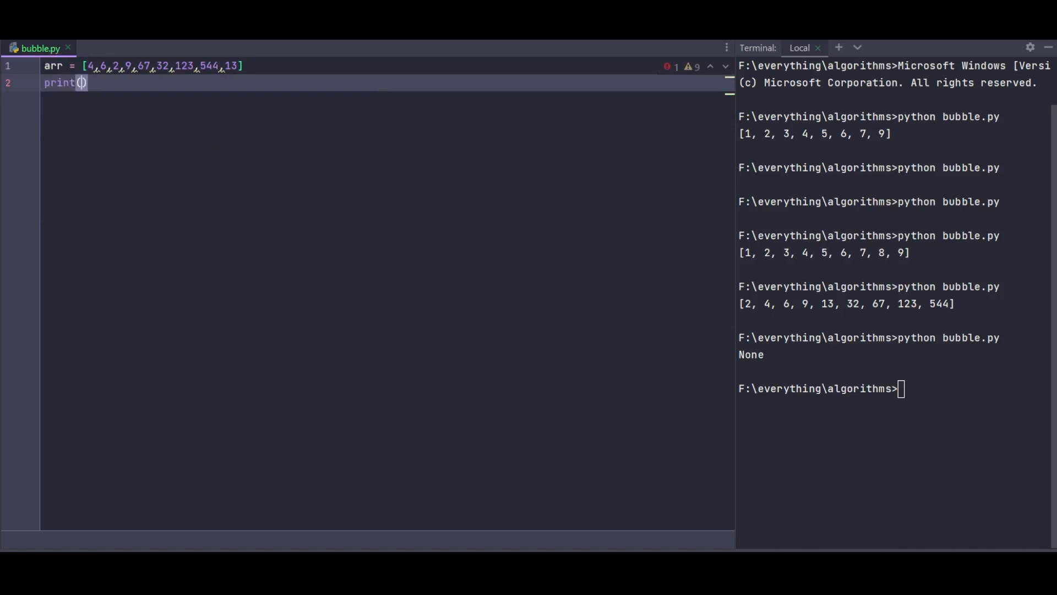
text(sorted(arr)
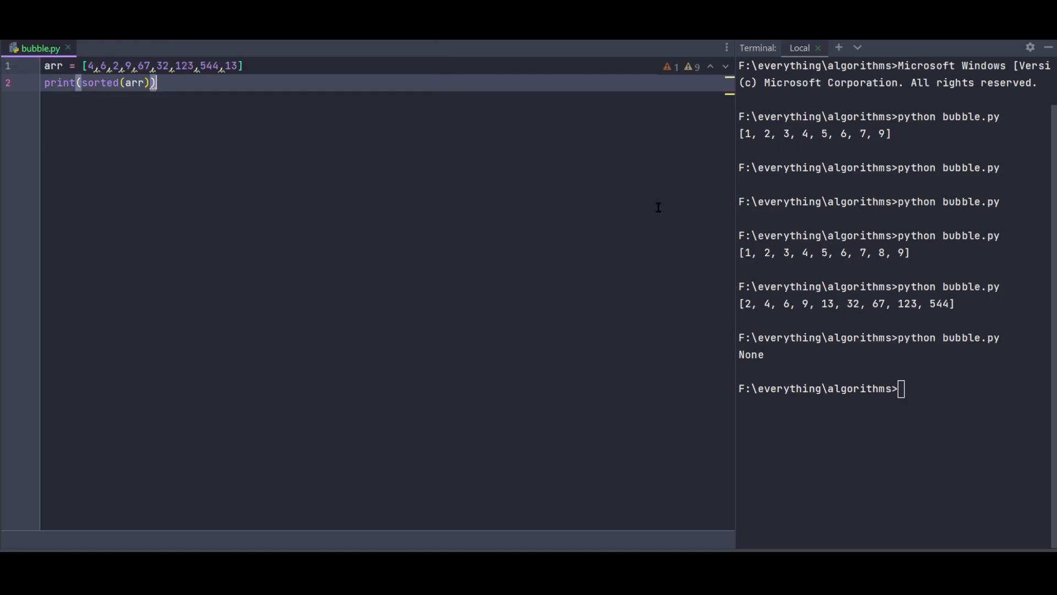
text(python bubble.py)
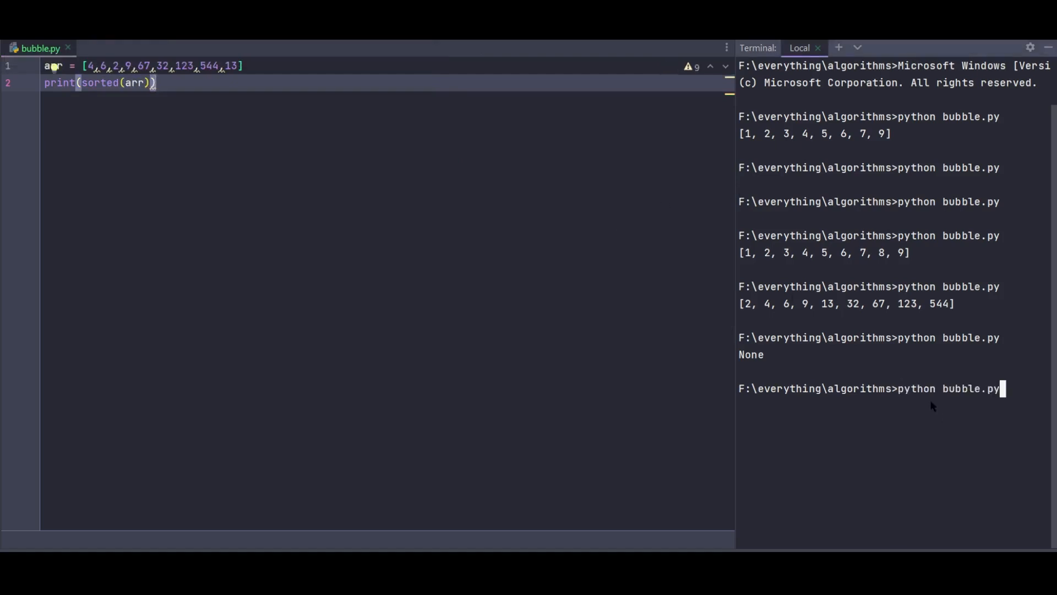